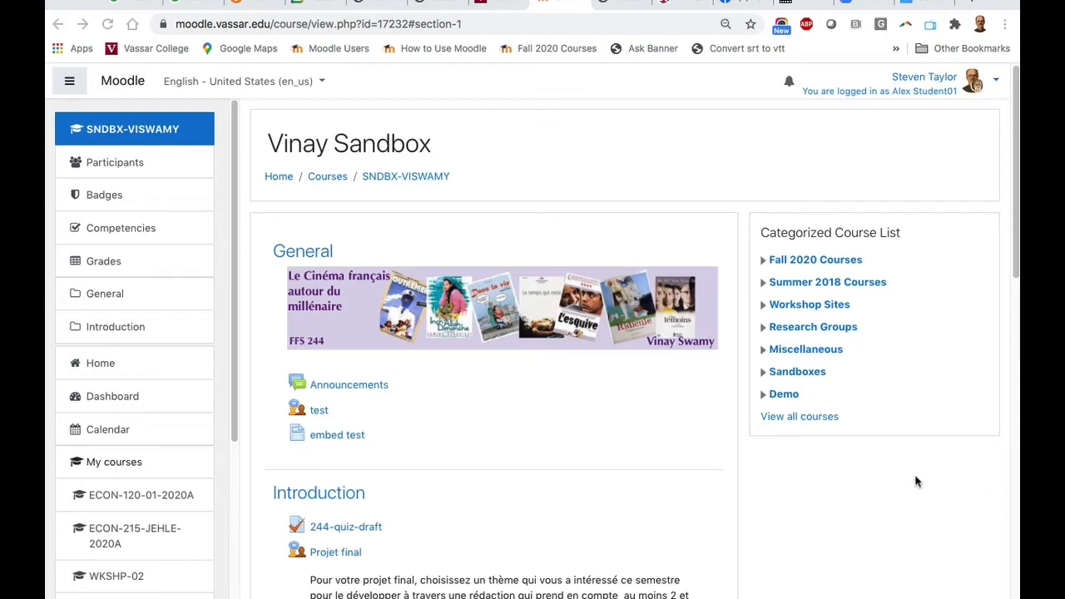
{"action": "mouse_move", "coordinate": [868, 321]}
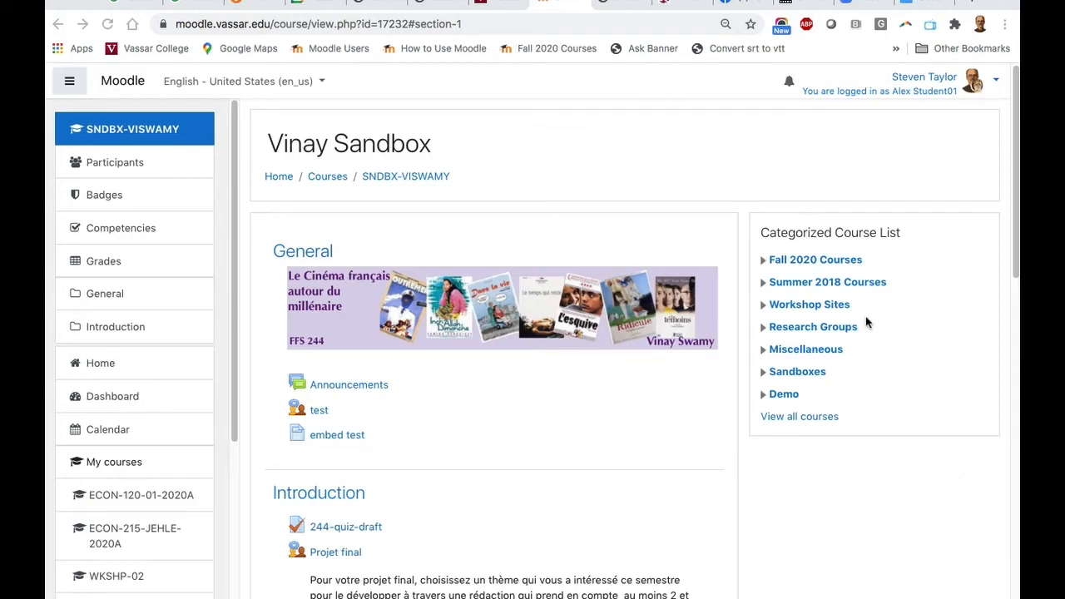
Open the Projet final workshop from the course page and view its Your submission section
{"action": "scroll", "scroll_direction": "down", "scroll_amount": 3}
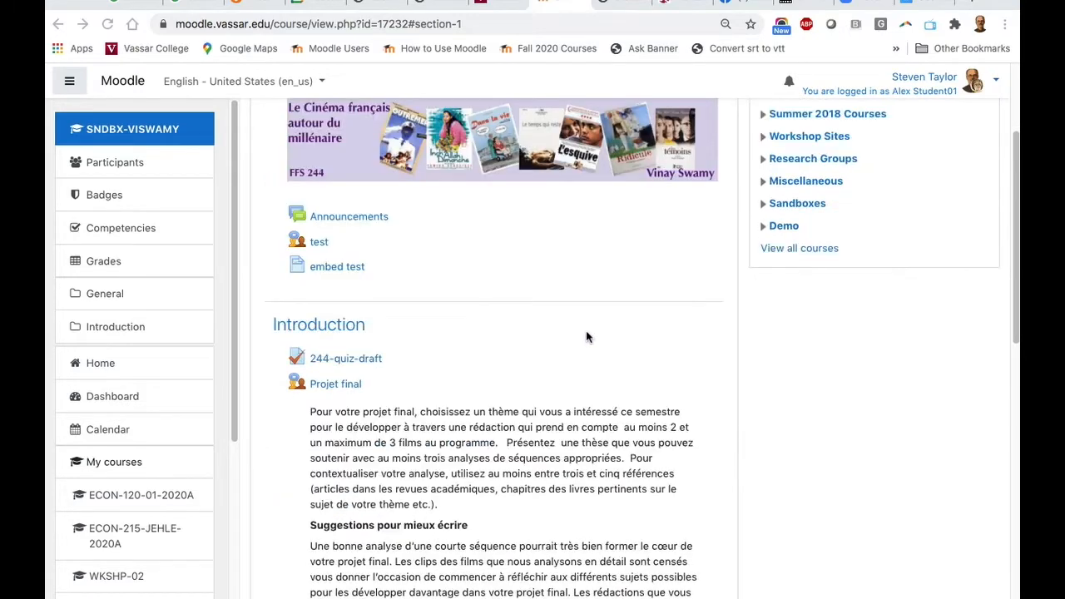
{"action": "scroll", "scroll_direction": "down", "scroll_amount": 3}
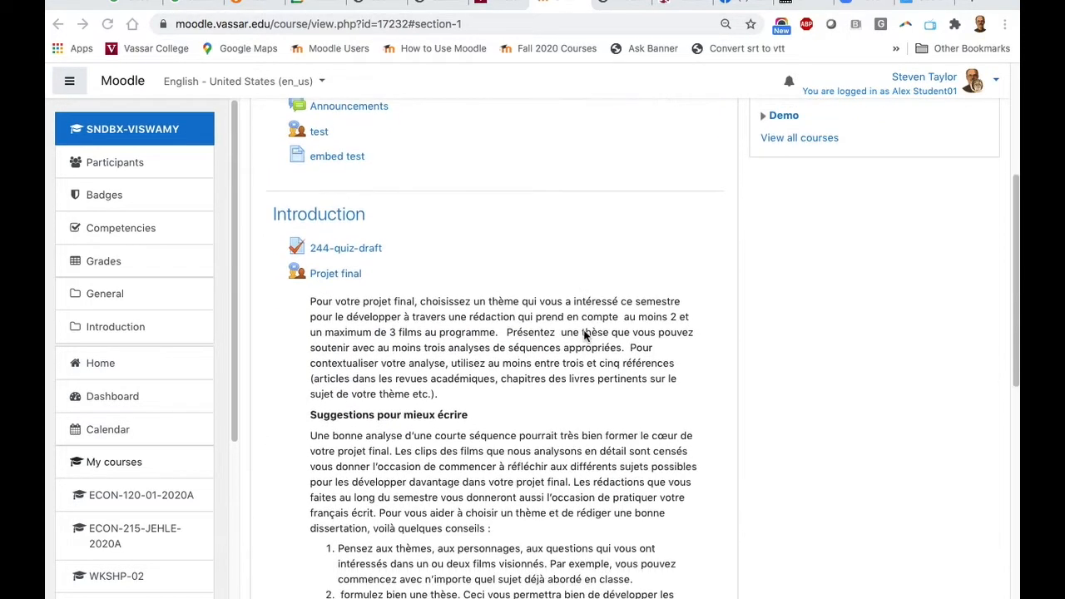
{"action": "scroll", "scroll_direction": "down", "scroll_amount": 3}
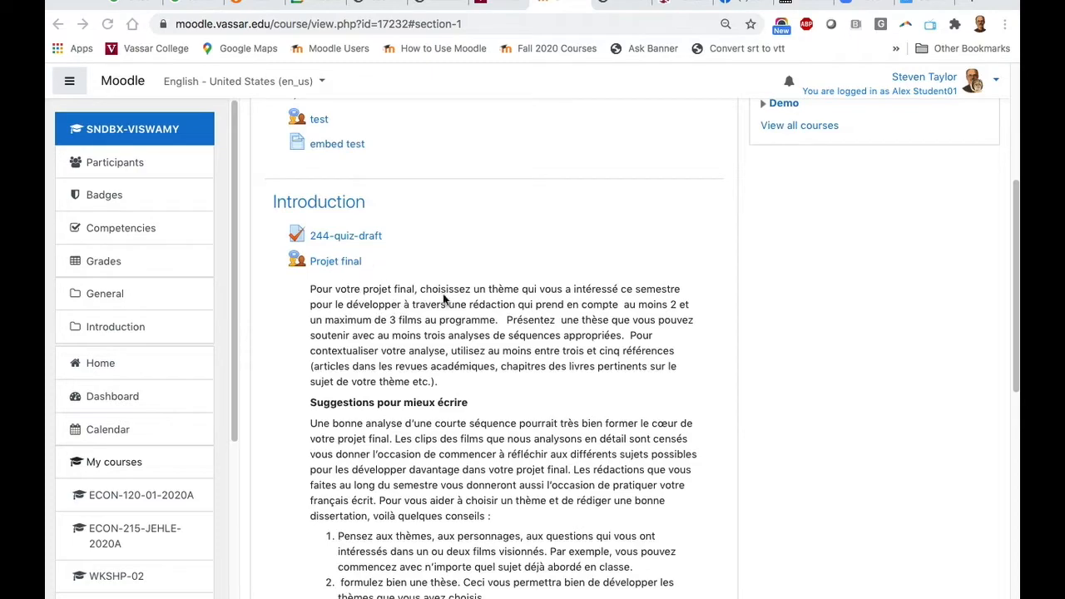
{"action": "scroll", "scroll_direction": "down", "scroll_amount": 3}
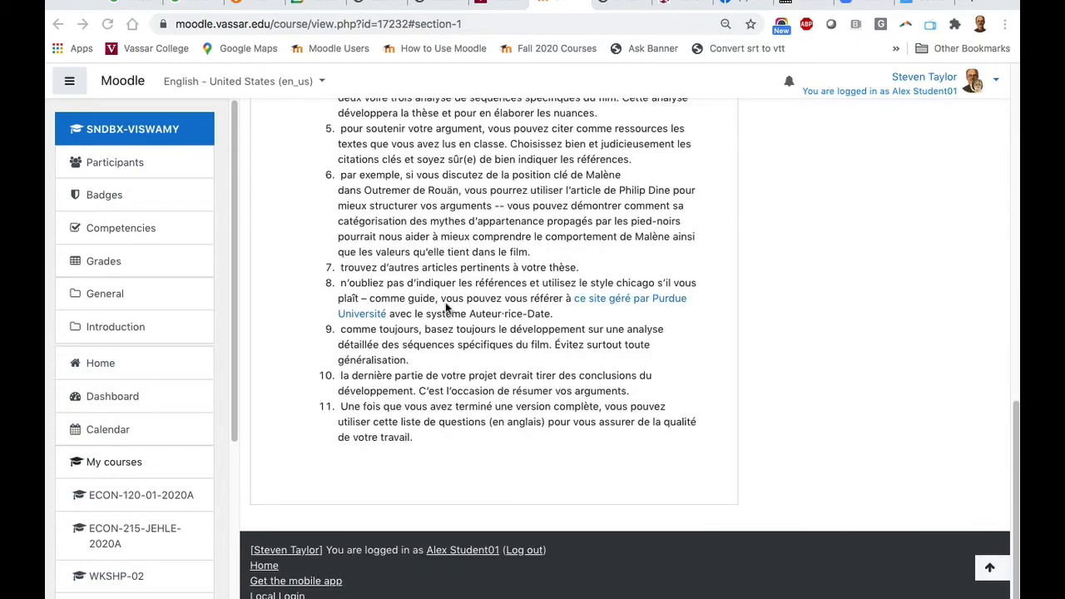
{"action": "scroll", "scroll_direction": "up", "scroll_amount": 3}
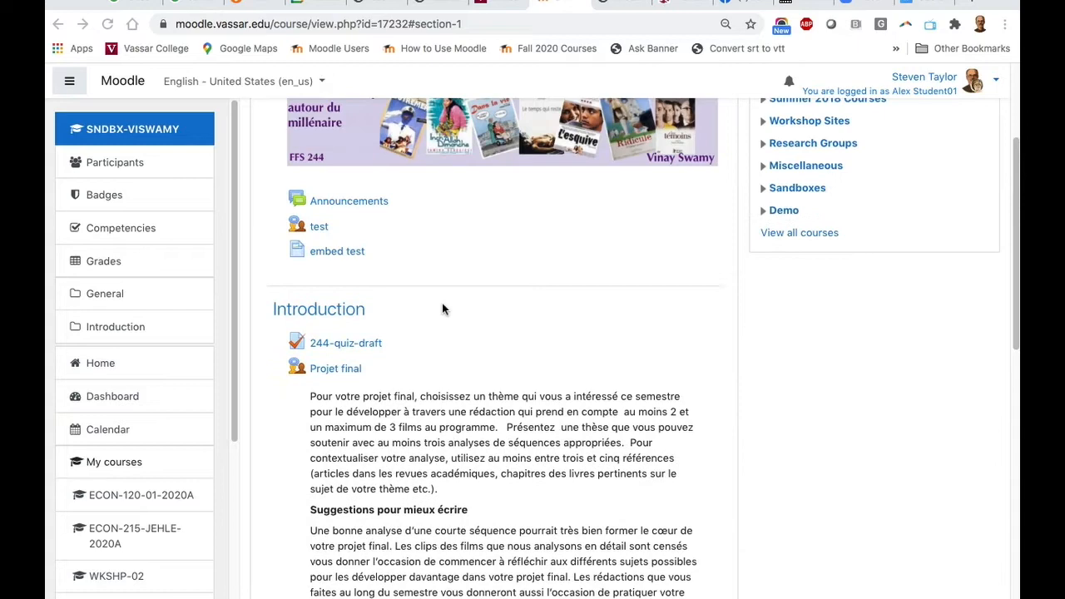
{"action": "scroll", "scroll_direction": "down", "scroll_amount": 3}
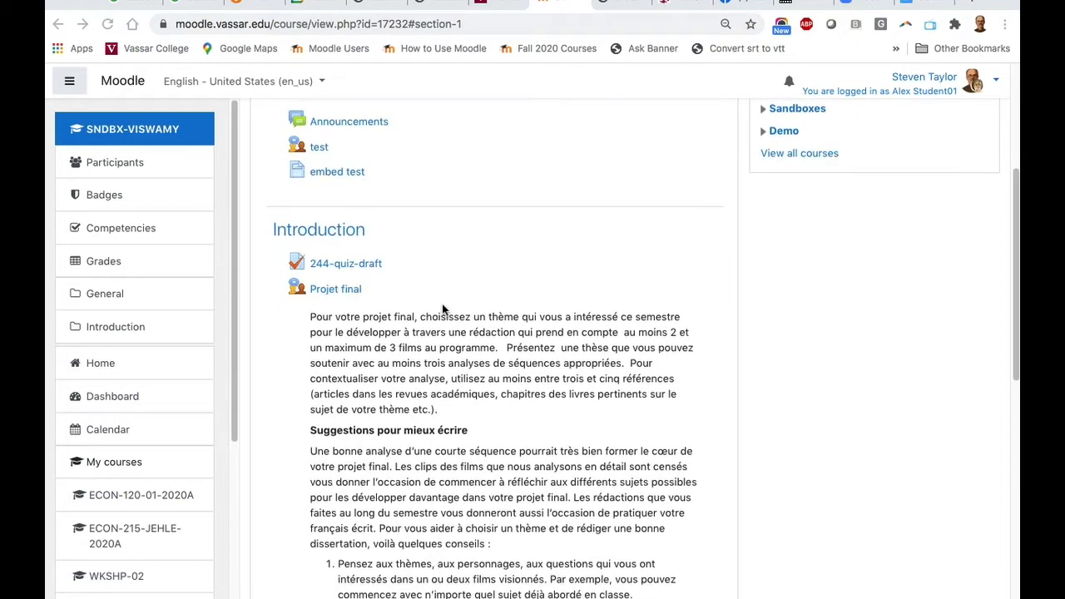
{"action": "scroll", "scroll_direction": "down", "scroll_amount": 3}
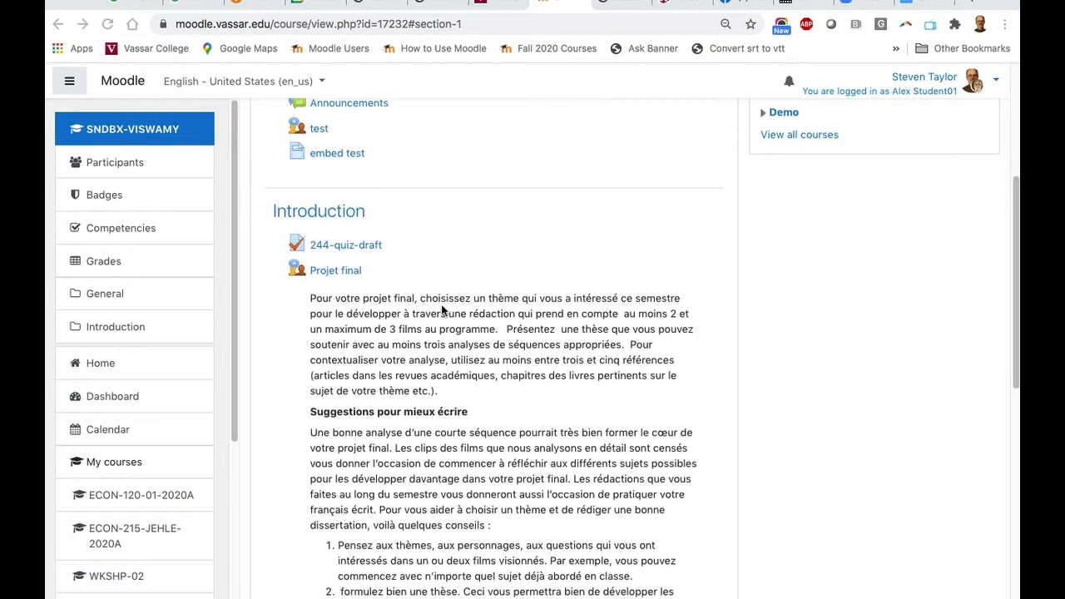
{"action": "scroll", "scroll_direction": "down", "scroll_amount": 3}
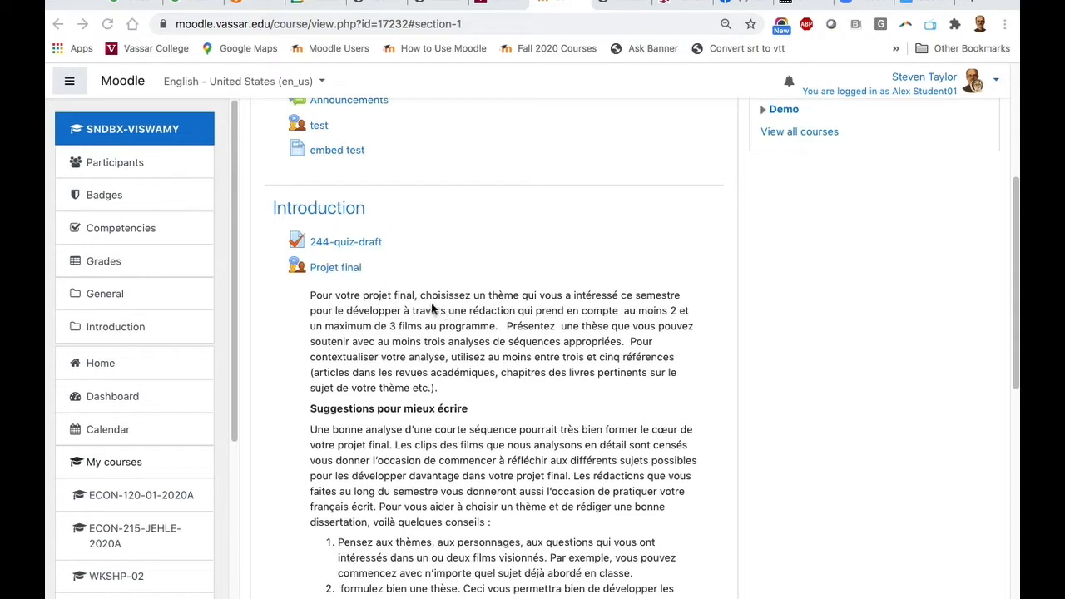
{"action": "mouse_move", "coordinate": [419, 303]}
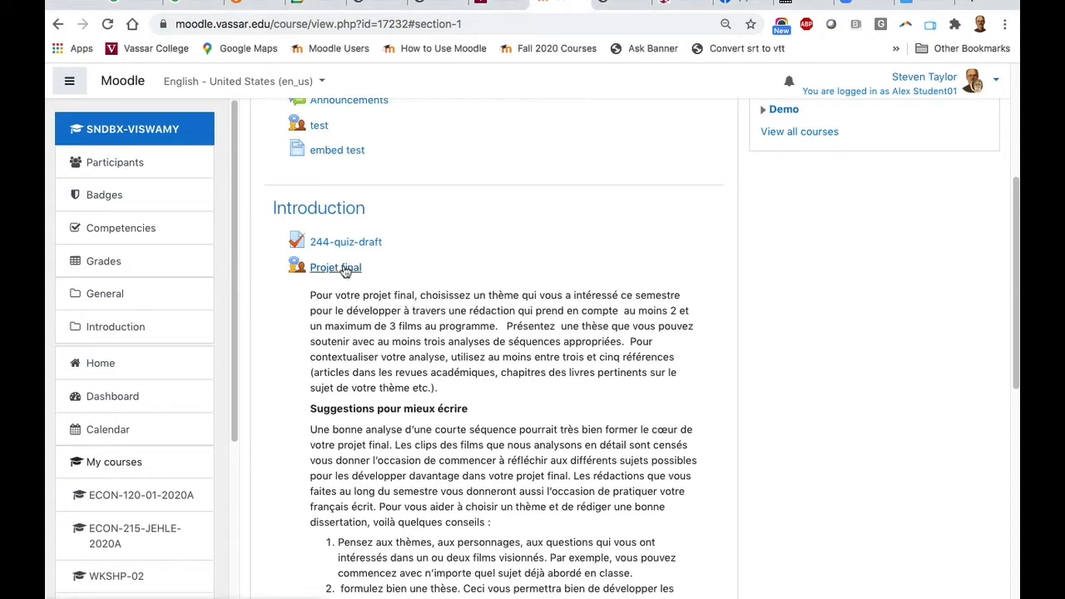
{"action": "left_click", "coordinate": [336, 266]}
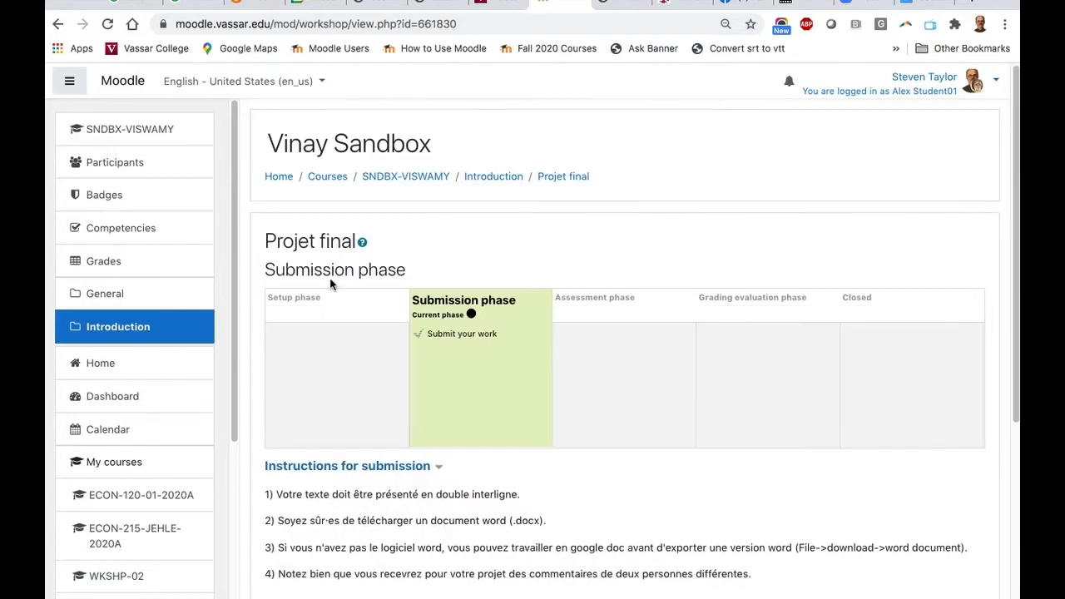
{"action": "mouse_move", "coordinate": [501, 326]}
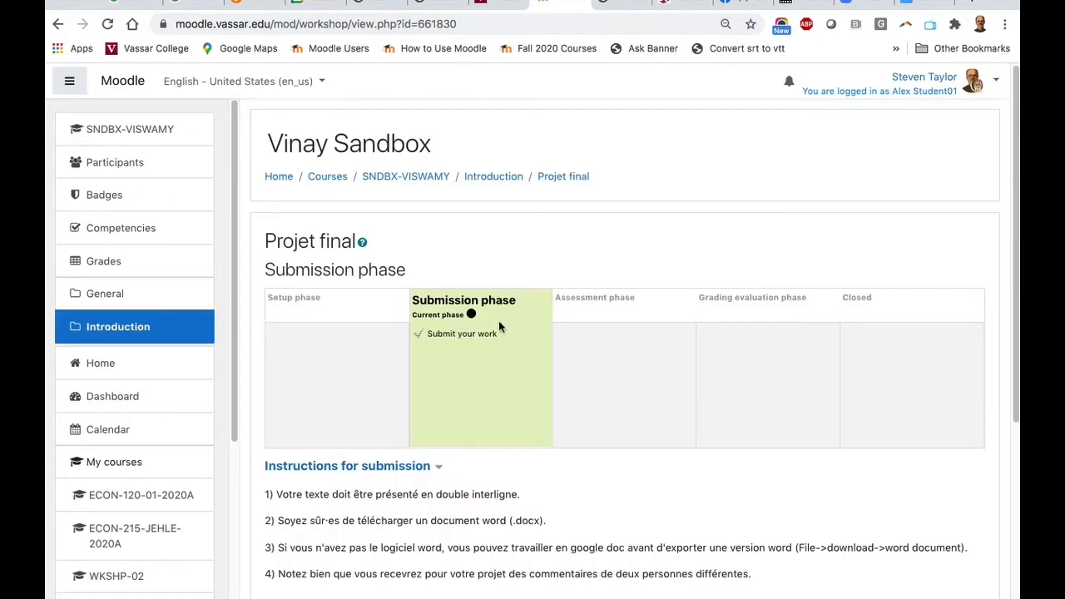
{"action": "mouse_move", "coordinate": [361, 347]}
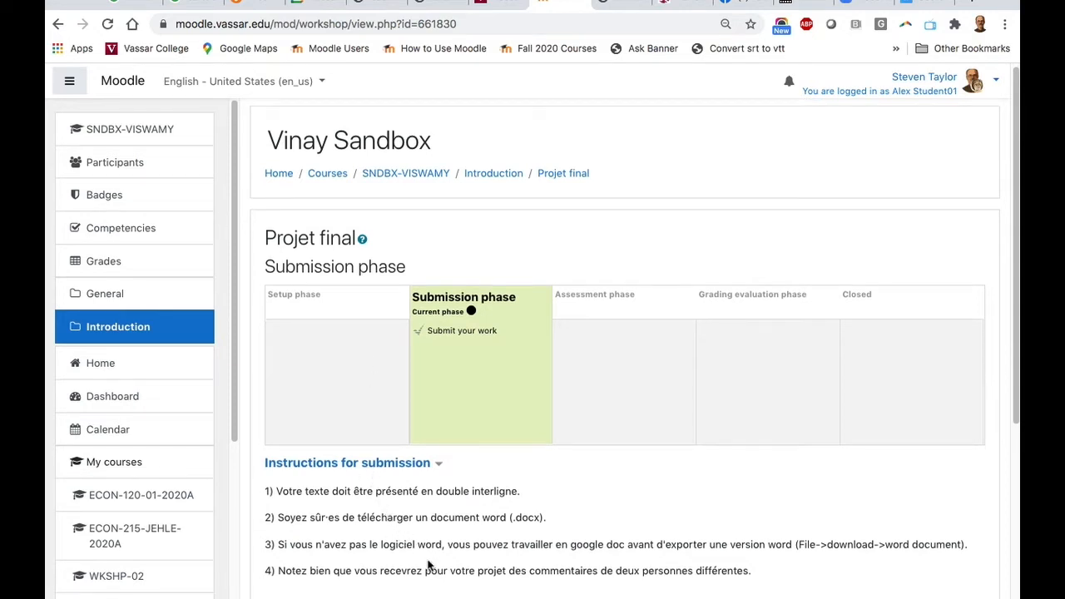
{"action": "scroll", "scroll_direction": "down", "scroll_amount": 3}
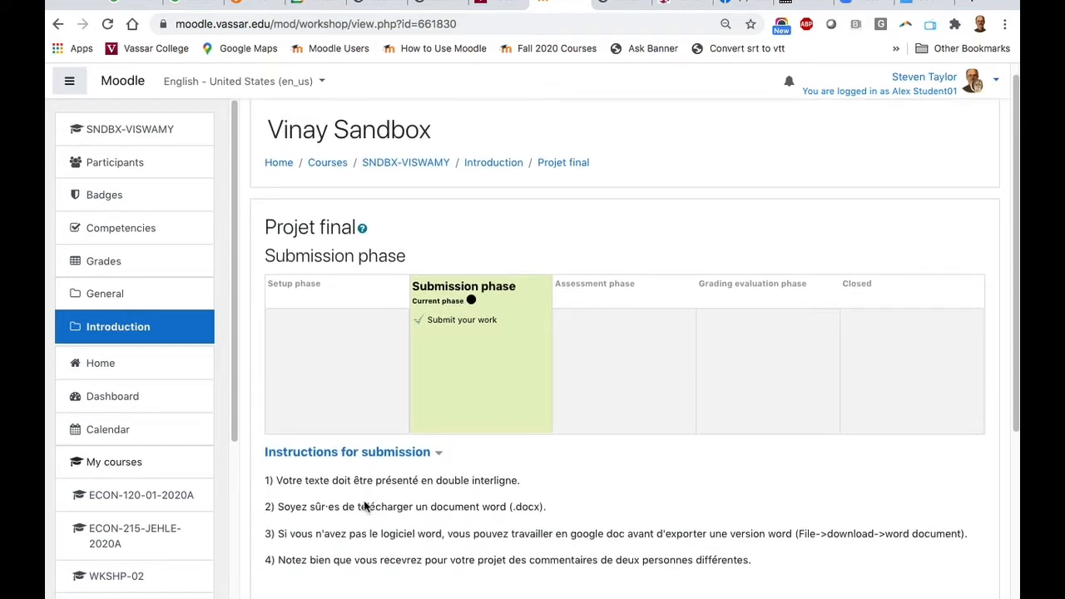
{"action": "scroll", "scroll_direction": "down", "scroll_amount": 3}
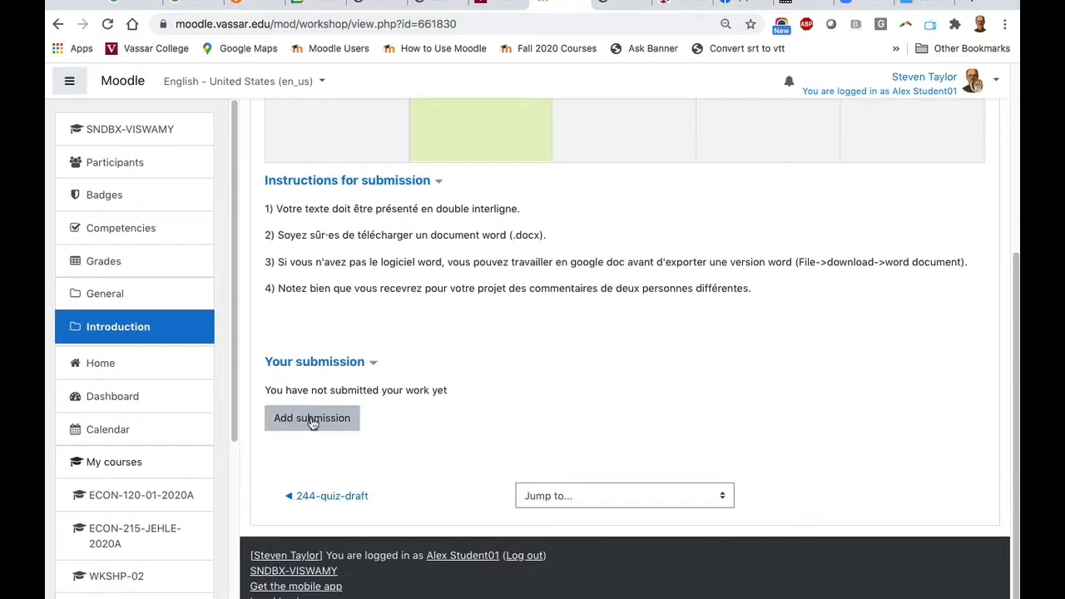
{"action": "mouse_move", "coordinate": [324, 419]}
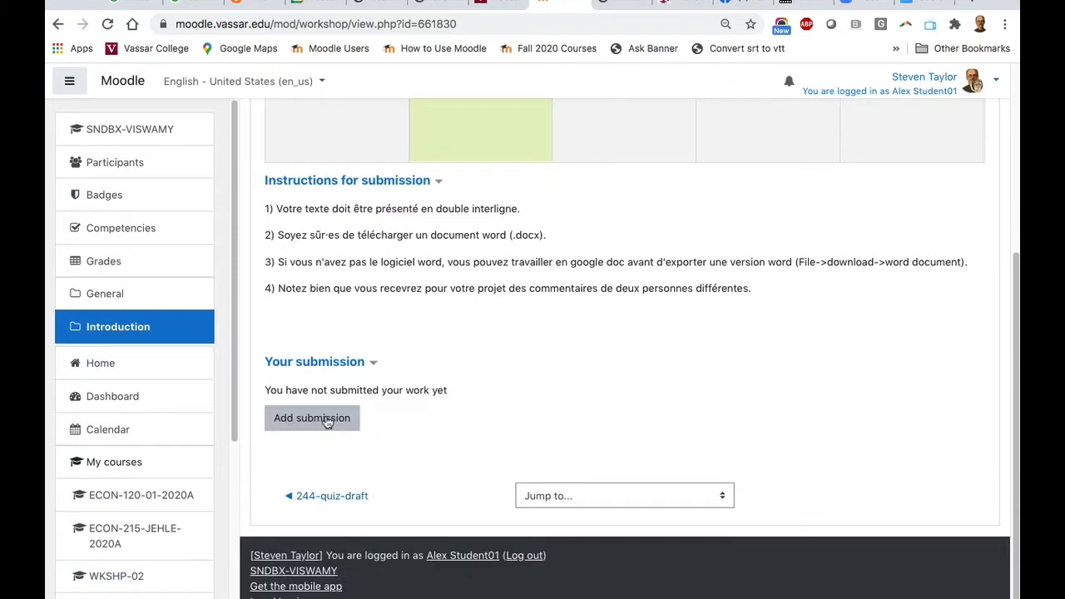
Add a submission titled 'La Tour Eiffel' with the .docx attached and save it
{"action": "left_click", "coordinate": [313, 417]}
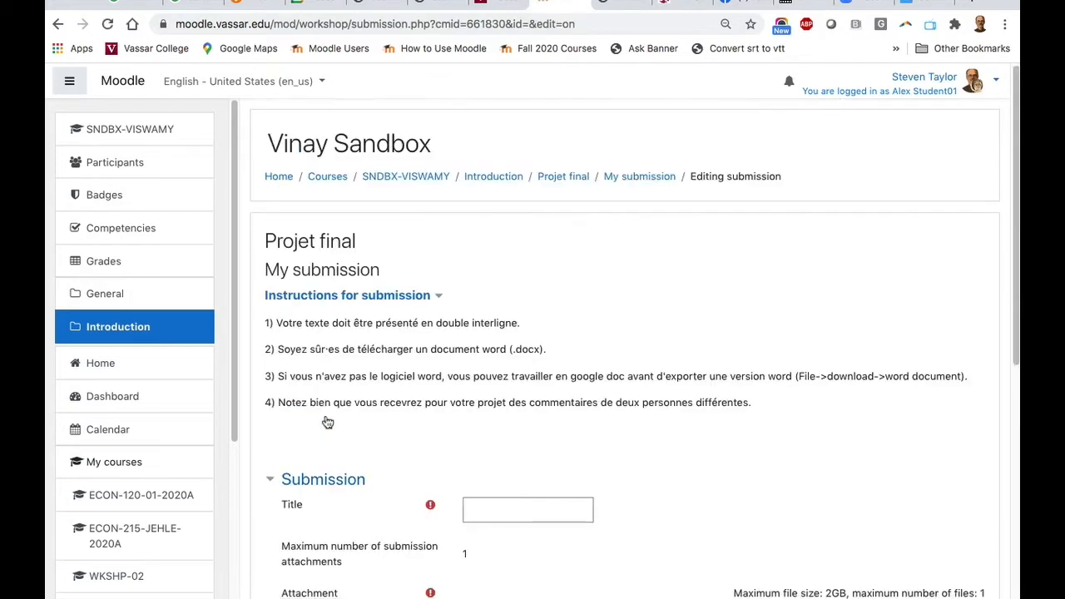
{"action": "scroll", "scroll_direction": "down", "scroll_amount": 3}
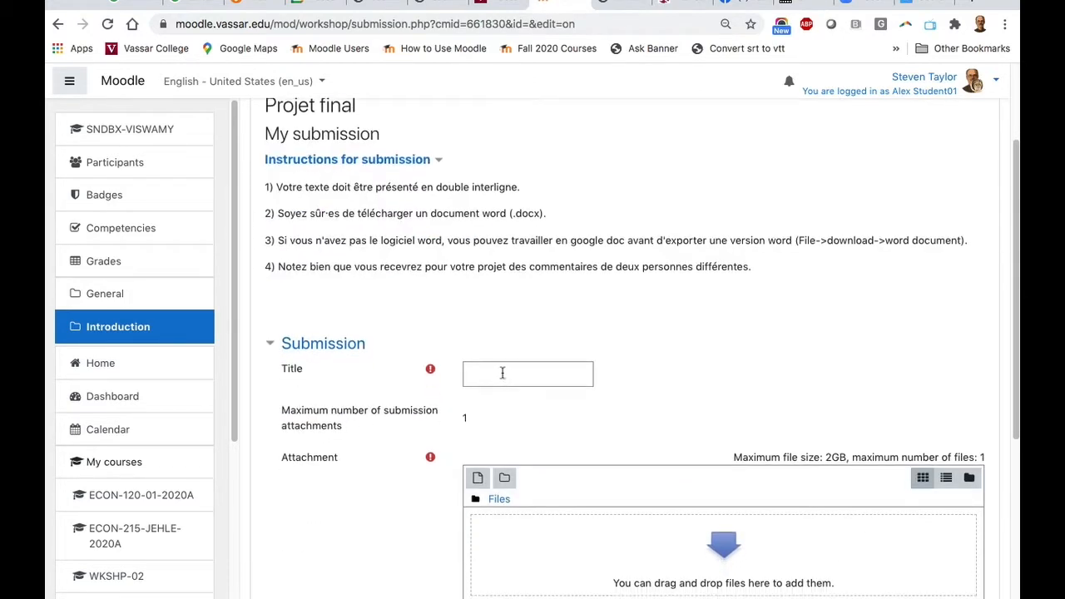
{"action": "left_click", "coordinate": [527, 372]}
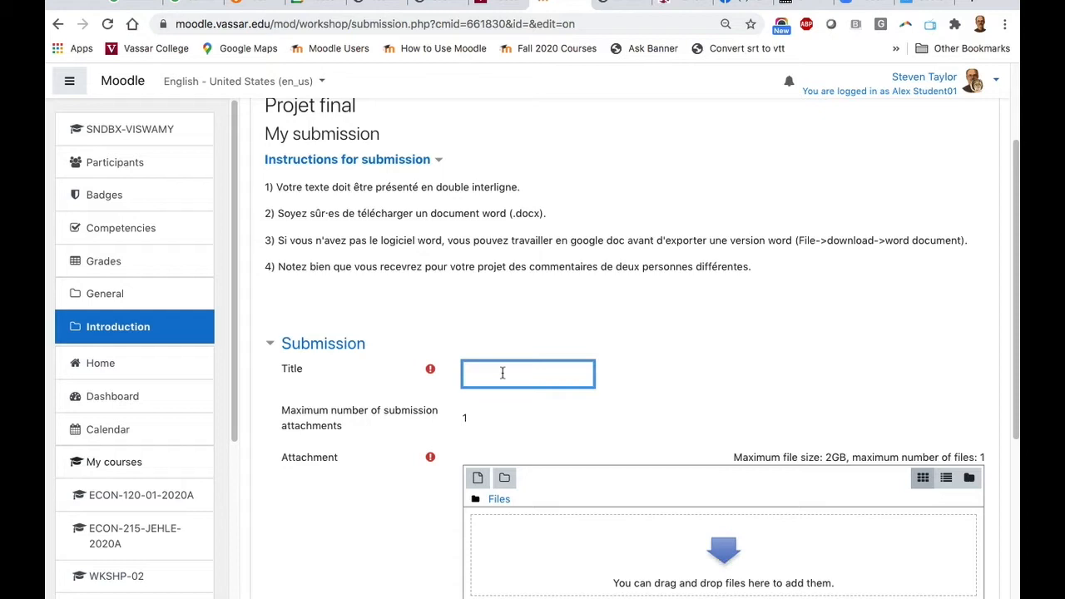
{"action": "type", "text": "La Tour Eiffel"}
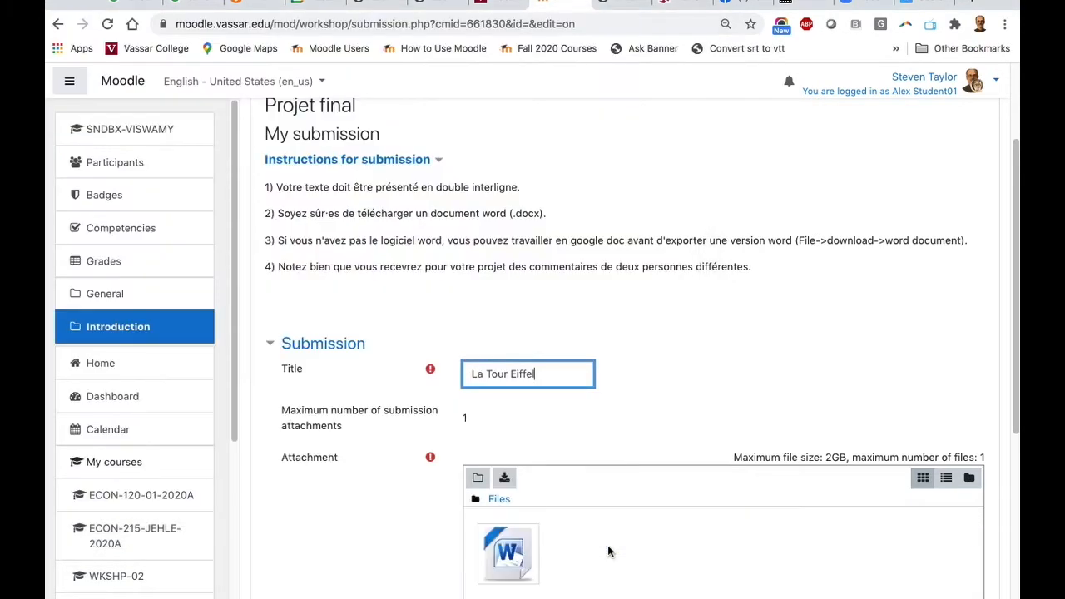
{"action": "scroll", "scroll_direction": "down", "scroll_amount": 3}
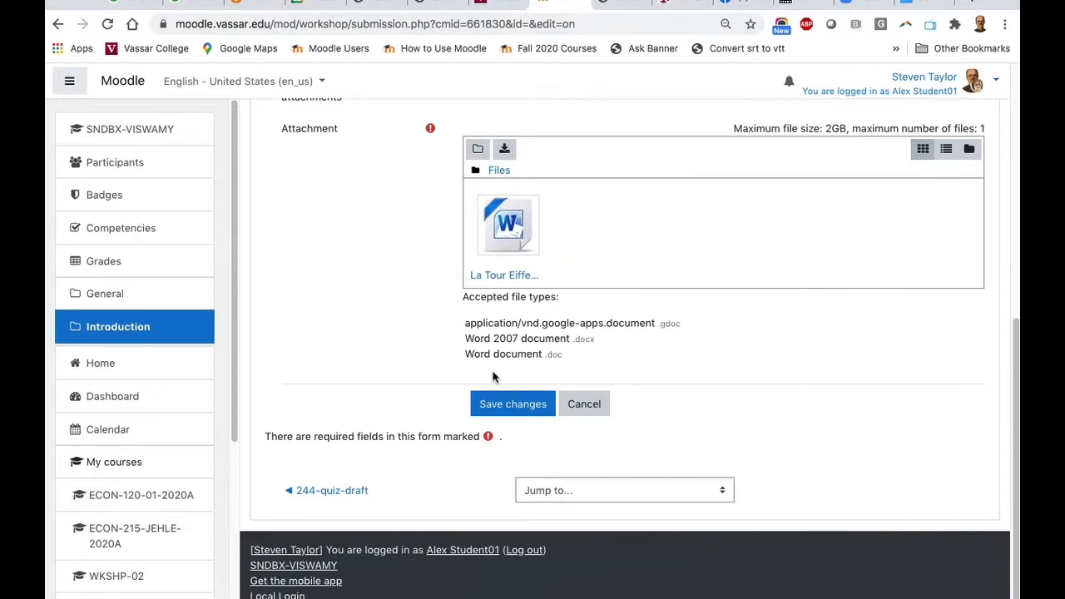
{"action": "left_click", "coordinate": [513, 404]}
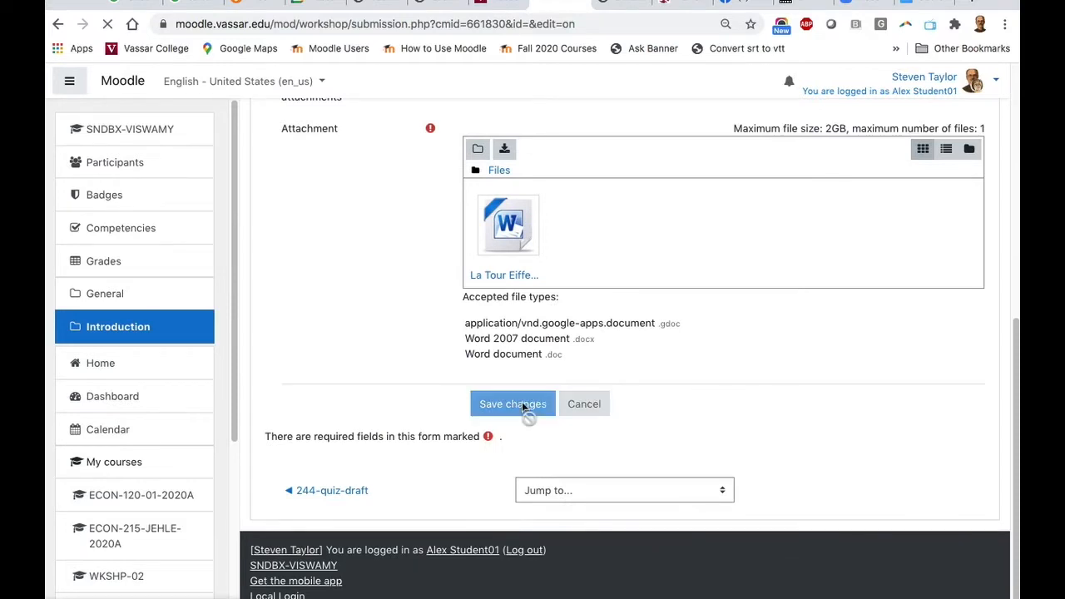
Return from the saved La Tour Eiffel submission to the SNDBX-VISWAMY course Introduction section
{"action": "left_click", "coordinate": [512, 404]}
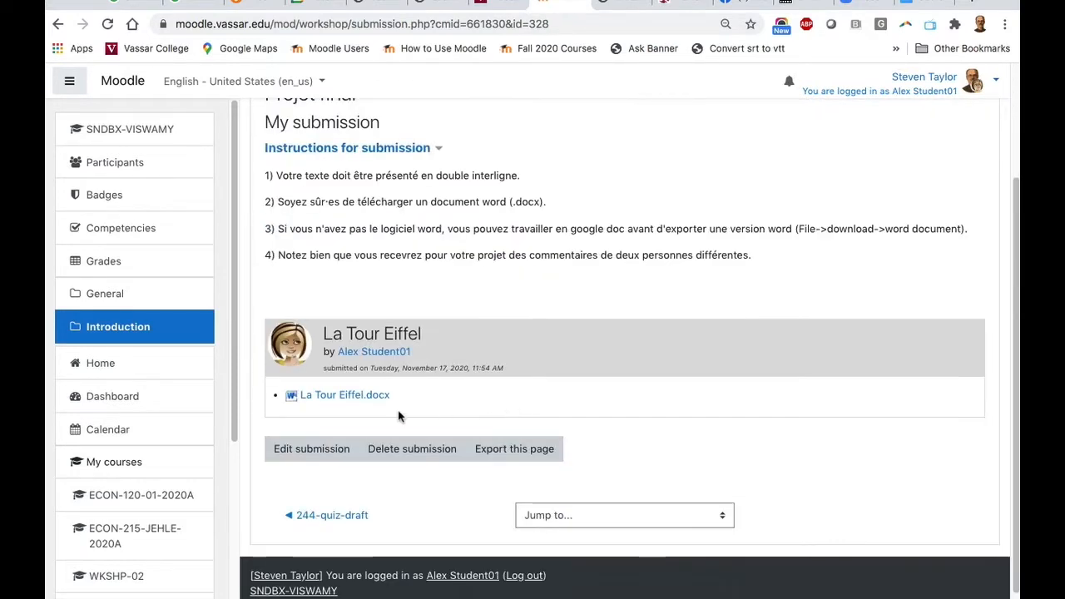
{"action": "mouse_move", "coordinate": [369, 413]}
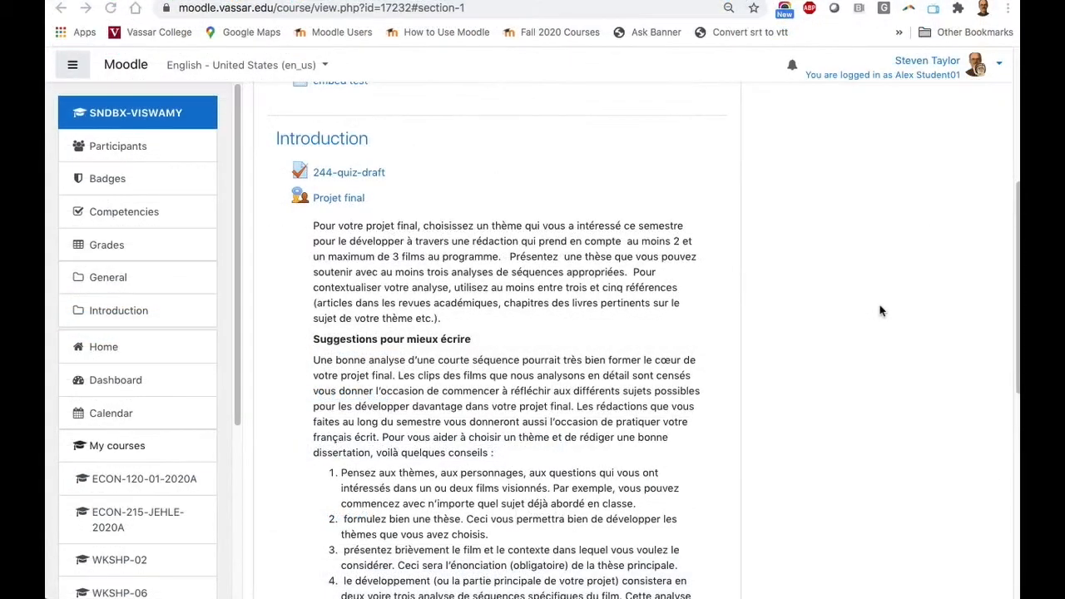
{"action": "mouse_move", "coordinate": [807, 311]}
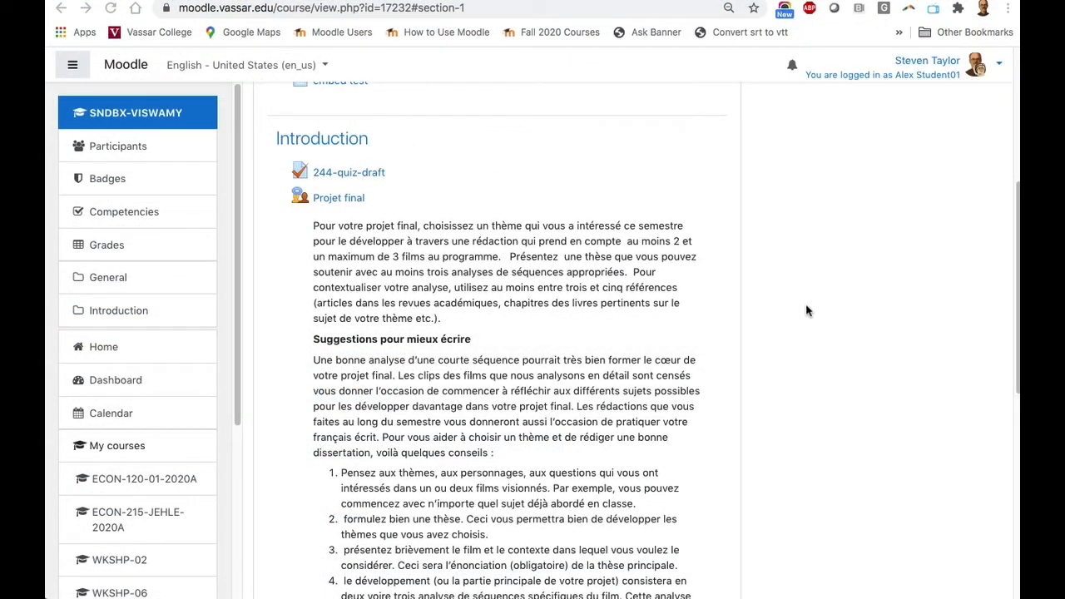
{"action": "mouse_move", "coordinate": [785, 316]}
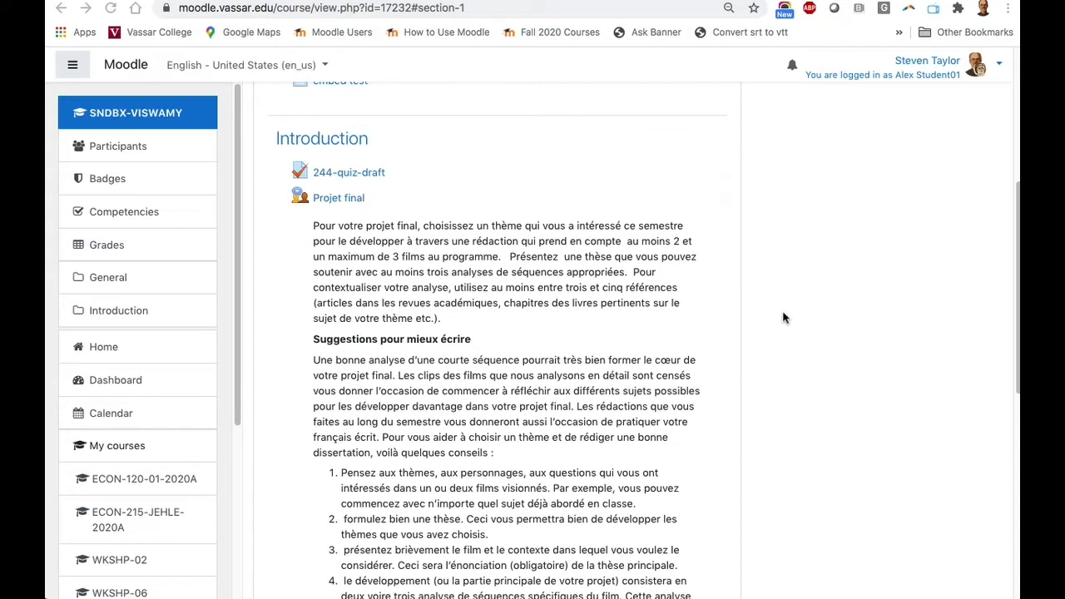
{"action": "mouse_move", "coordinate": [789, 319]}
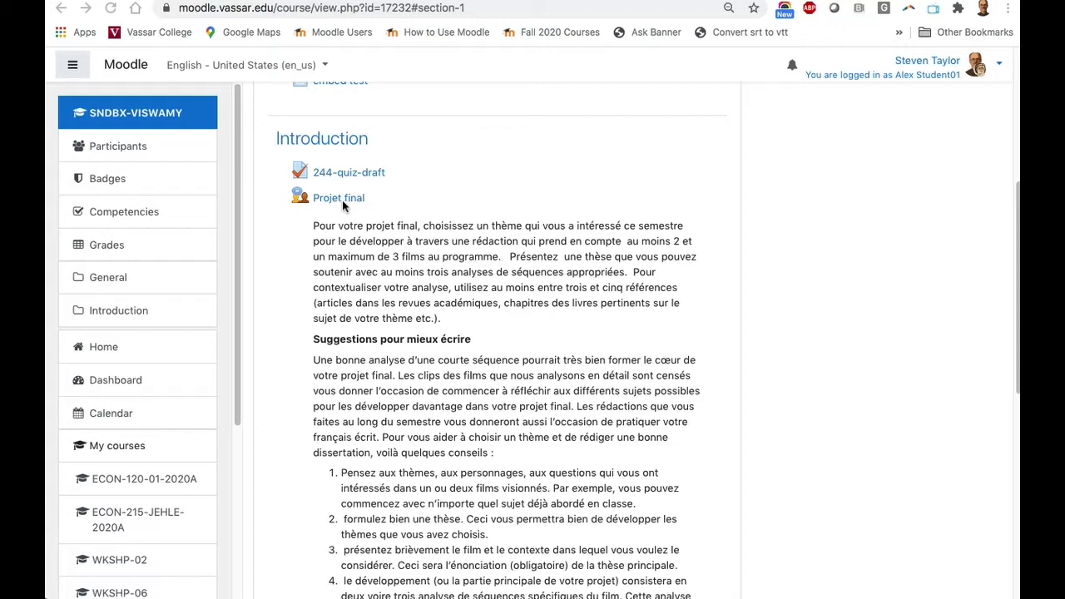
{"action": "left_click", "coordinate": [339, 197]}
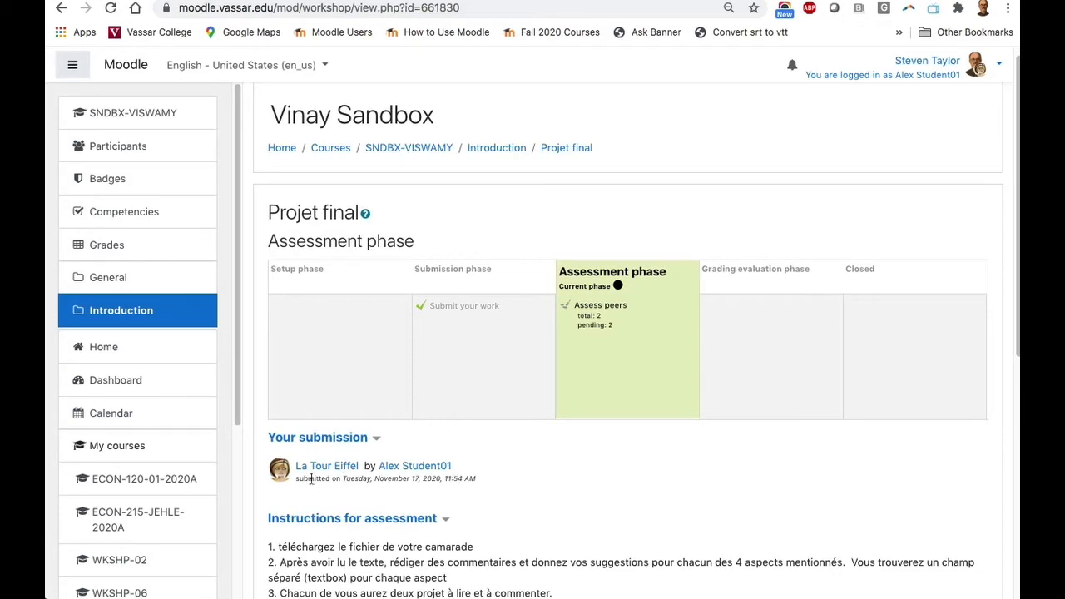
{"action": "scroll", "scroll_direction": "down", "scroll_amount": 3}
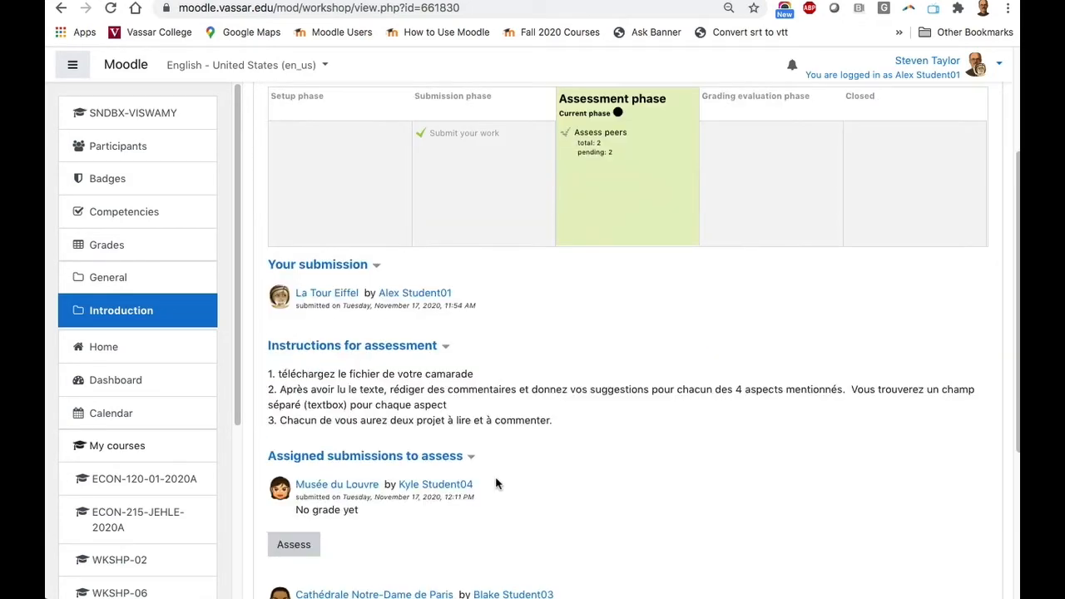
{"action": "scroll", "scroll_direction": "down", "scroll_amount": 3}
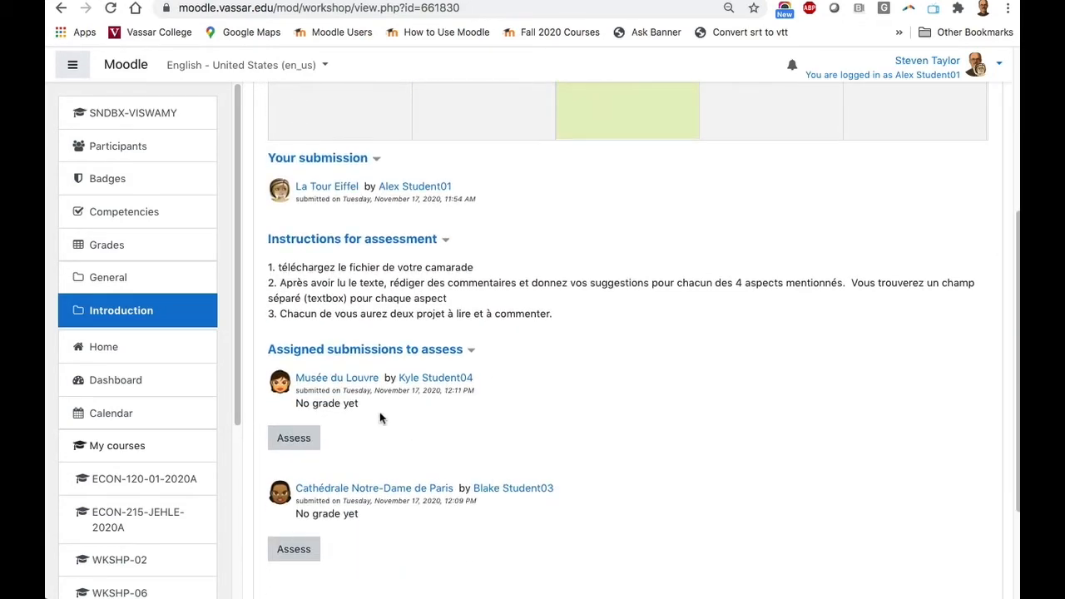
{"action": "mouse_move", "coordinate": [434, 361]}
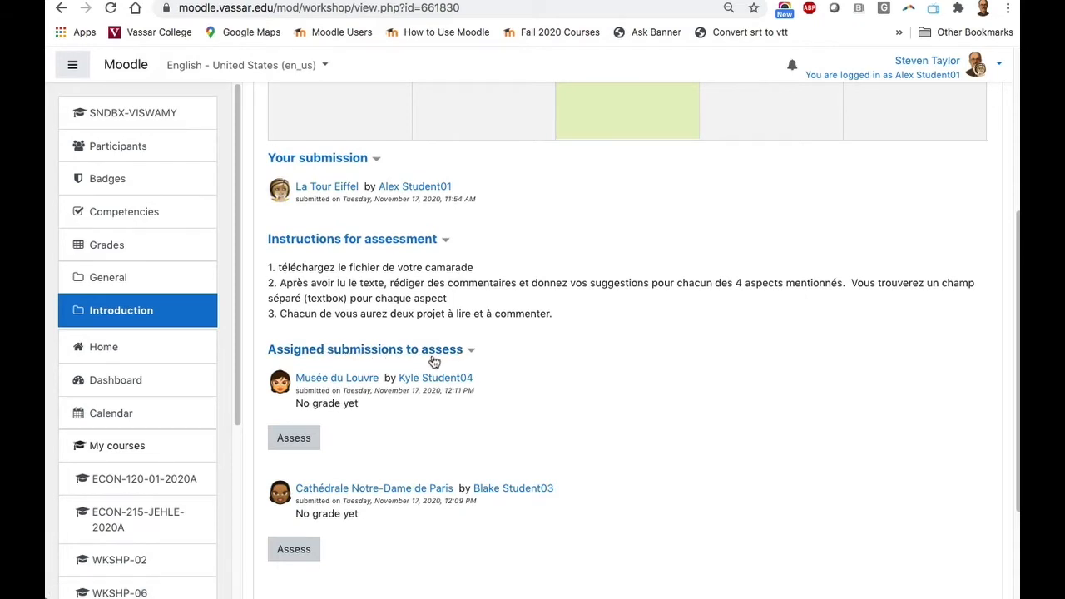
{"action": "mouse_move", "coordinate": [499, 366]}
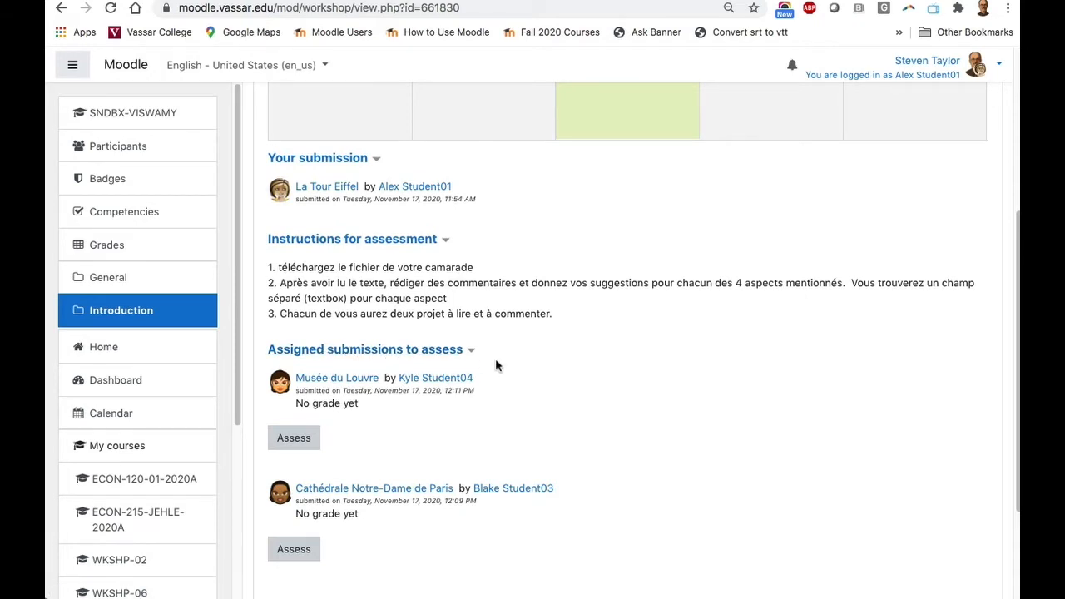
{"action": "mouse_move", "coordinate": [492, 363]}
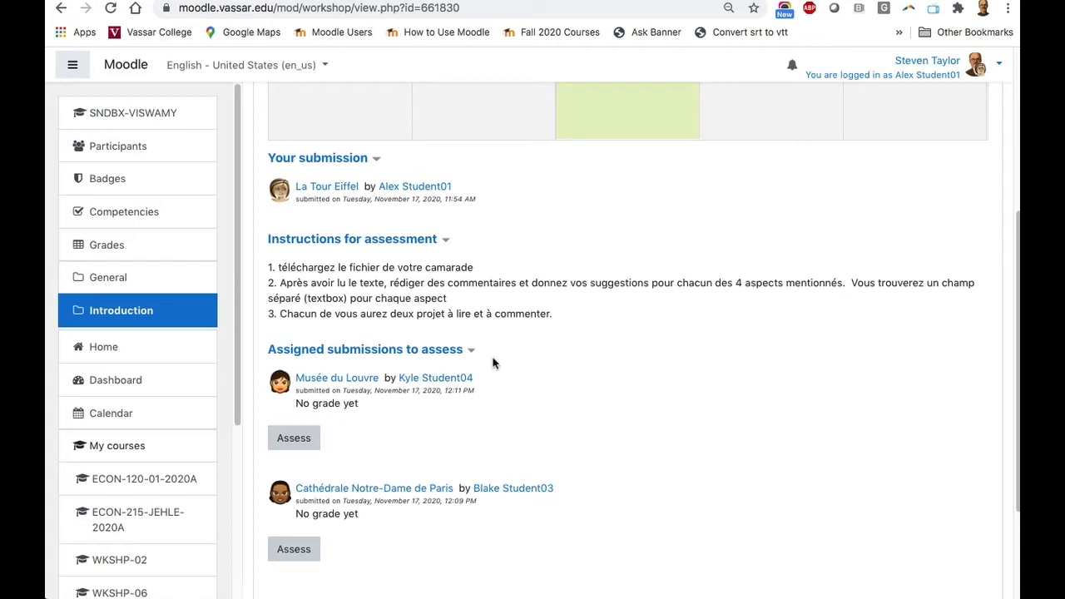
{"action": "mouse_move", "coordinate": [468, 419]}
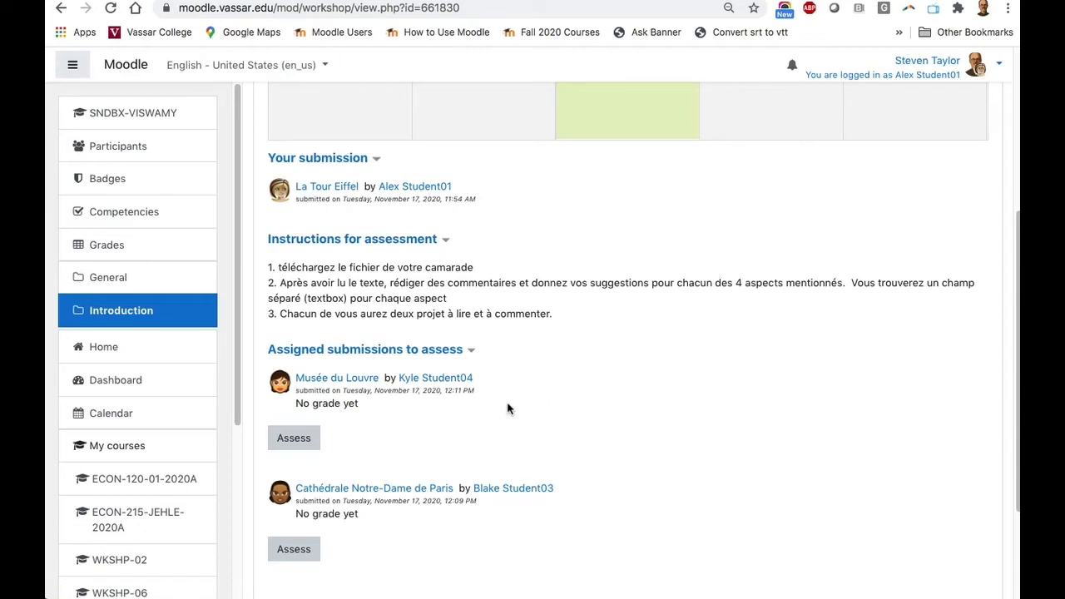
{"action": "mouse_move", "coordinate": [499, 410]}
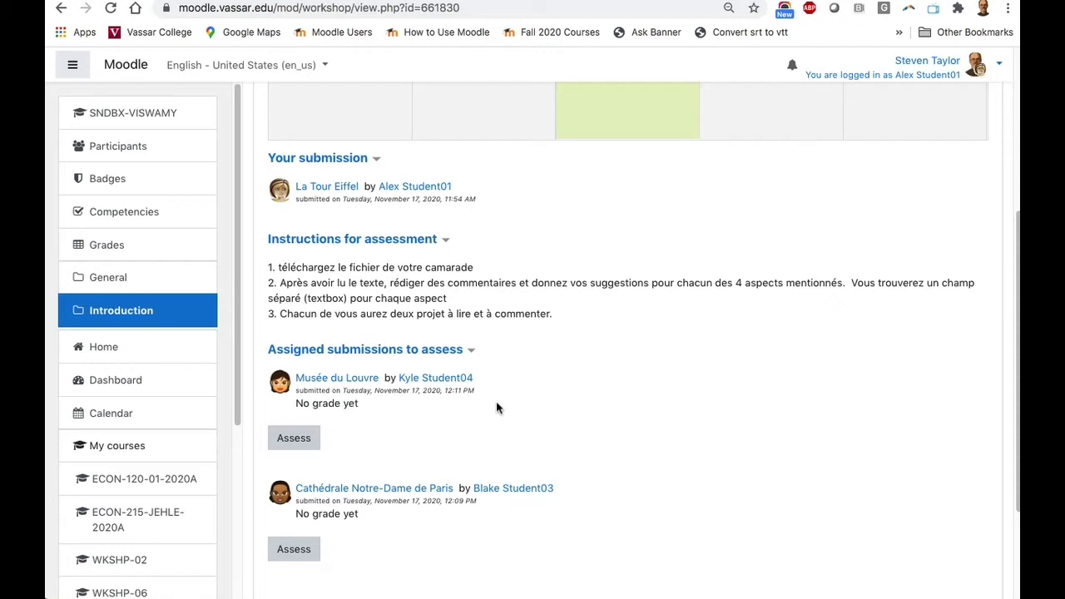
{"action": "mouse_move", "coordinate": [329, 383]}
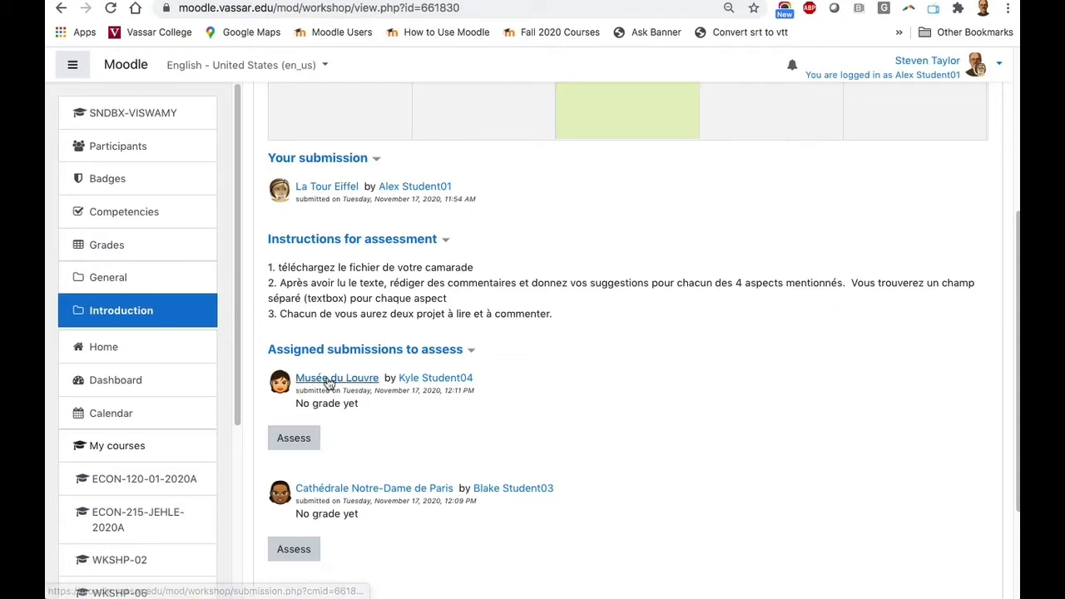
{"action": "mouse_move", "coordinate": [329, 381]}
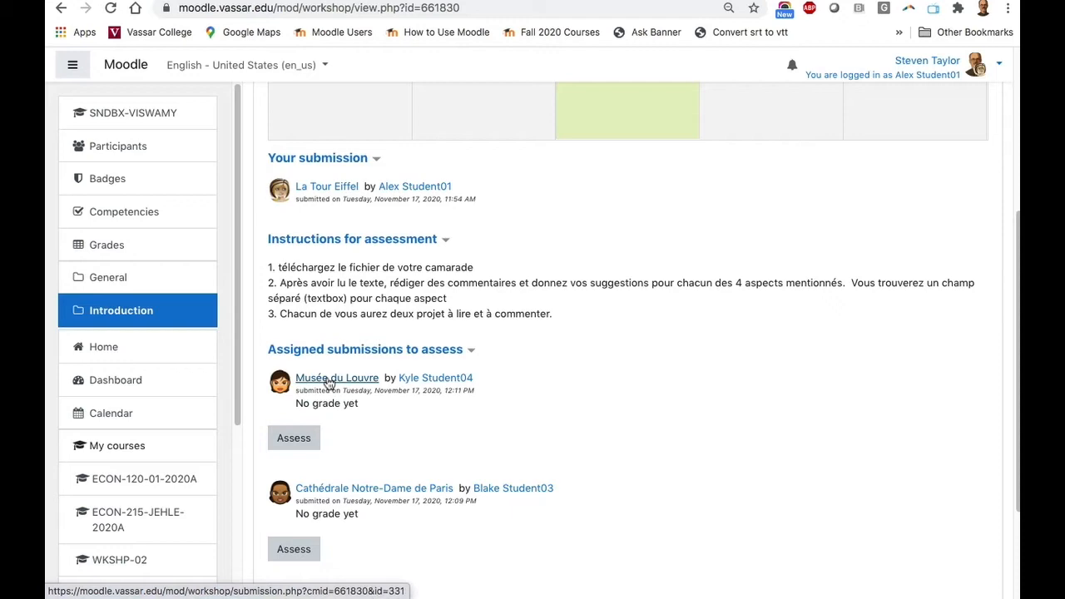
{"action": "mouse_move", "coordinate": [328, 383]}
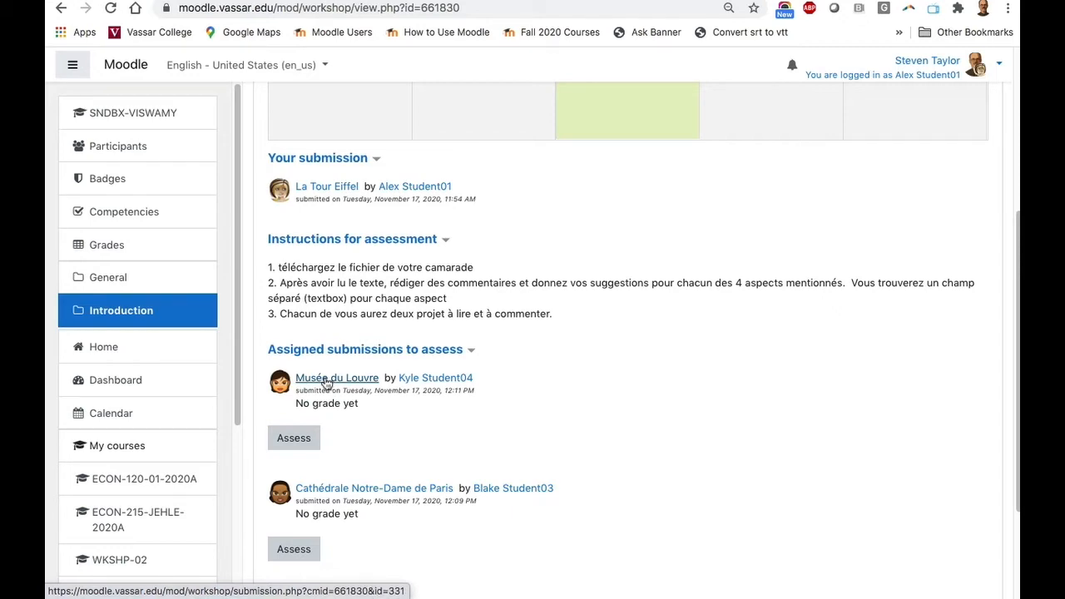
Open Kyle Student04's Musée du Louvre submission and download Musée du Louvre.docx
{"action": "left_click", "coordinate": [336, 378]}
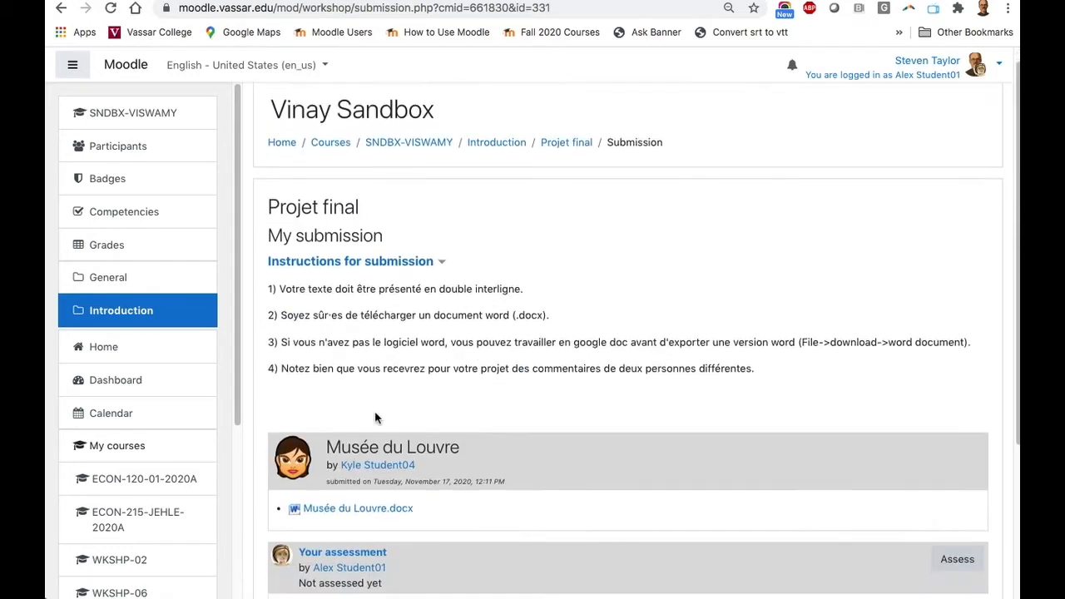
{"action": "scroll", "scroll_direction": "down", "scroll_amount": 3}
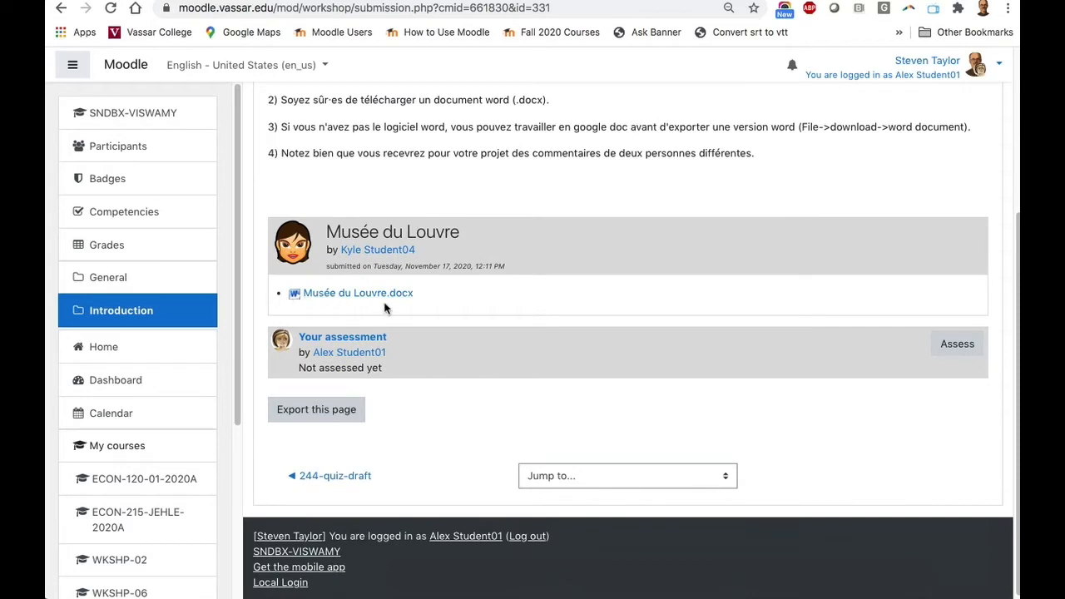
{"action": "mouse_move", "coordinate": [369, 298]}
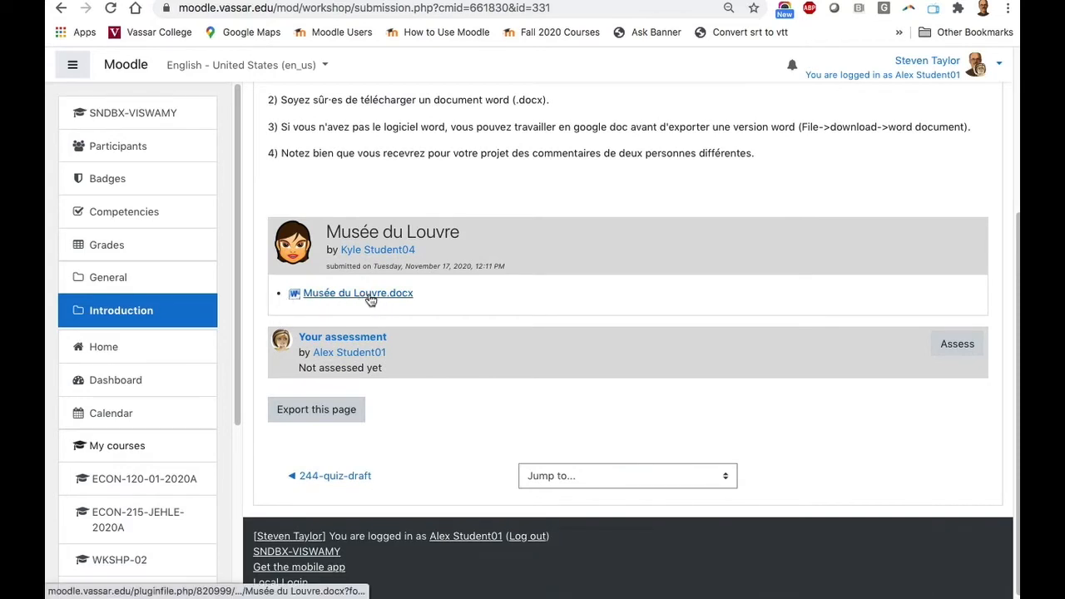
{"action": "left_click", "coordinate": [358, 292]}
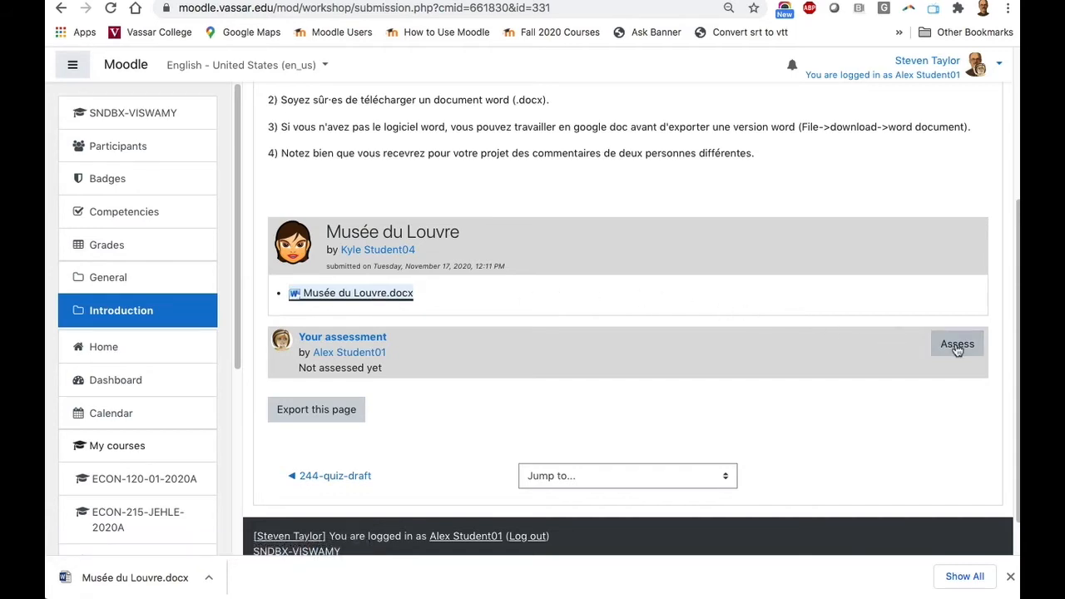
Assess the Musée du Louvre submission, entering comments for Aspects 1, 2 and 4
{"action": "left_click", "coordinate": [956, 343]}
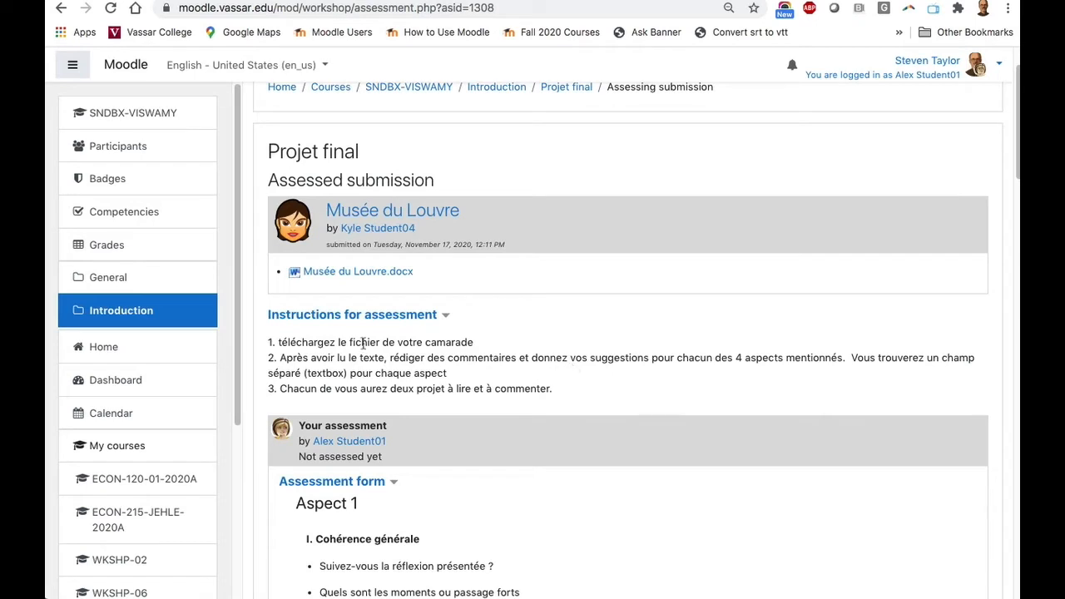
{"action": "mouse_move", "coordinate": [499, 374]}
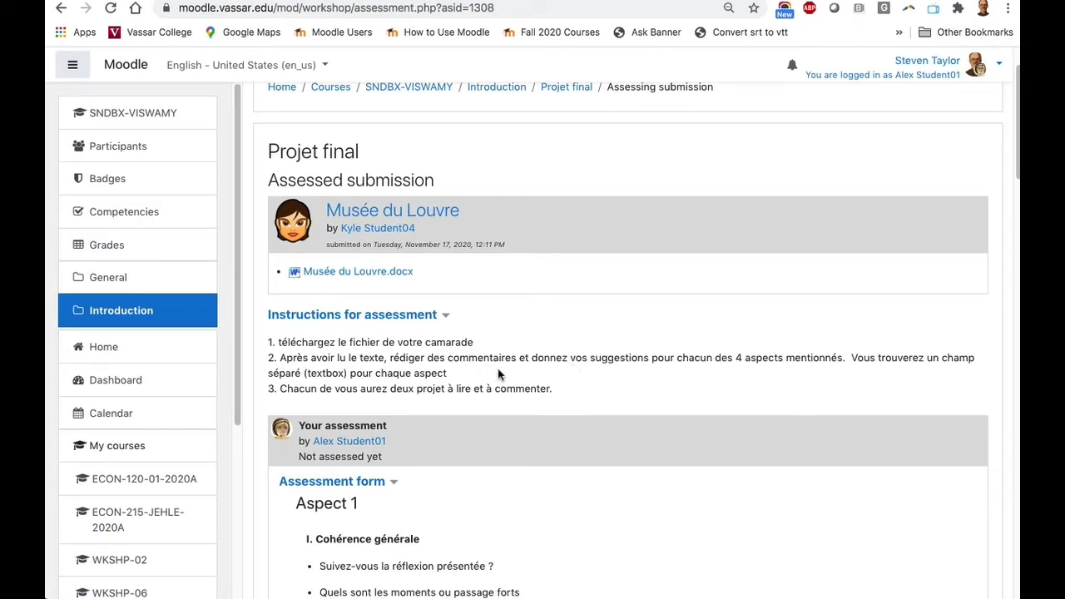
{"action": "scroll", "scroll_direction": "down", "scroll_amount": 3}
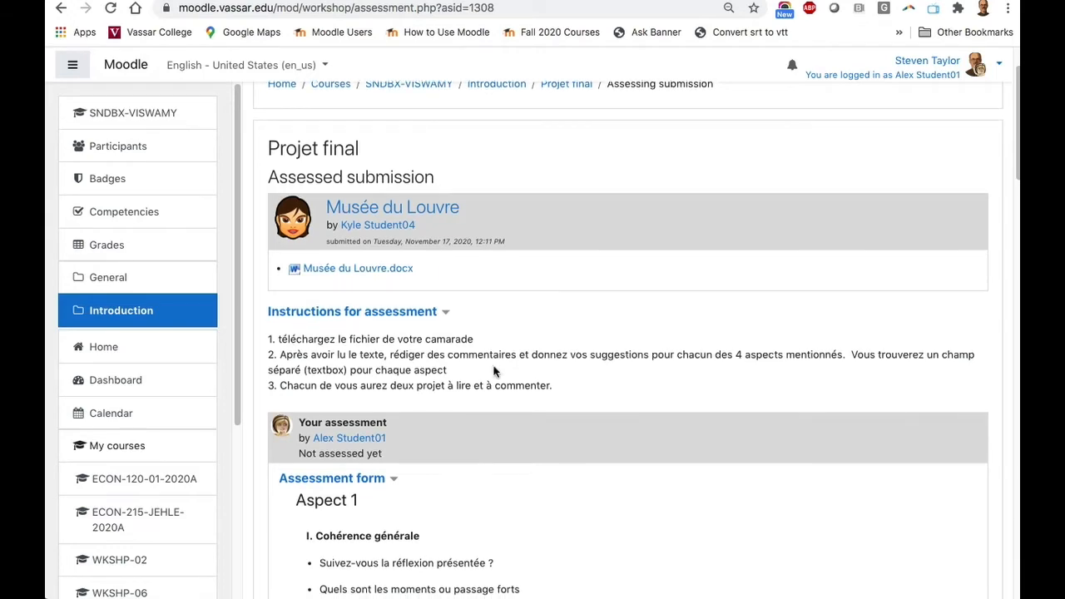
{"action": "scroll", "scroll_direction": "down", "scroll_amount": 3}
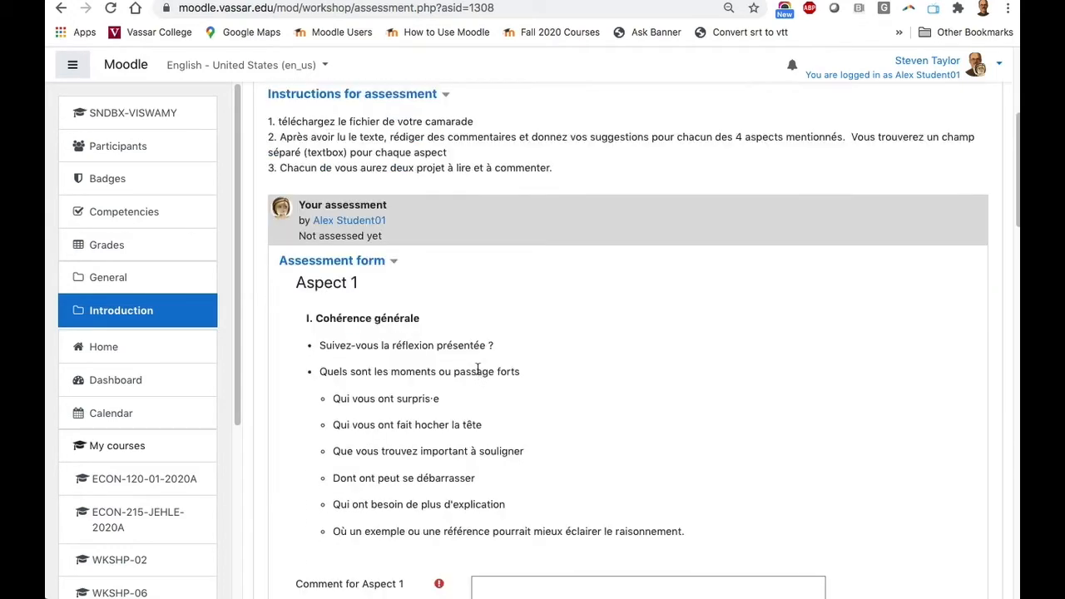
{"action": "scroll", "scroll_direction": "down", "scroll_amount": 3}
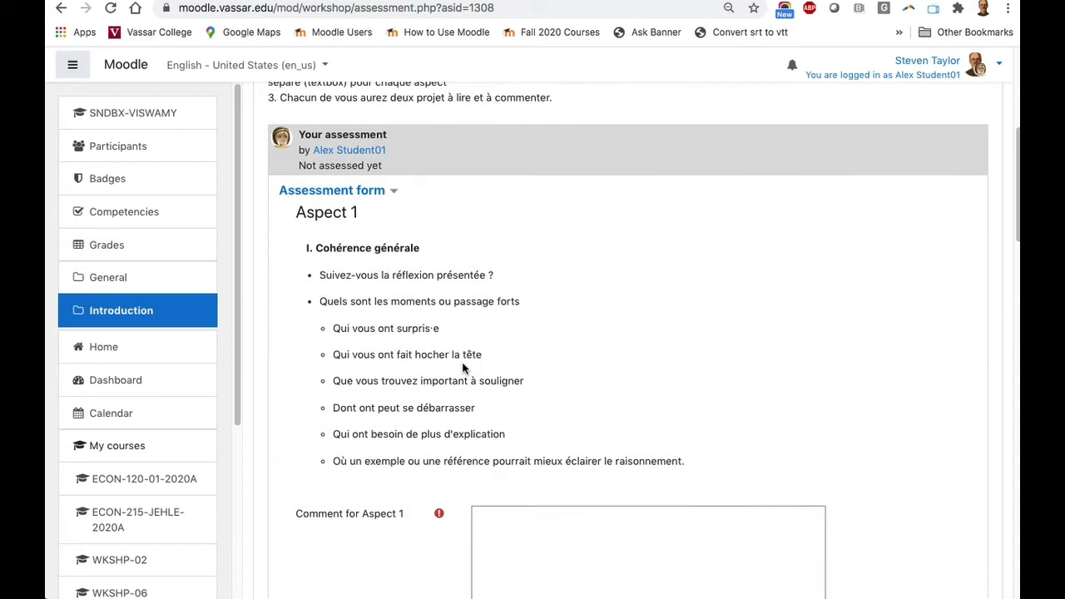
{"action": "scroll", "scroll_direction": "down", "scroll_amount": 3}
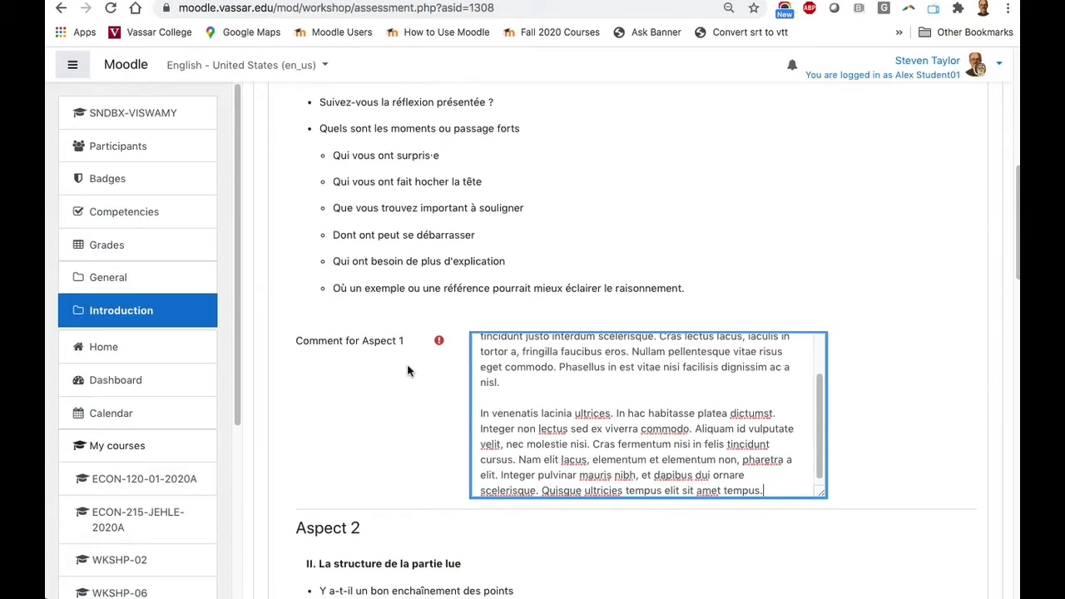
{"action": "scroll", "scroll_direction": "down", "scroll_amount": 3}
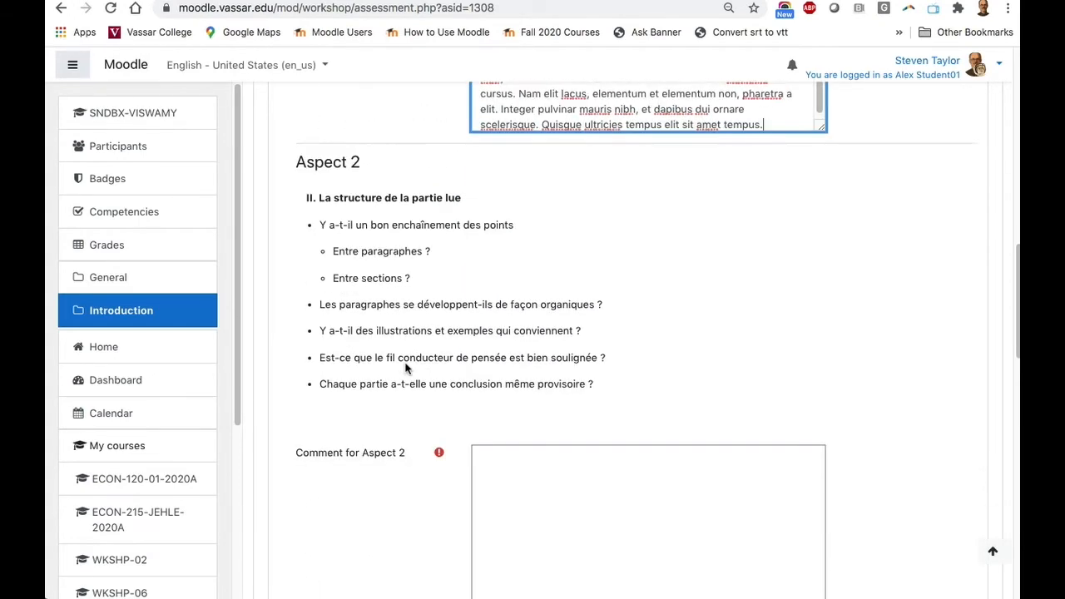
{"action": "scroll", "scroll_direction": "down", "scroll_amount": 3}
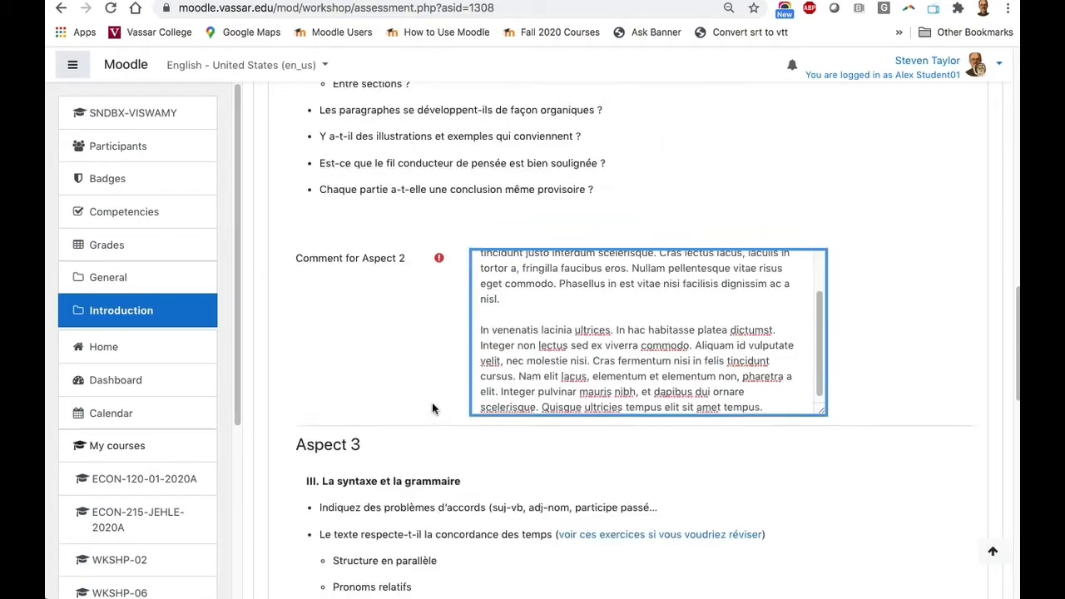
{"action": "scroll", "scroll_direction": "down", "scroll_amount": 3}
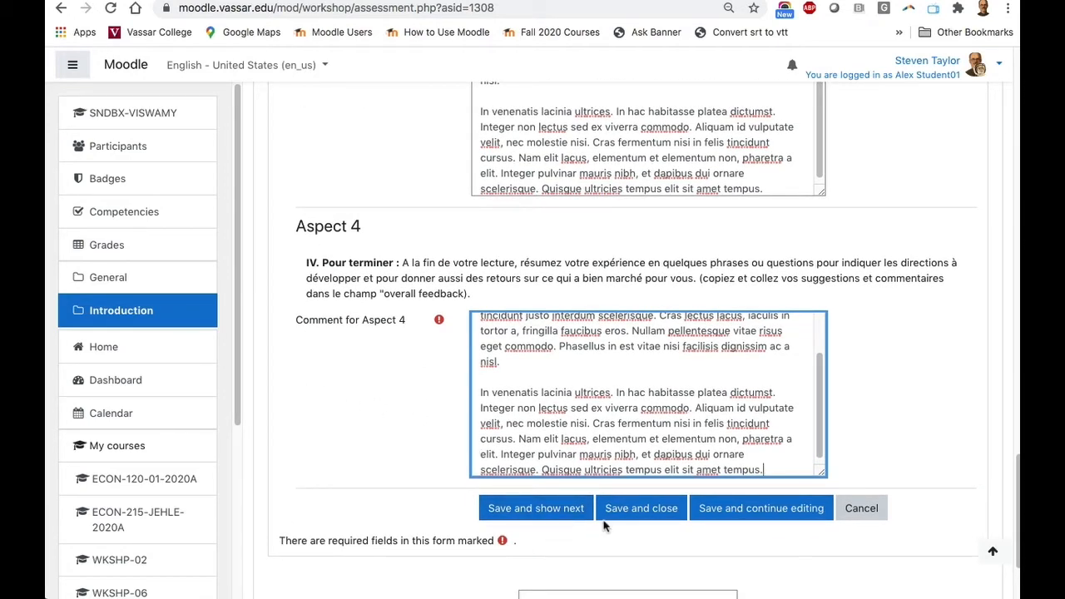
{"action": "mouse_move", "coordinate": [642, 509]}
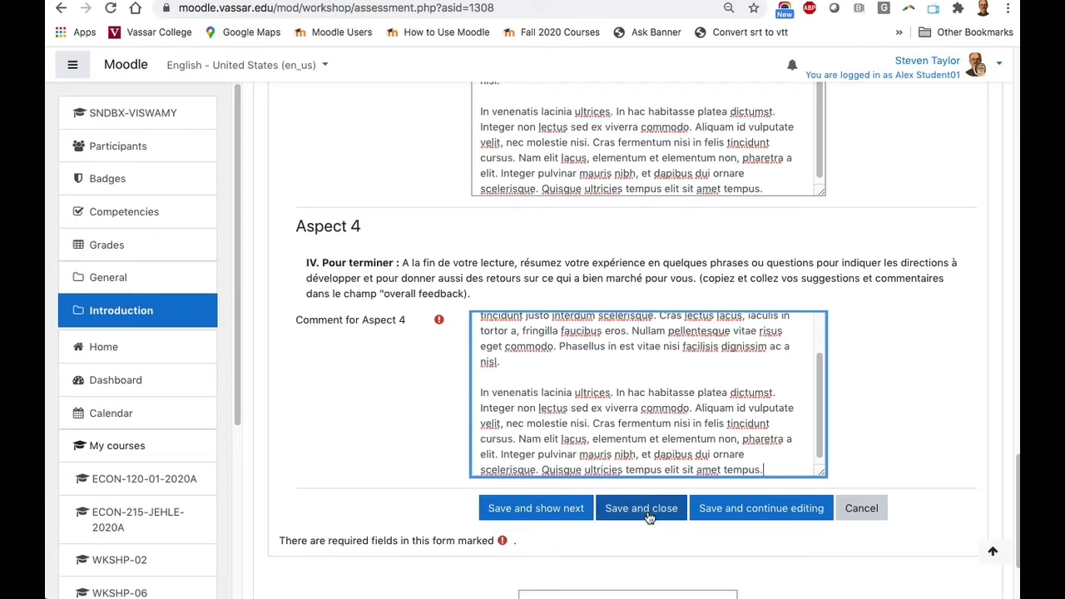
{"action": "mouse_move", "coordinate": [649, 532]}
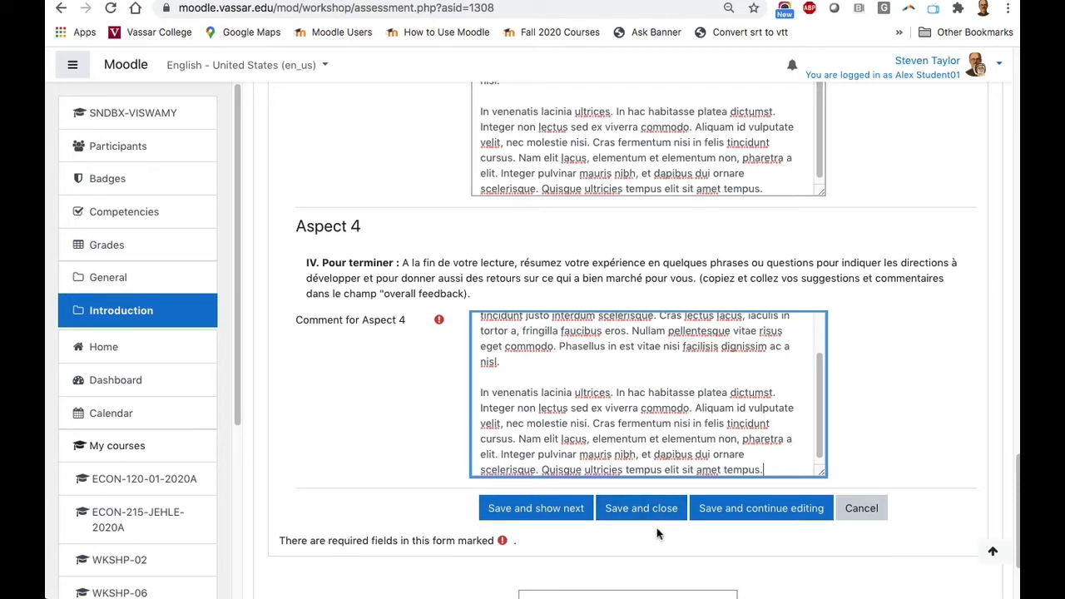
{"action": "mouse_move", "coordinate": [752, 512]}
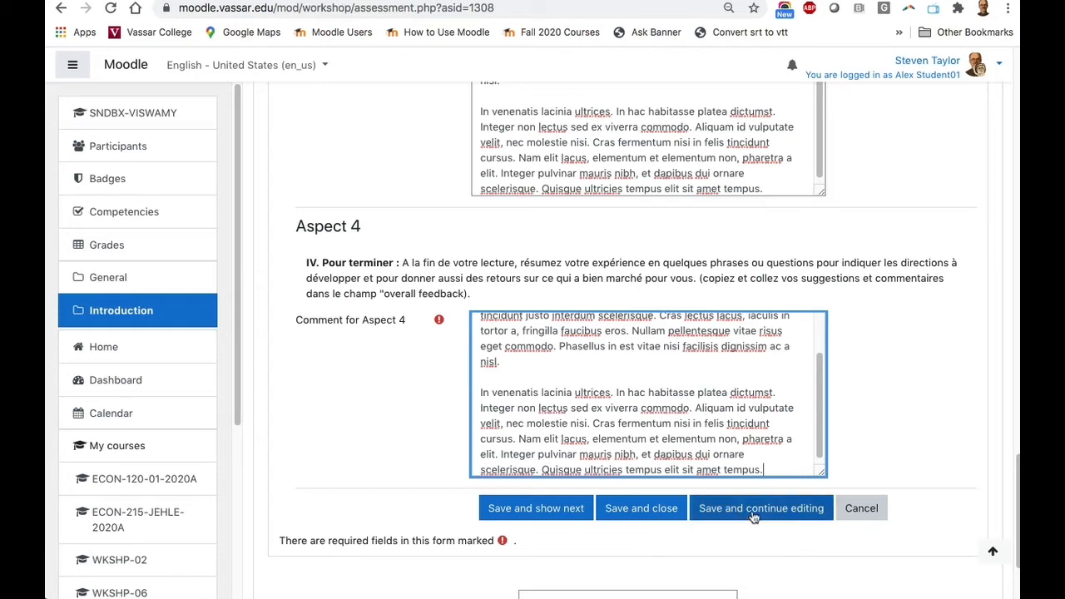
{"action": "mouse_move", "coordinate": [535, 514]}
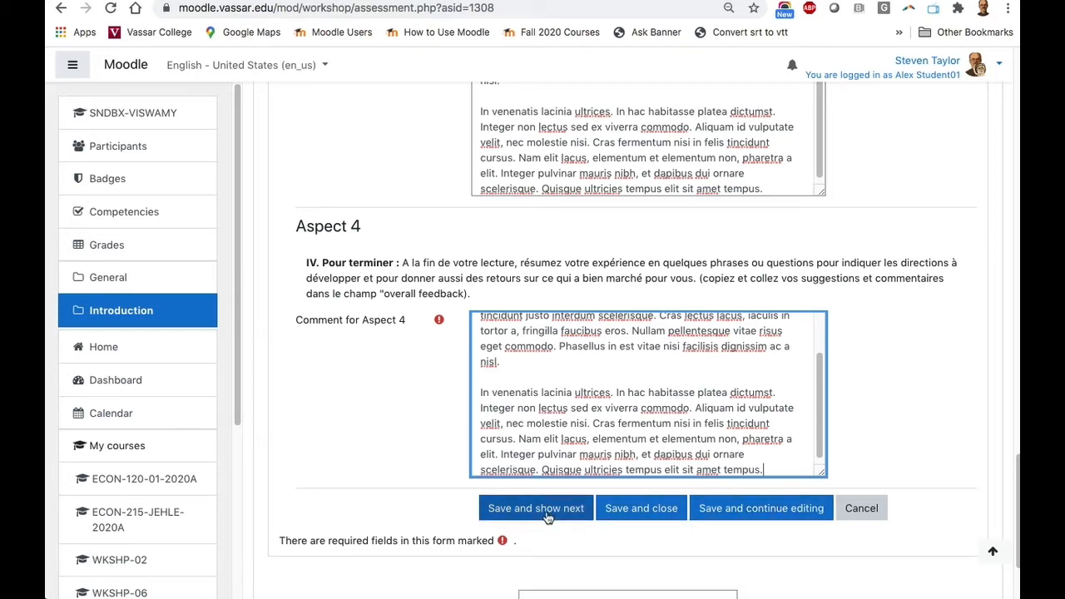
Save the Louvre assessment, then comment on Aspects 1 through 4 of Cathédrale Notre-Dame de Paris
{"action": "left_click", "coordinate": [535, 508]}
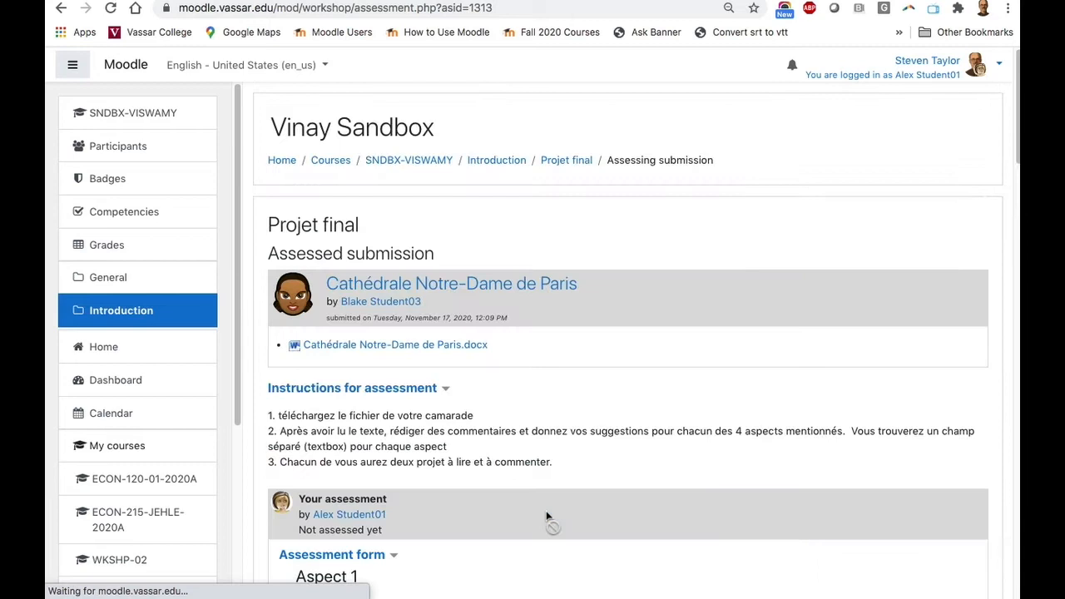
{"action": "scroll", "scroll_direction": "down", "scroll_amount": 3}
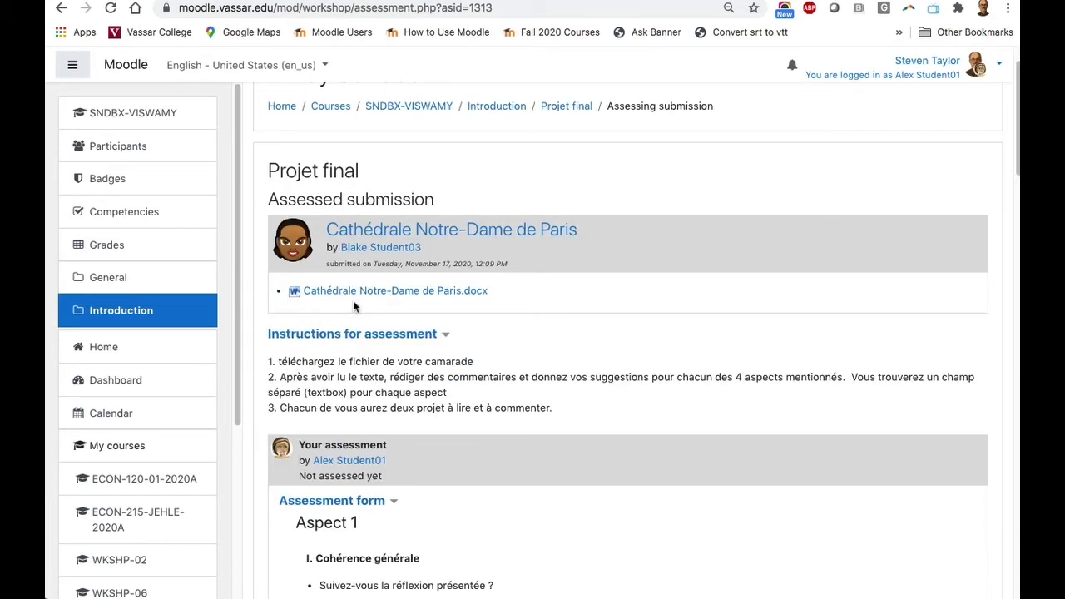
{"action": "mouse_move", "coordinate": [342, 294]}
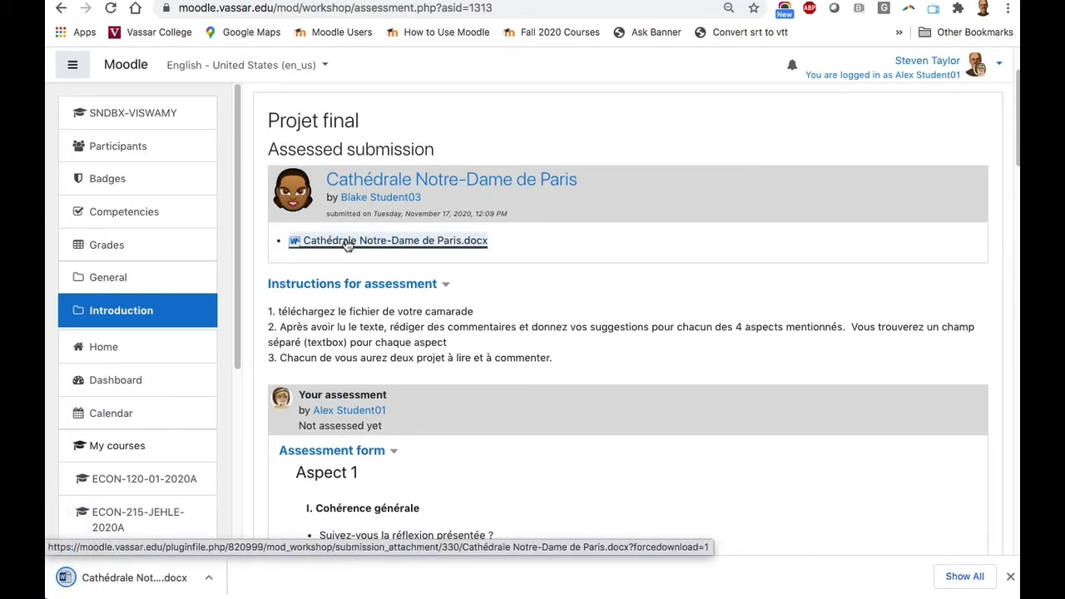
{"action": "scroll", "scroll_direction": "down", "scroll_amount": 3}
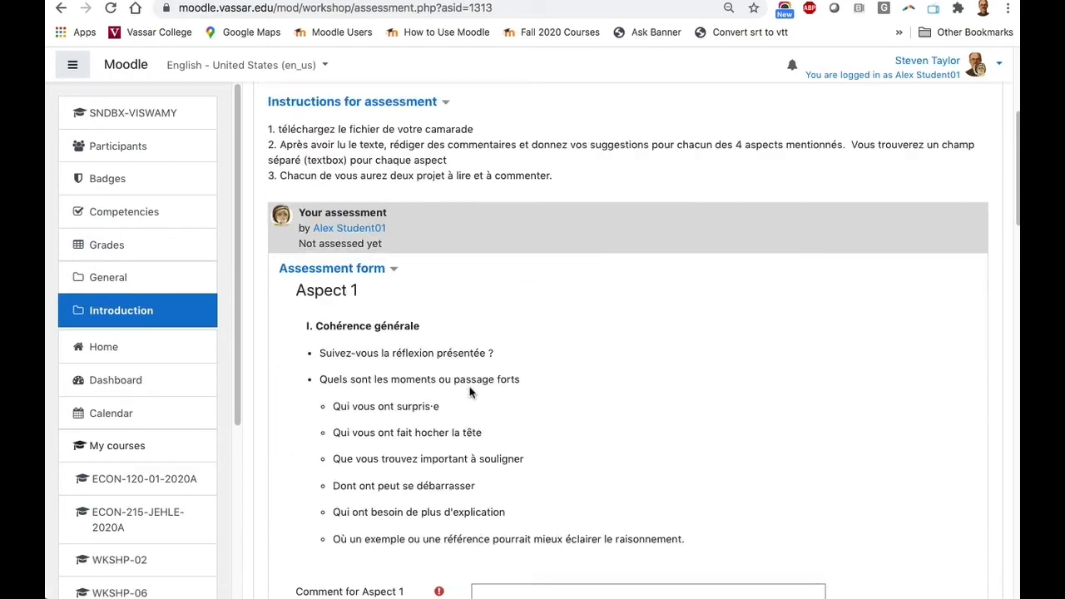
{"action": "scroll", "scroll_direction": "down", "scroll_amount": 3}
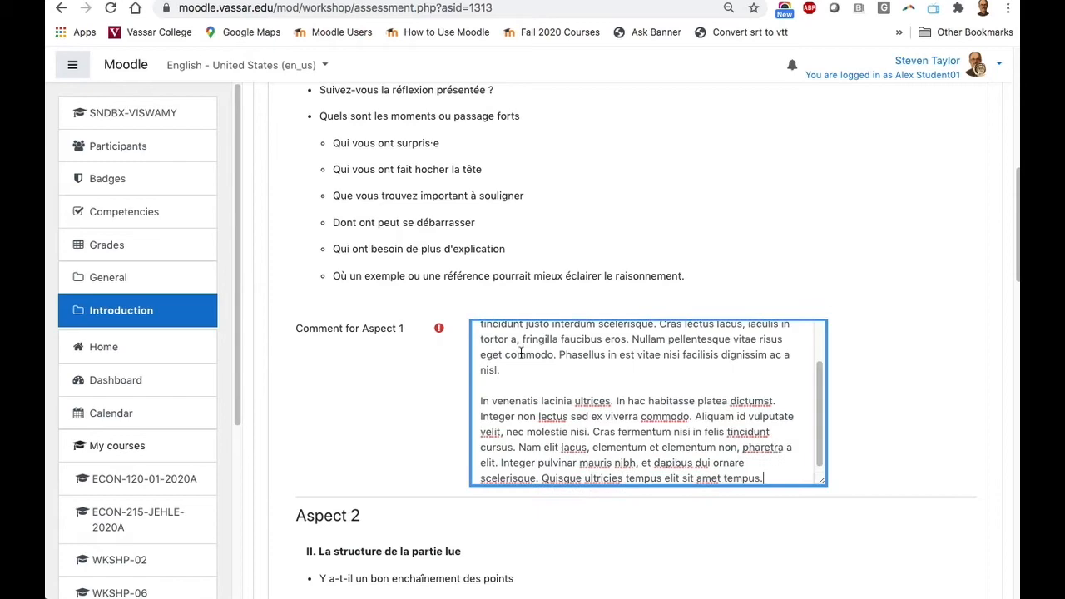
{"action": "scroll", "scroll_direction": "down", "scroll_amount": 3}
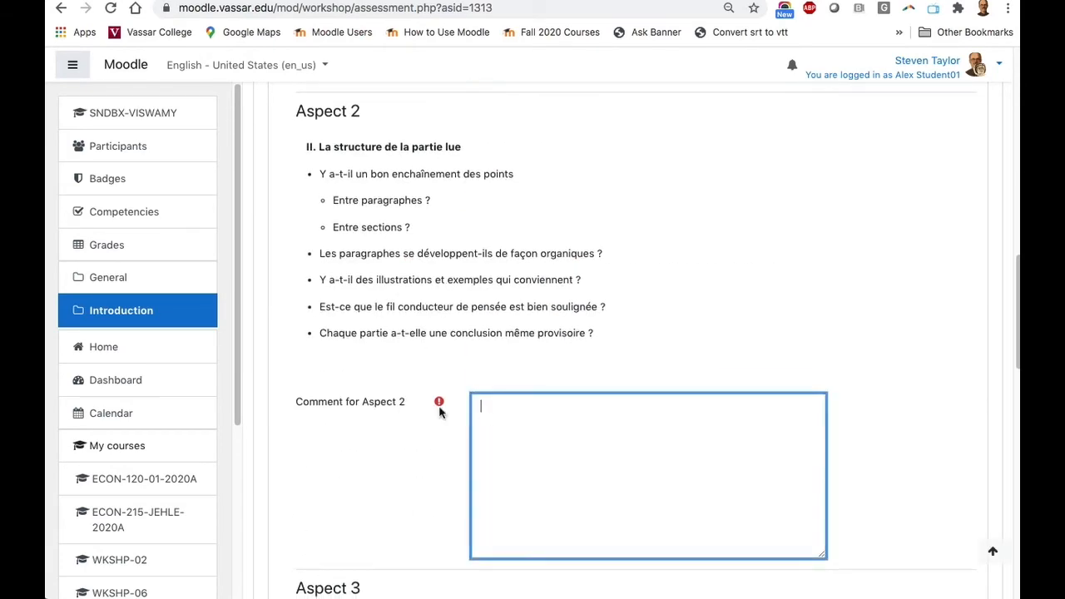
{"action": "scroll", "scroll_direction": "down", "scroll_amount": 3}
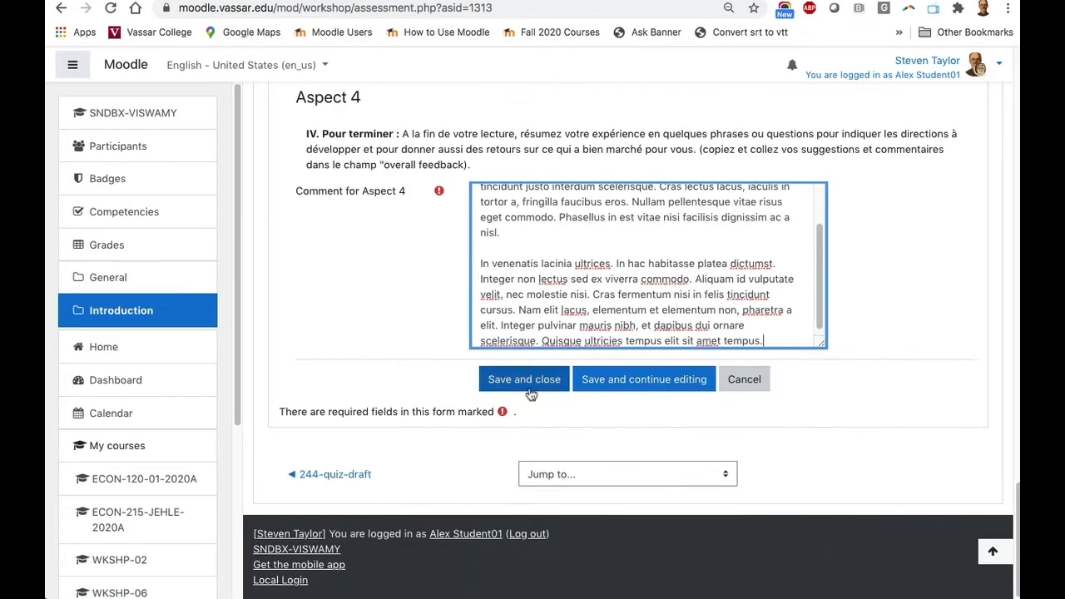
Save and close the Notre-Dame assessment so both assigned submissions show Already graded
{"action": "left_click", "coordinate": [523, 379]}
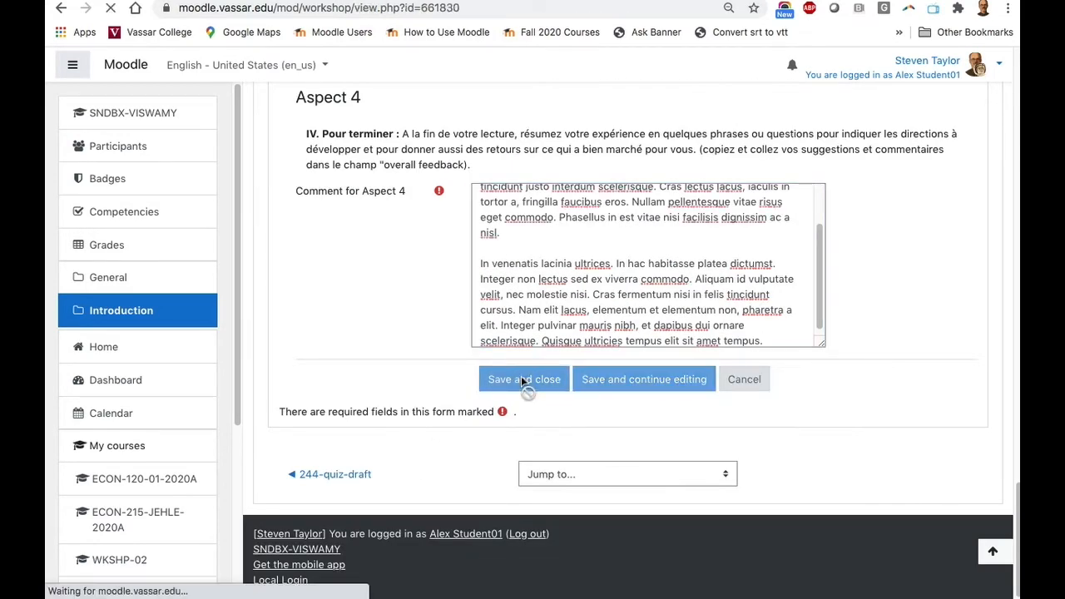
{"action": "left_click", "coordinate": [523, 379]}
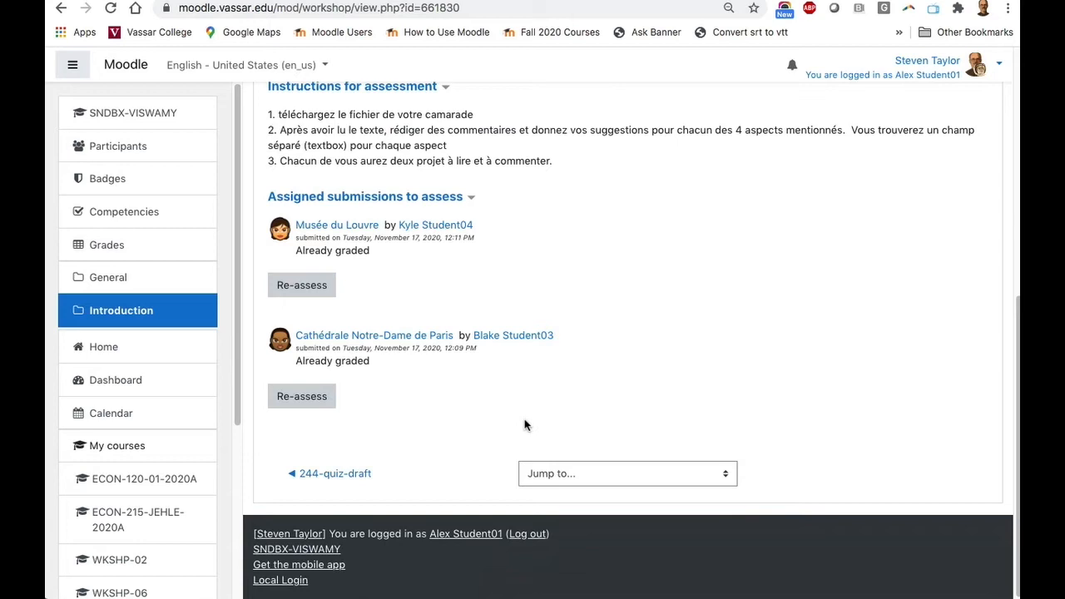
{"action": "mouse_move", "coordinate": [521, 420]}
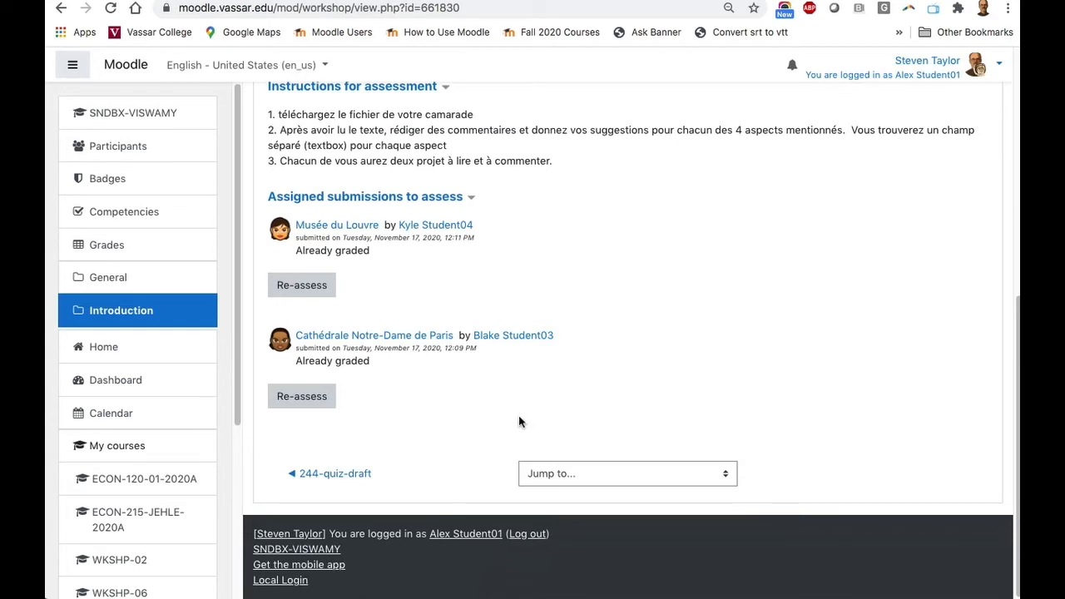
{"action": "mouse_move", "coordinate": [503, 416]}
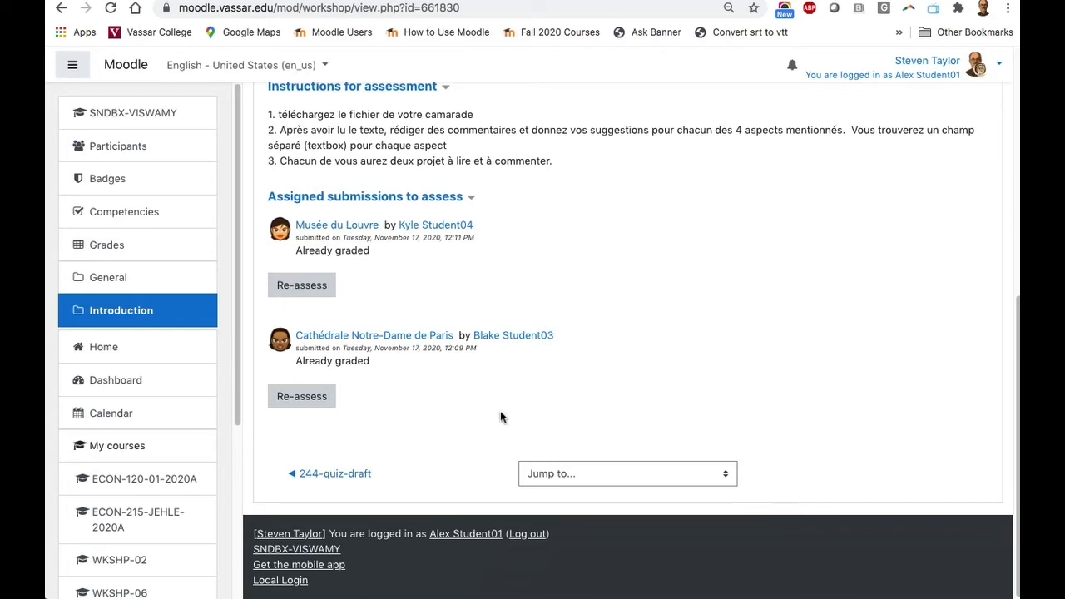
{"action": "mouse_move", "coordinate": [468, 409]}
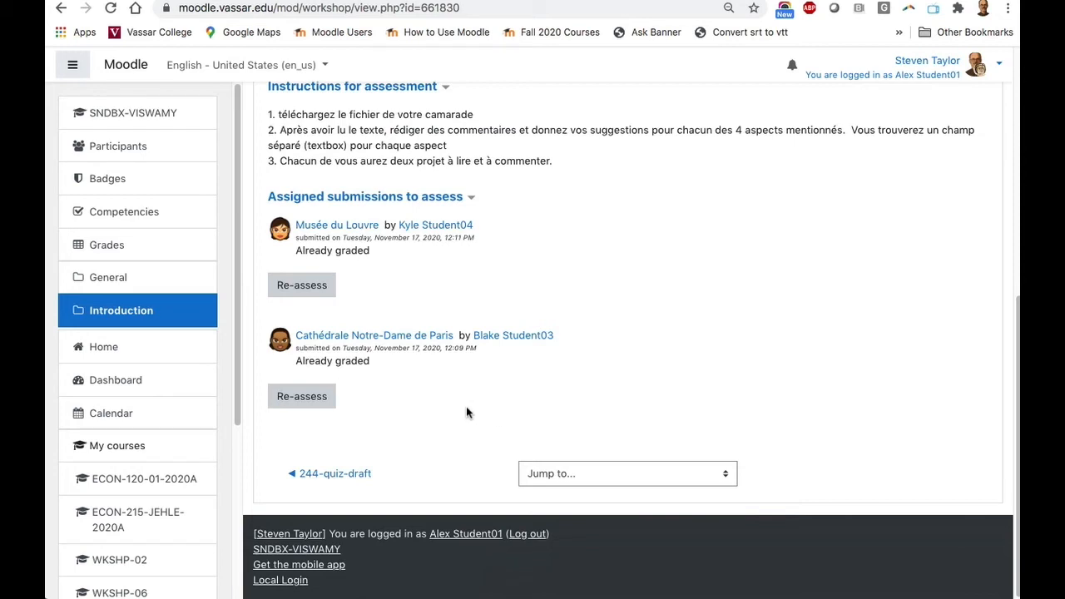
{"action": "mouse_move", "coordinate": [473, 413]}
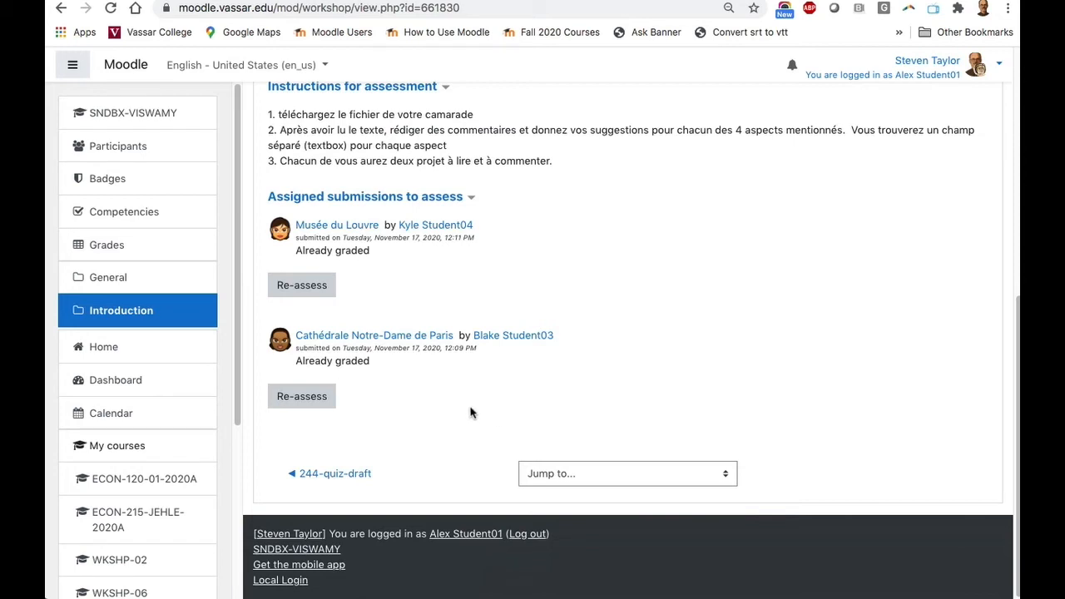
{"action": "mouse_move", "coordinate": [392, 266]}
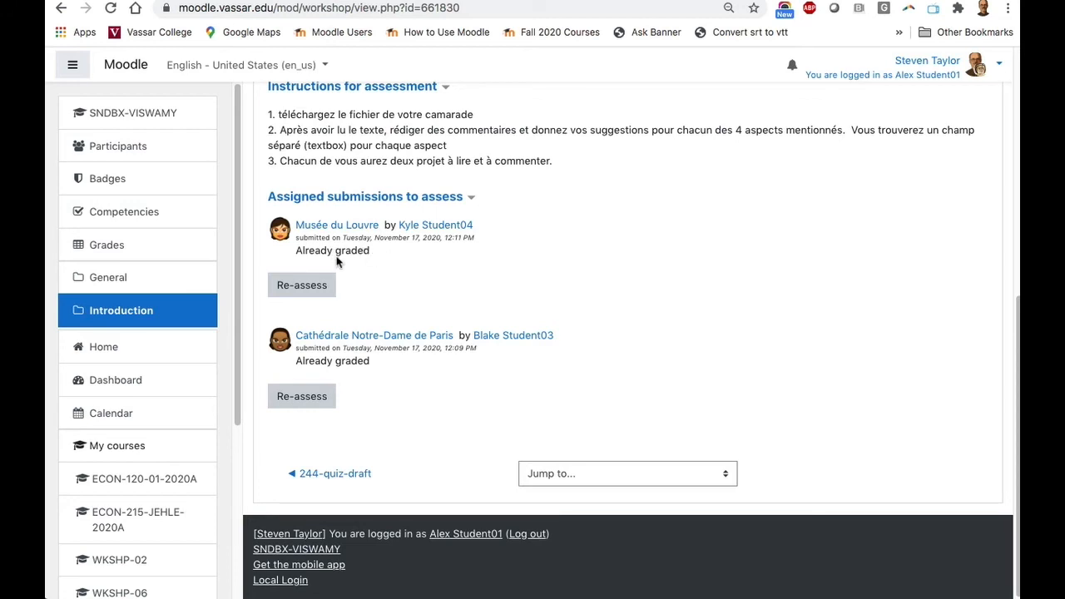
{"action": "mouse_move", "coordinate": [382, 256]}
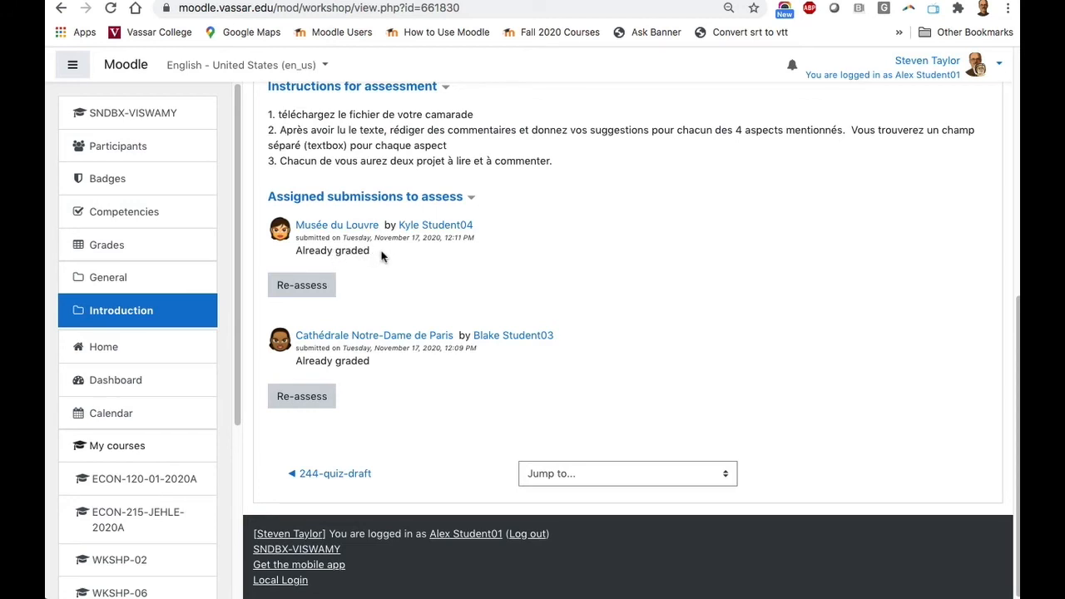
{"action": "mouse_move", "coordinate": [400, 375]}
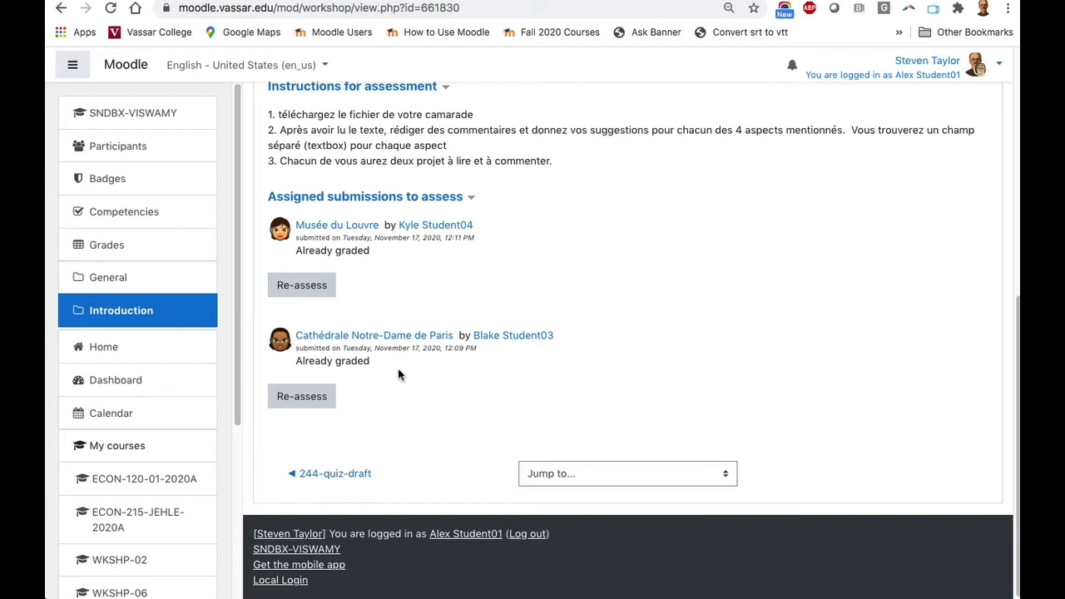
{"action": "mouse_move", "coordinate": [406, 340]}
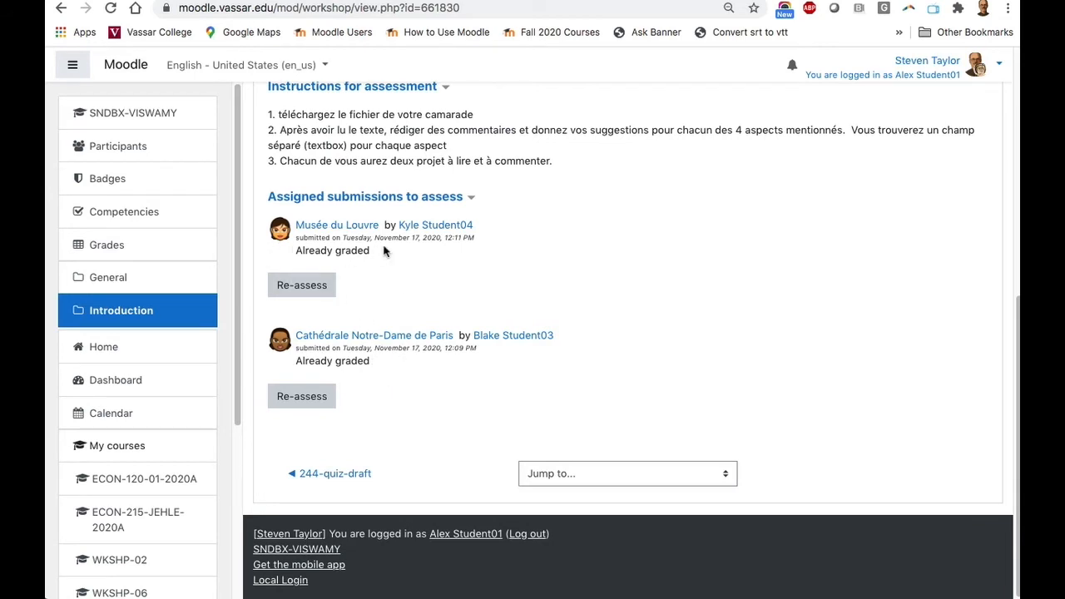
{"action": "mouse_move", "coordinate": [359, 381]}
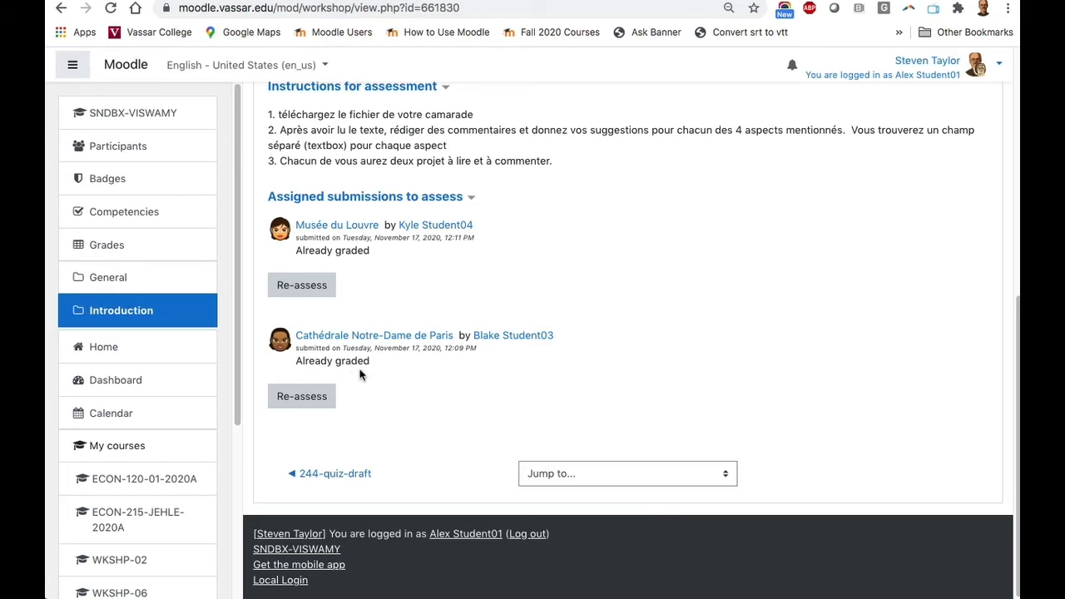
{"action": "mouse_move", "coordinate": [396, 362]}
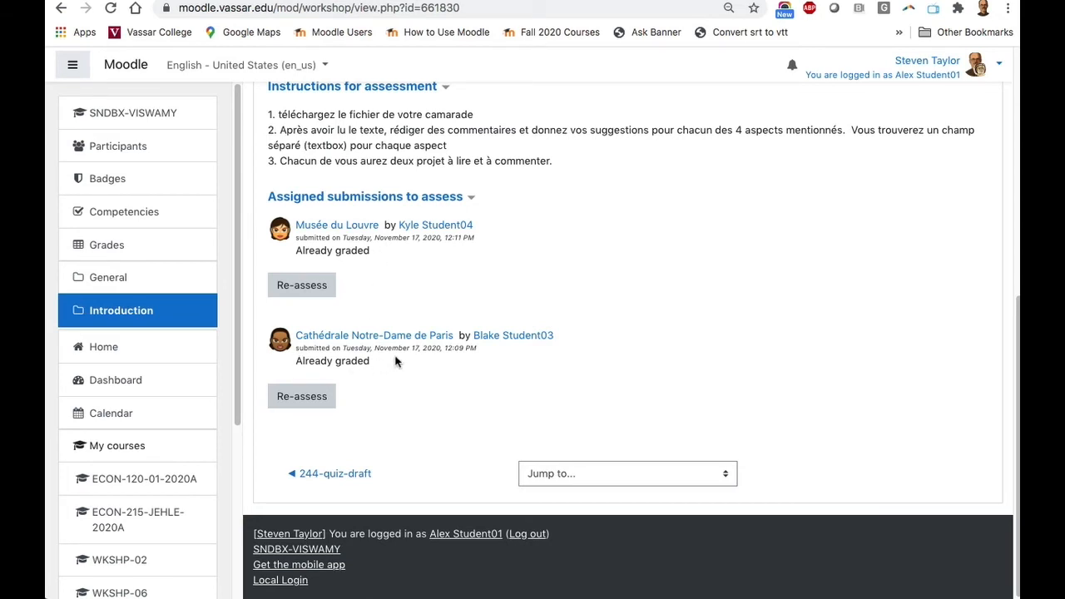
{"action": "mouse_move", "coordinate": [404, 363]}
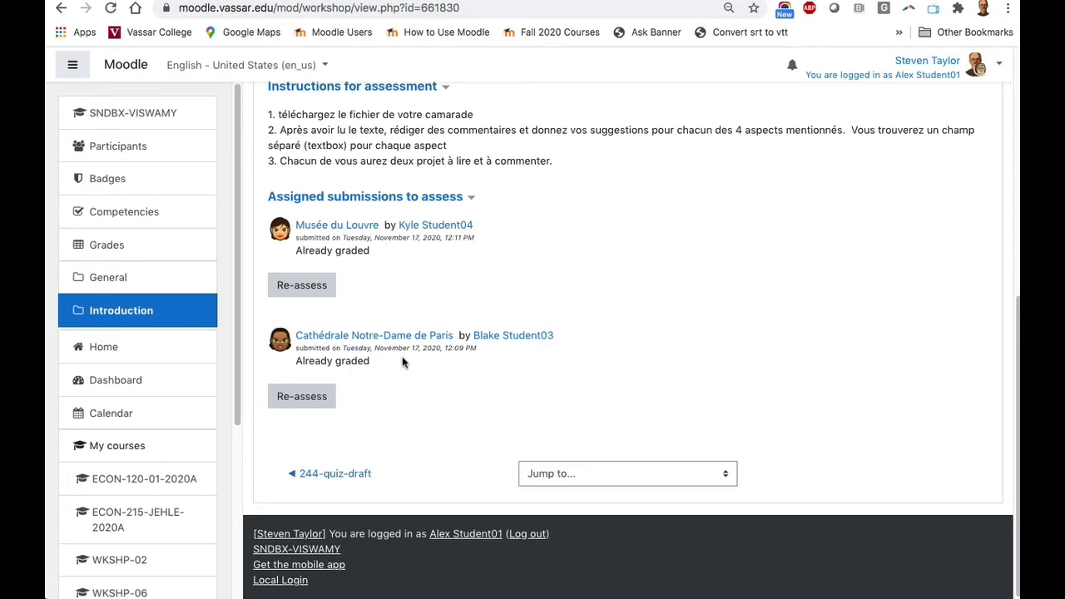
{"action": "mouse_move", "coordinate": [299, 286]}
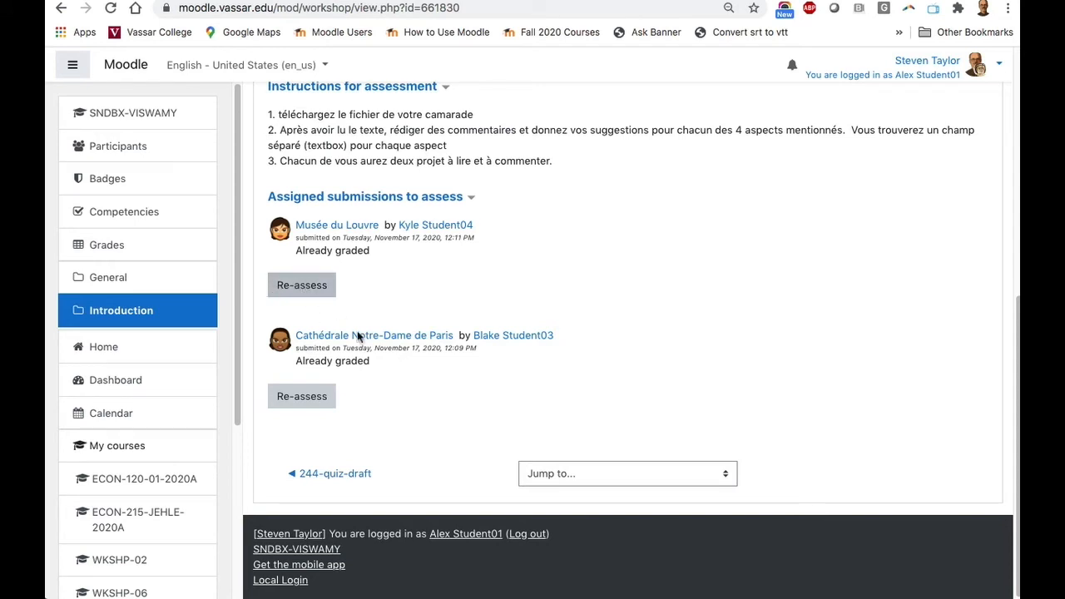
{"action": "mouse_move", "coordinate": [388, 404]}
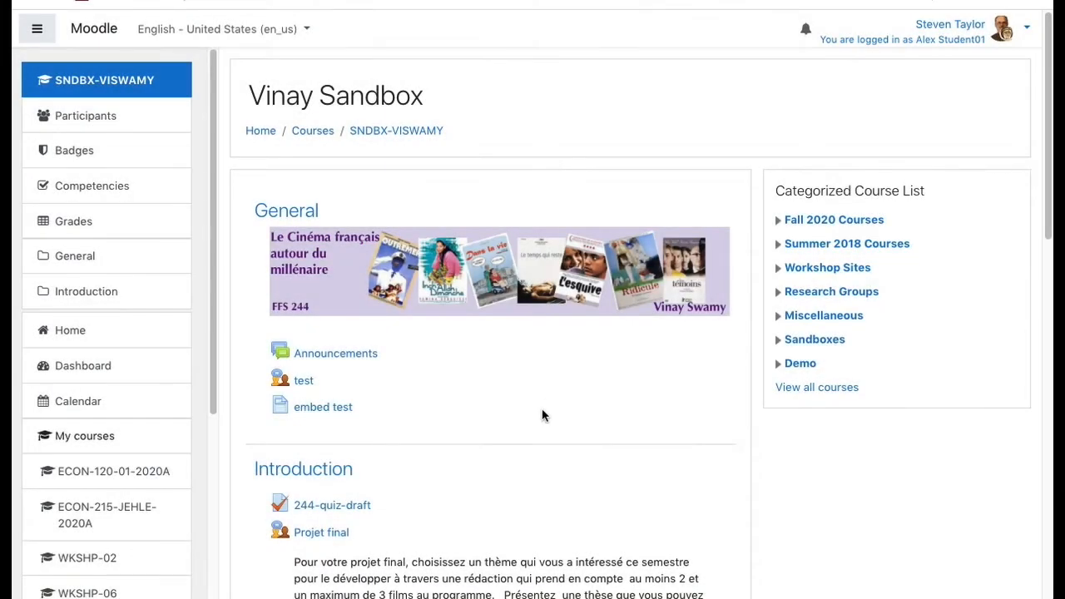
{"action": "mouse_move", "coordinate": [516, 413]}
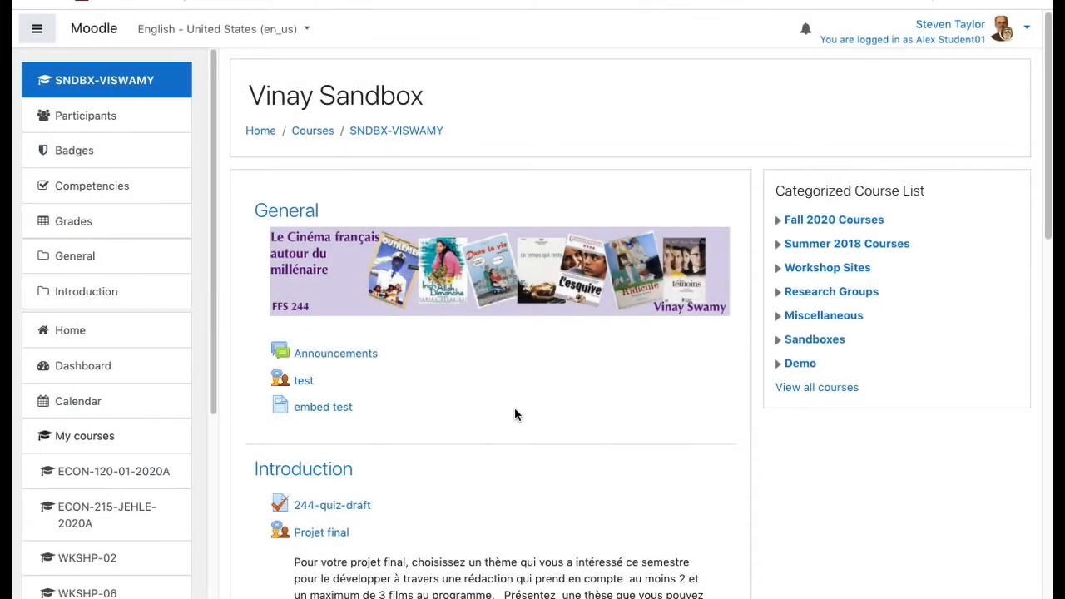
{"action": "mouse_move", "coordinate": [322, 532]}
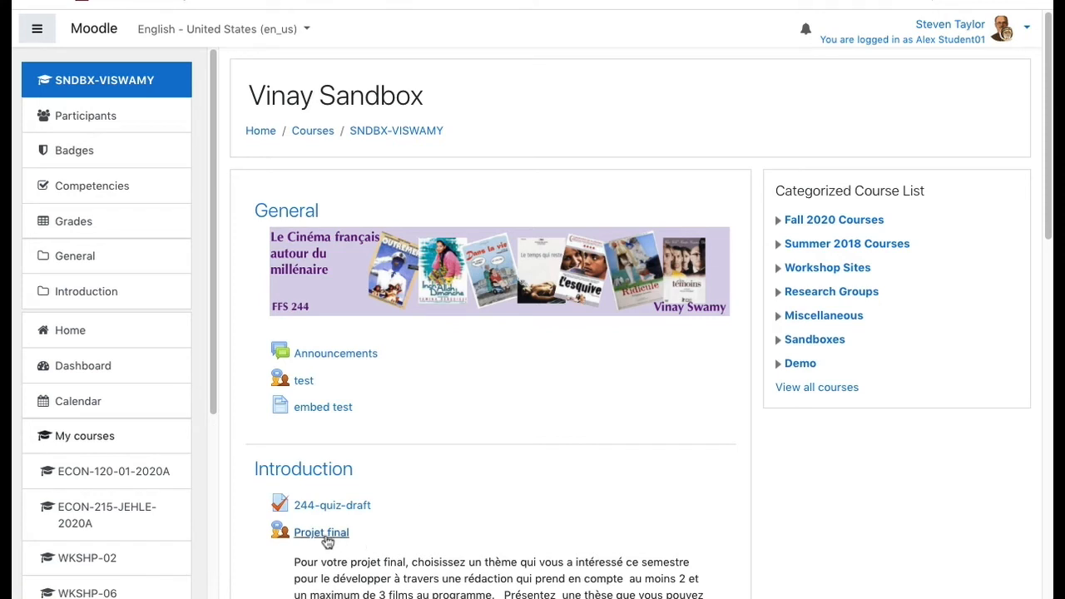
Open the Projet final workshop, now in its Closed phase with a grades section
{"action": "left_click", "coordinate": [323, 532]}
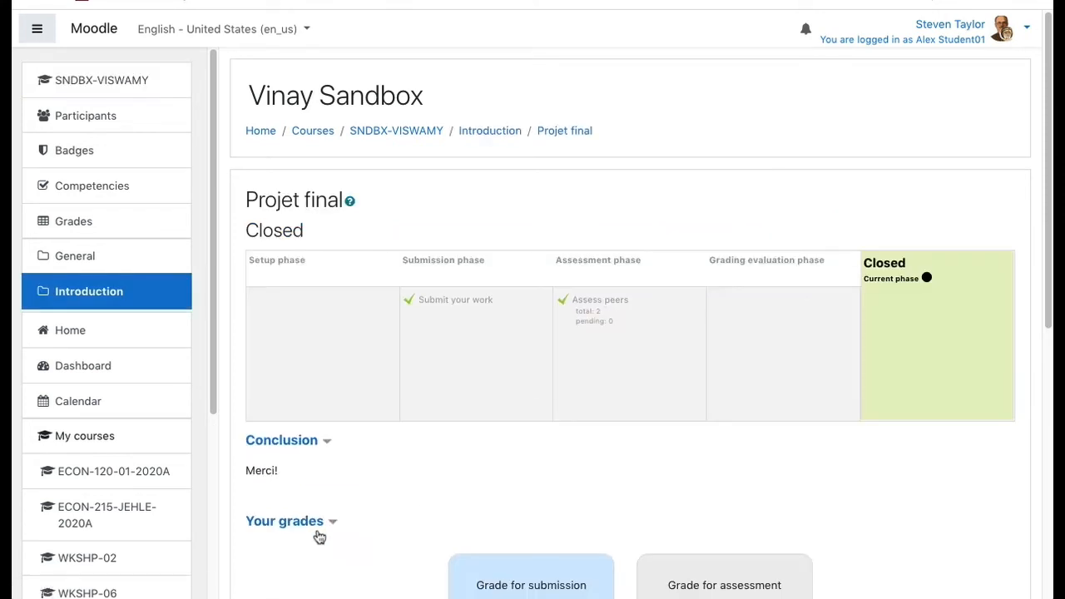
{"action": "mouse_move", "coordinate": [672, 296]}
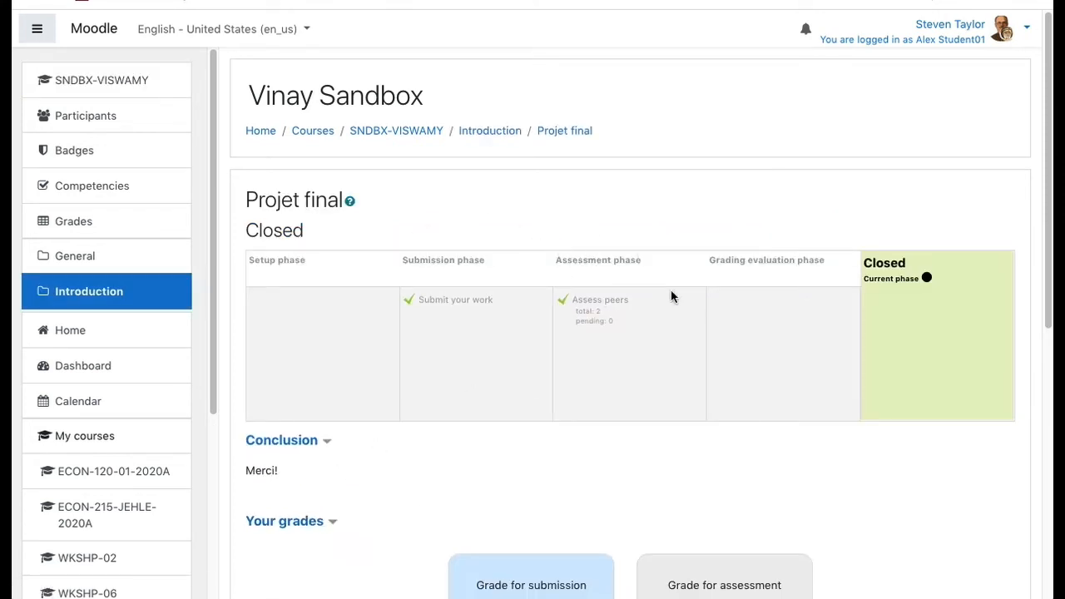
{"action": "mouse_move", "coordinate": [929, 298]}
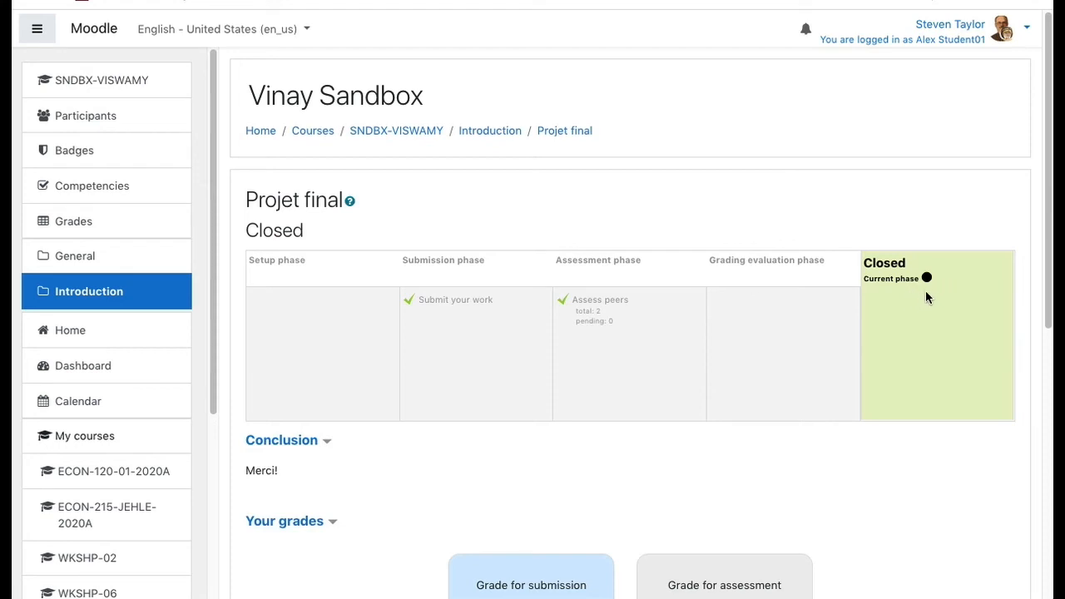
{"action": "mouse_move", "coordinate": [963, 327]}
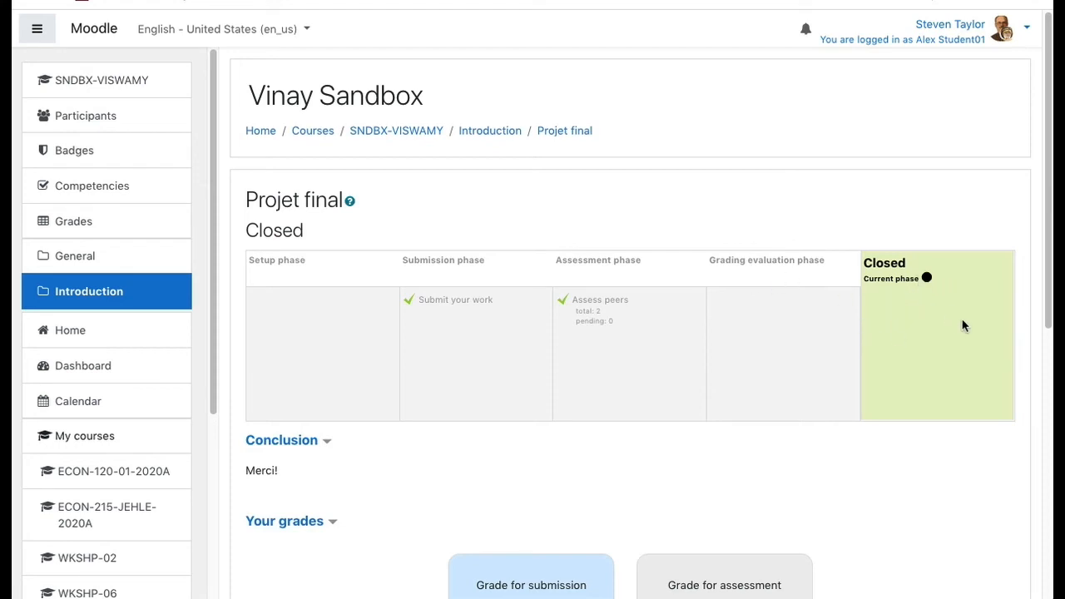
{"action": "mouse_move", "coordinate": [1025, 325]}
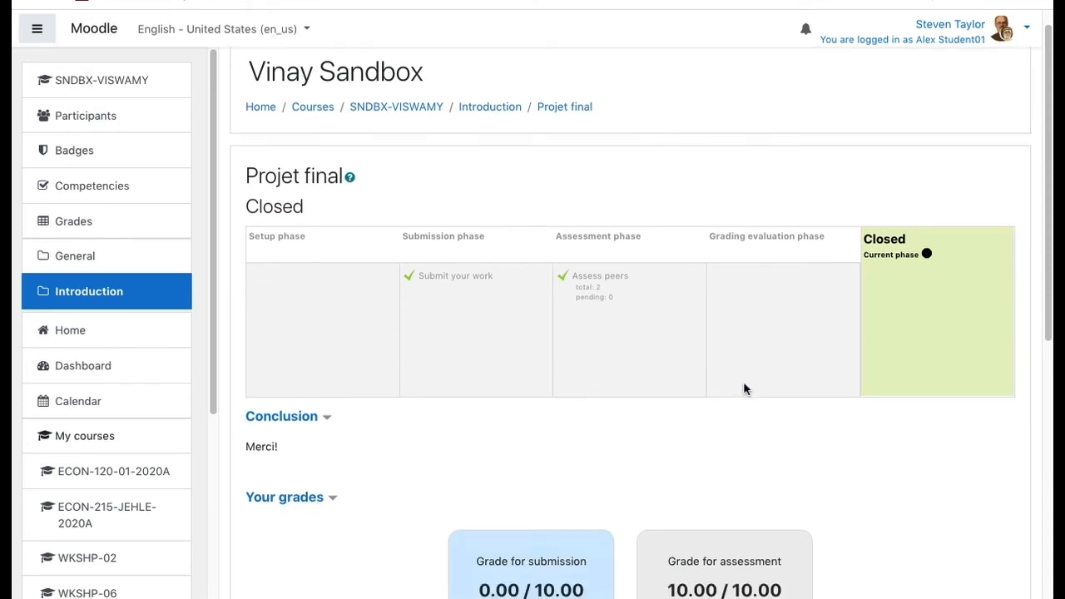
{"action": "scroll", "scroll_direction": "down", "scroll_amount": 3}
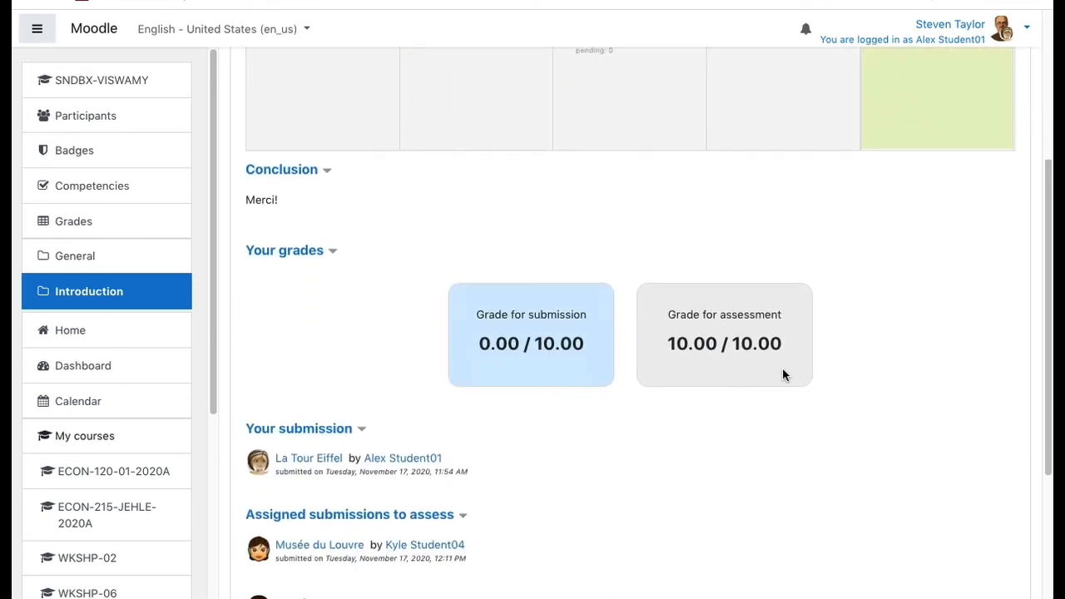
{"action": "scroll", "scroll_direction": "down", "scroll_amount": 3}
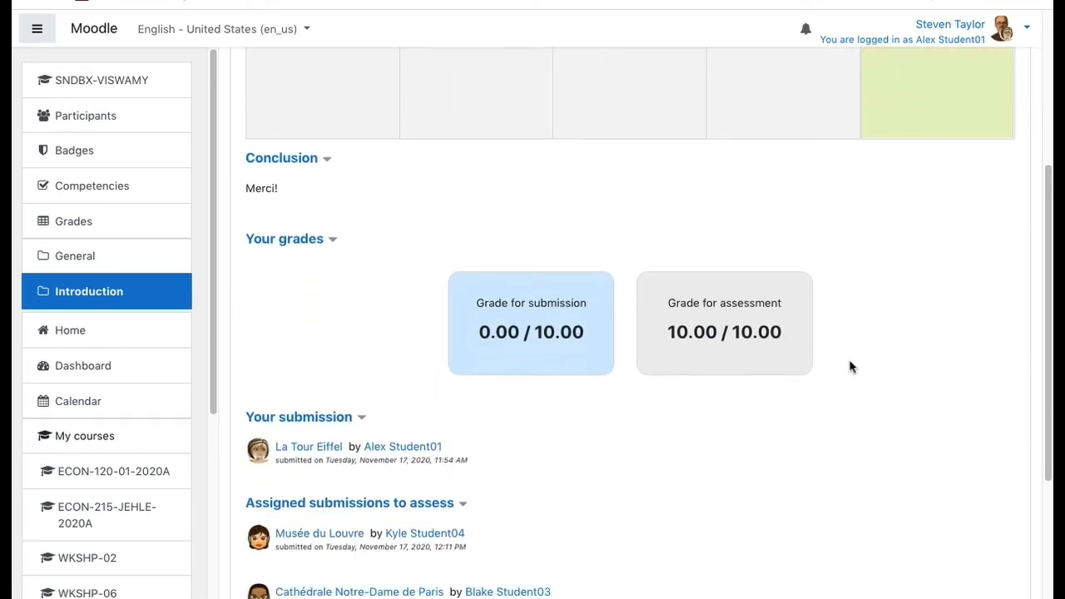
{"action": "mouse_move", "coordinate": [439, 393]}
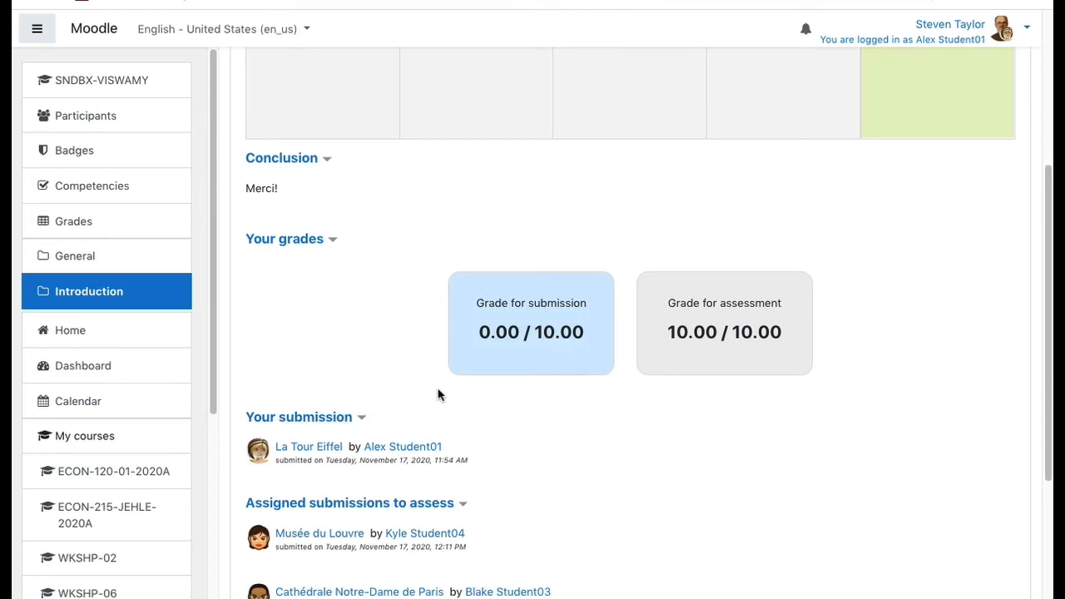
{"action": "mouse_move", "coordinate": [440, 396]}
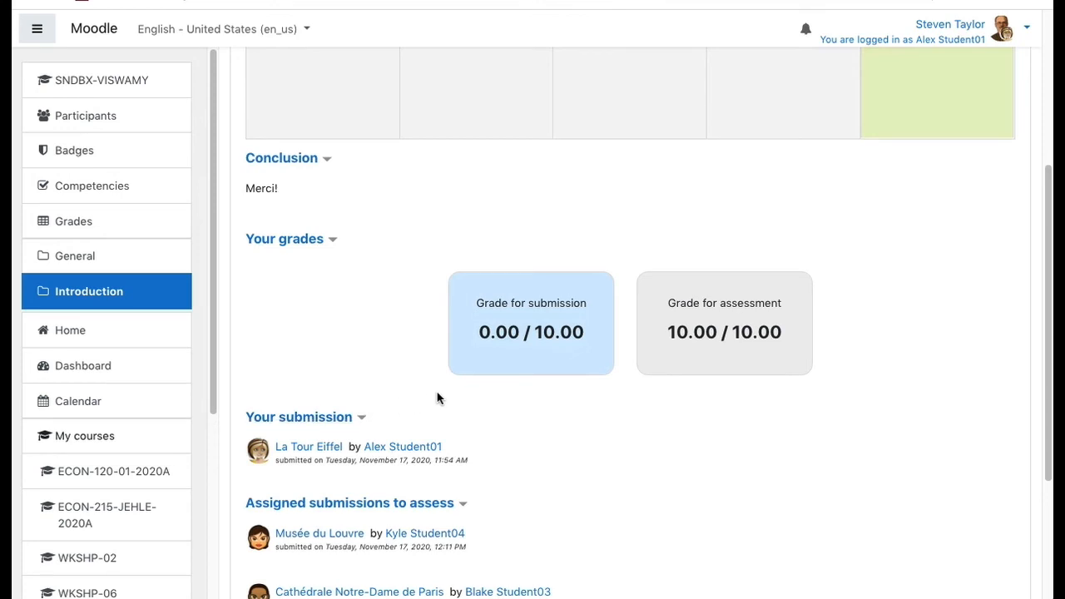
{"action": "mouse_move", "coordinate": [390, 386]}
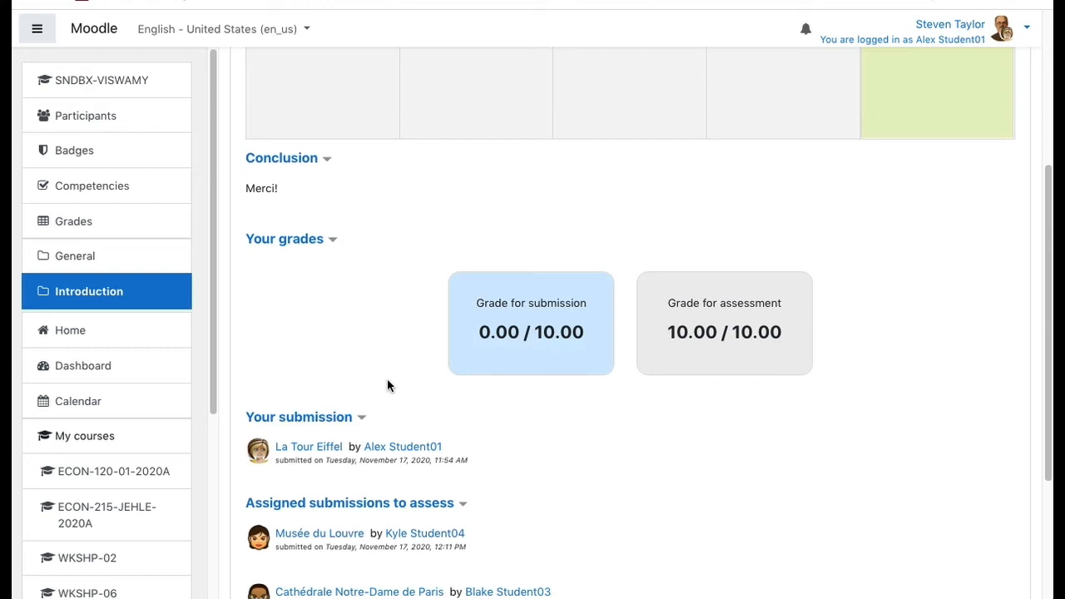
{"action": "mouse_move", "coordinate": [373, 272]}
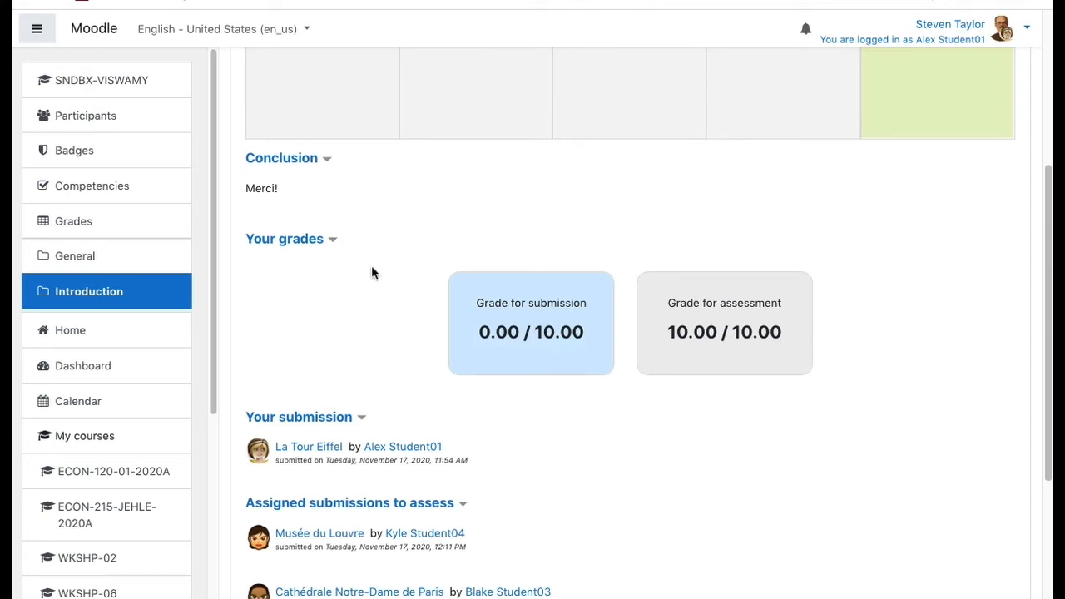
{"action": "mouse_move", "coordinate": [385, 256]}
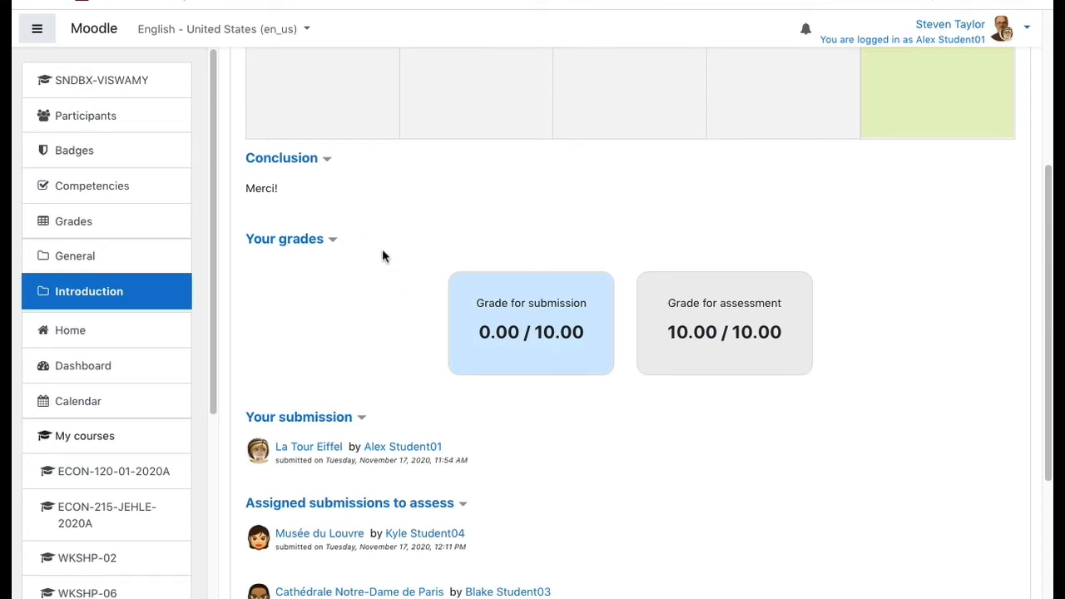
{"action": "mouse_move", "coordinate": [735, 386]}
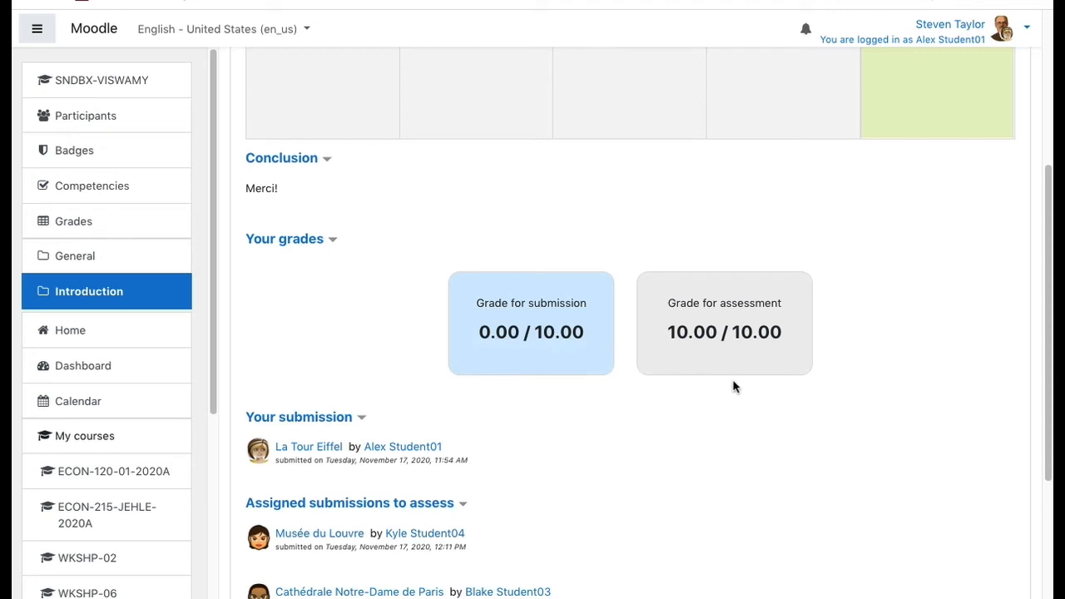
{"action": "mouse_move", "coordinate": [723, 374]}
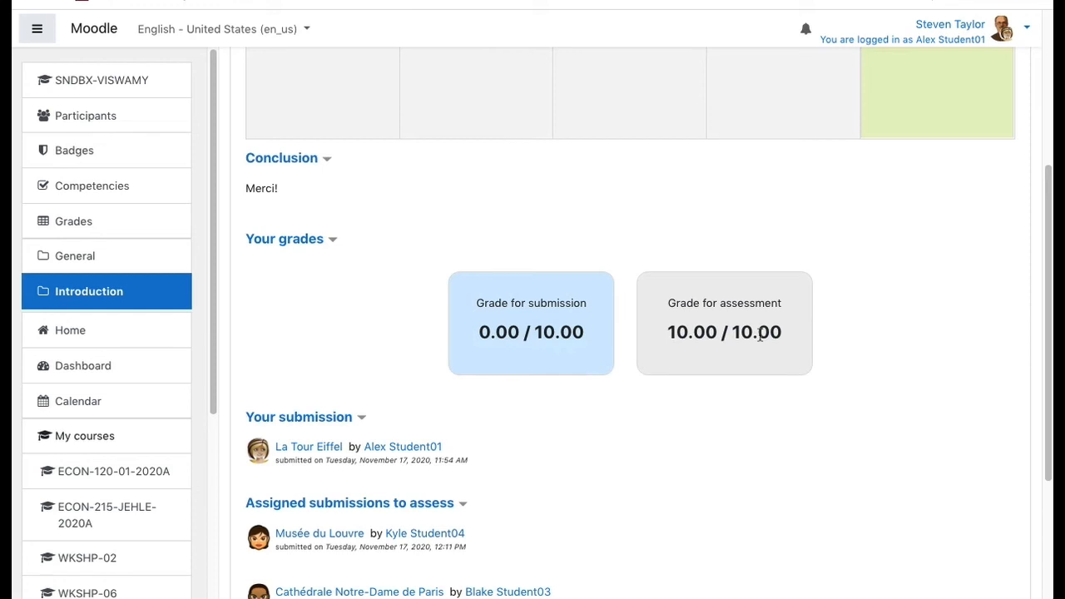
{"action": "mouse_move", "coordinate": [564, 348]}
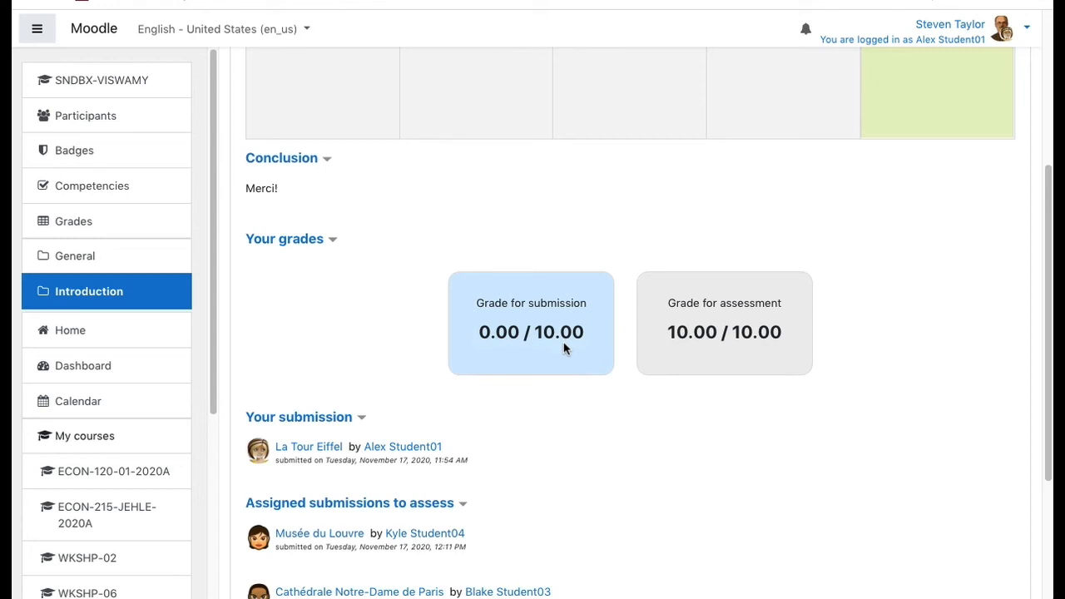
{"action": "scroll", "scroll_direction": "down", "scroll_amount": 3}
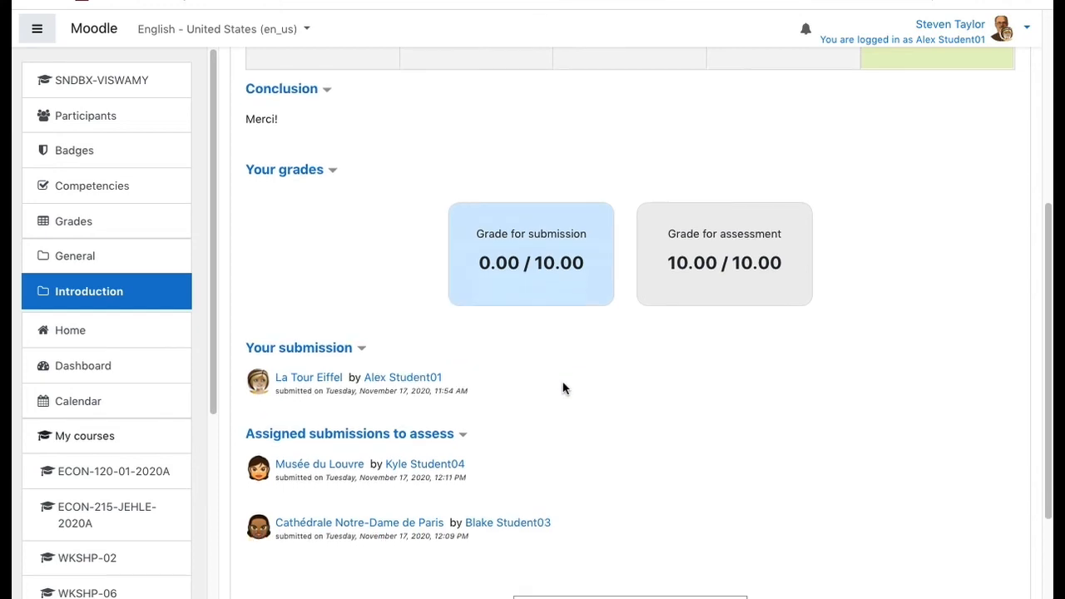
{"action": "mouse_move", "coordinate": [290, 362]}
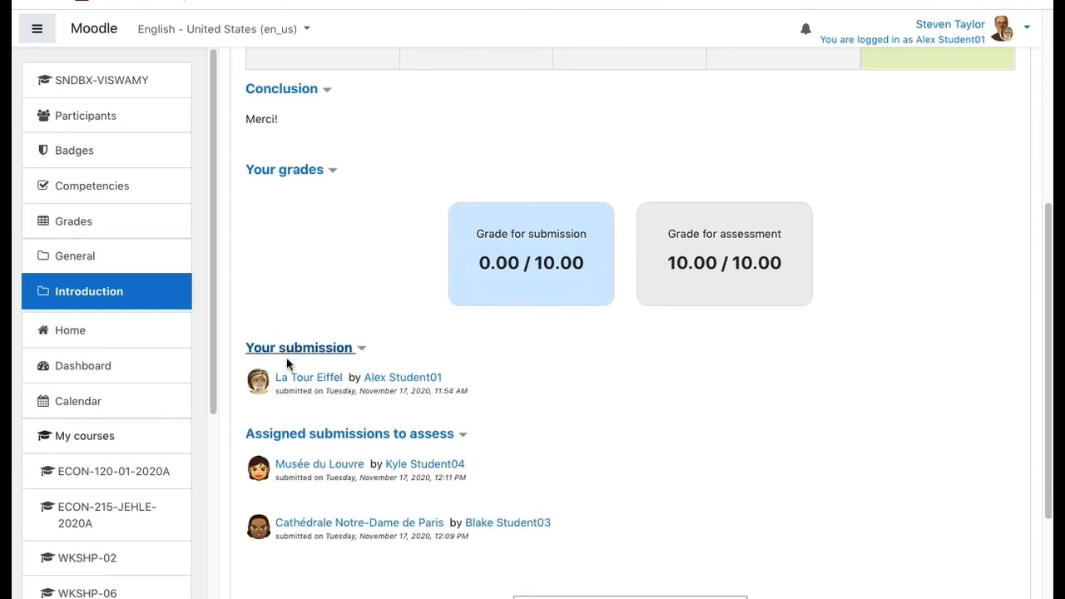
{"action": "mouse_move", "coordinate": [306, 386]}
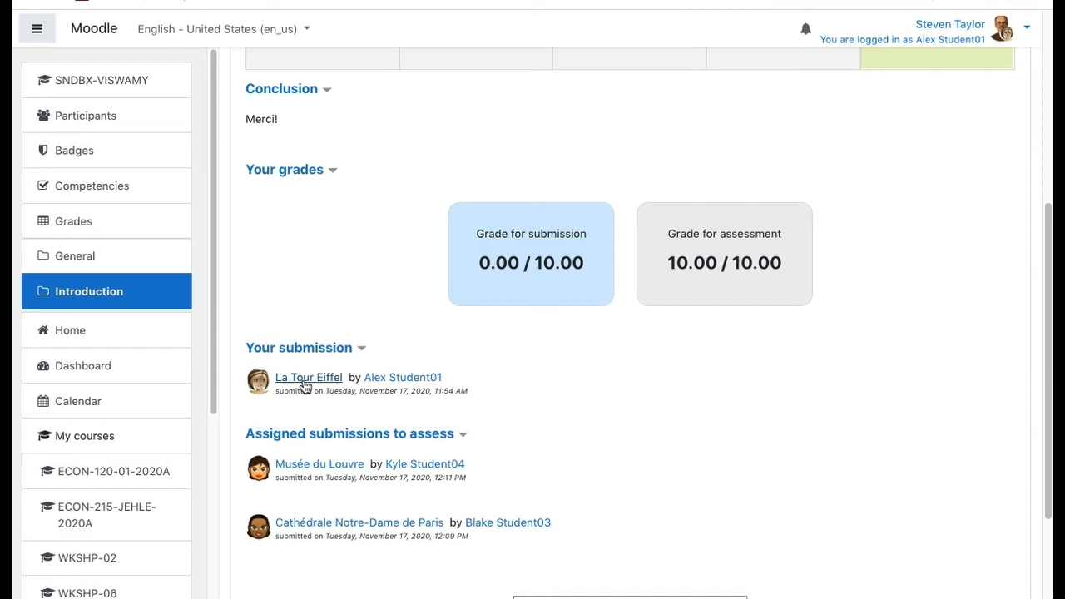
{"action": "mouse_move", "coordinate": [305, 383]}
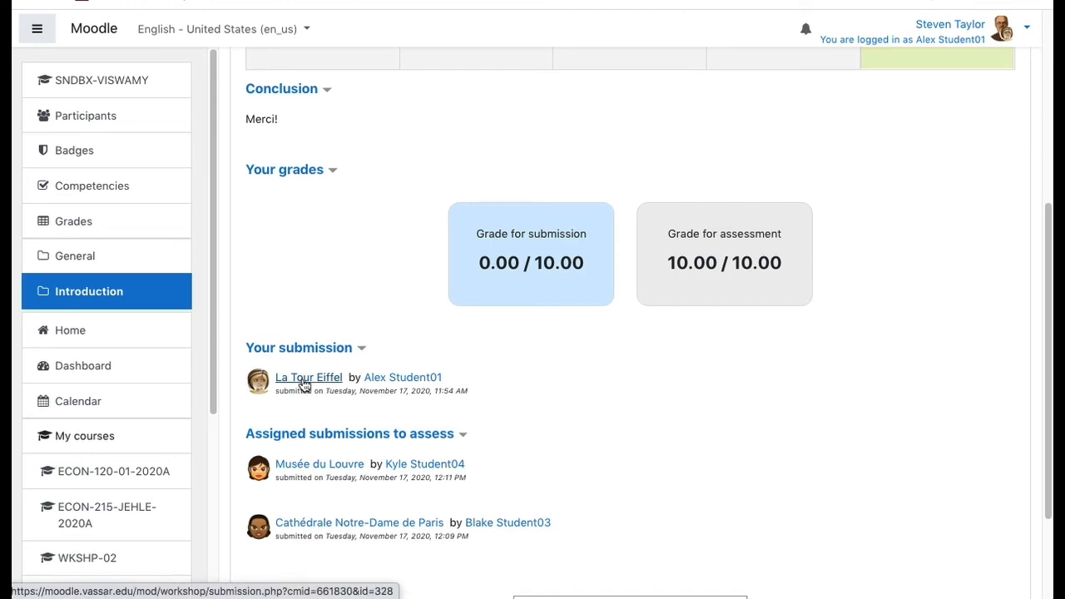
Open the La Tour Eiffel submission and read its 10 of 10 peer assessments with comments for all four aspects
{"action": "left_click", "coordinate": [308, 376]}
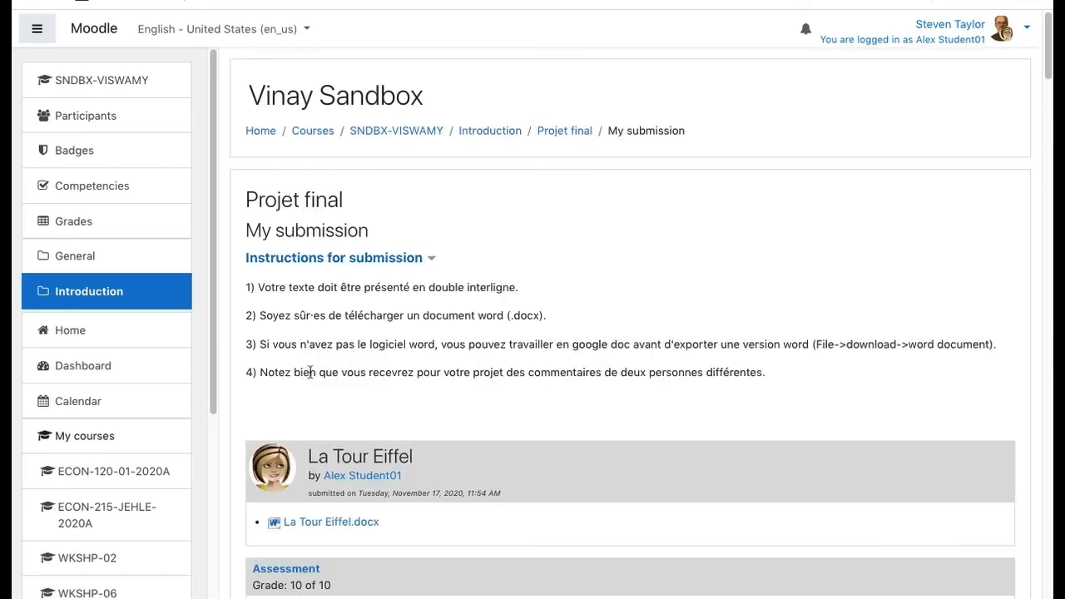
{"action": "mouse_move", "coordinate": [767, 336]}
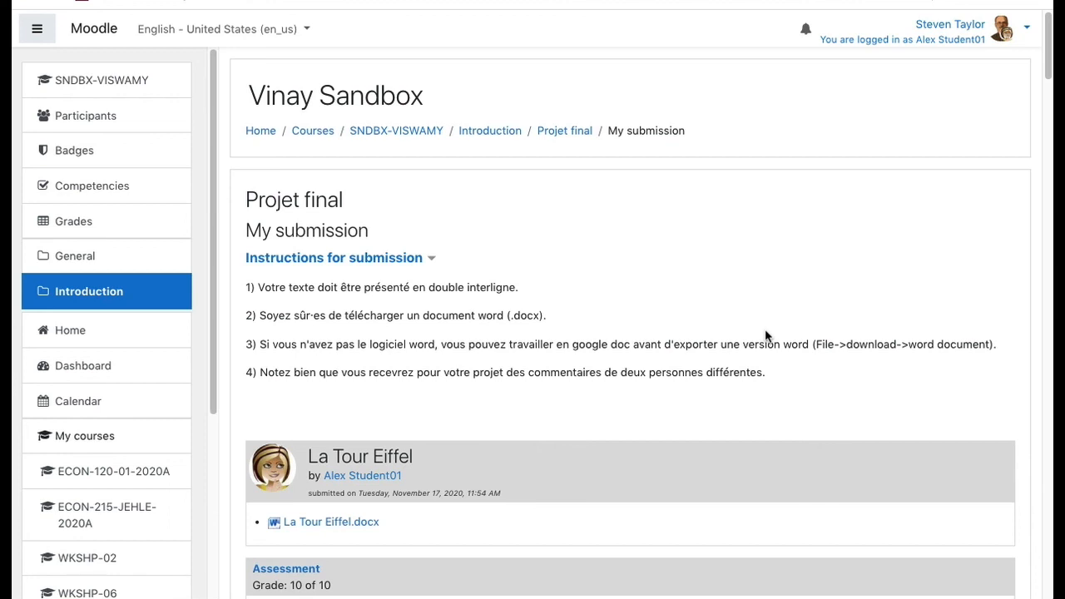
{"action": "scroll", "scroll_direction": "down", "scroll_amount": 3}
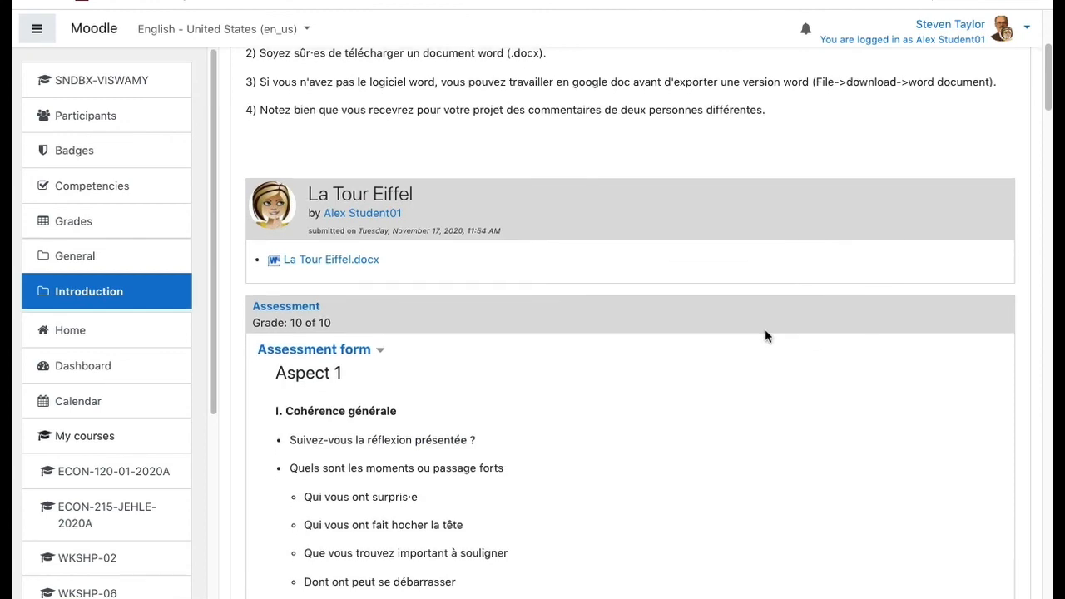
{"action": "scroll", "scroll_direction": "down", "scroll_amount": 3}
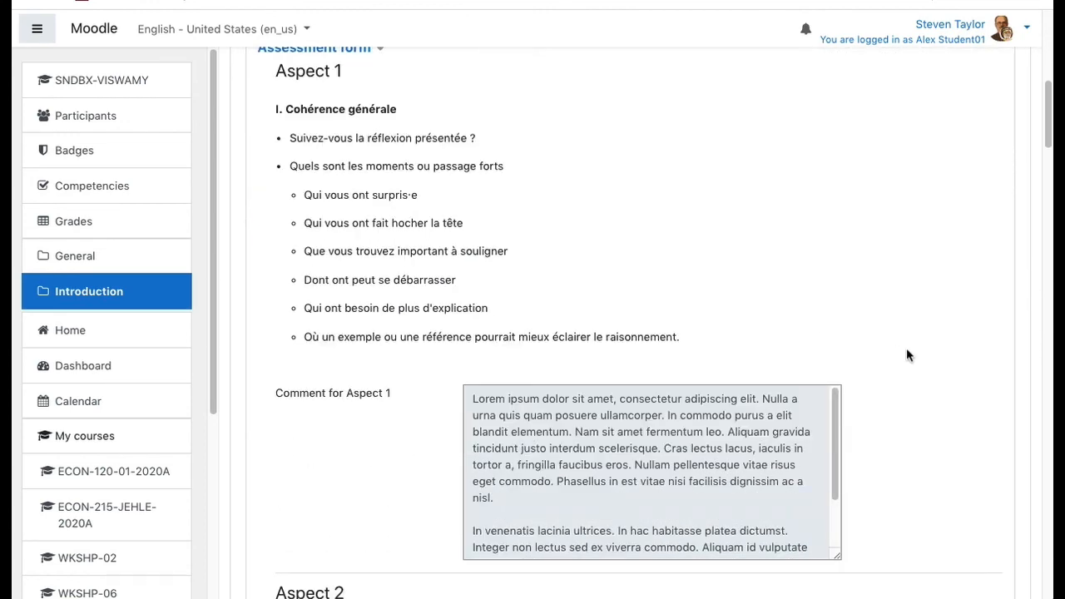
{"action": "scroll", "scroll_direction": "down", "scroll_amount": 3}
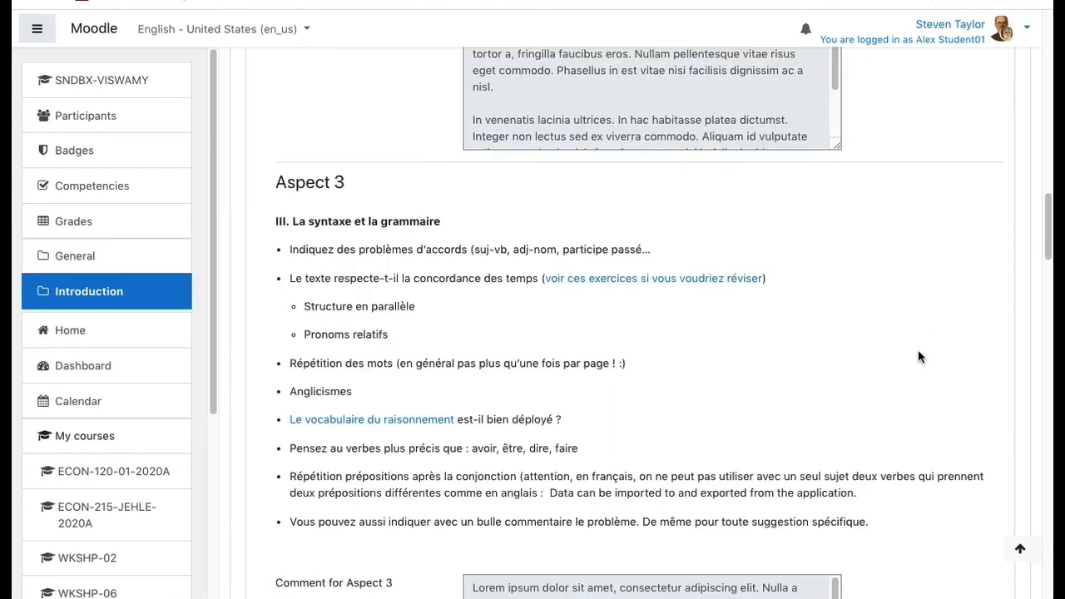
{"action": "scroll", "scroll_direction": "down", "scroll_amount": 3}
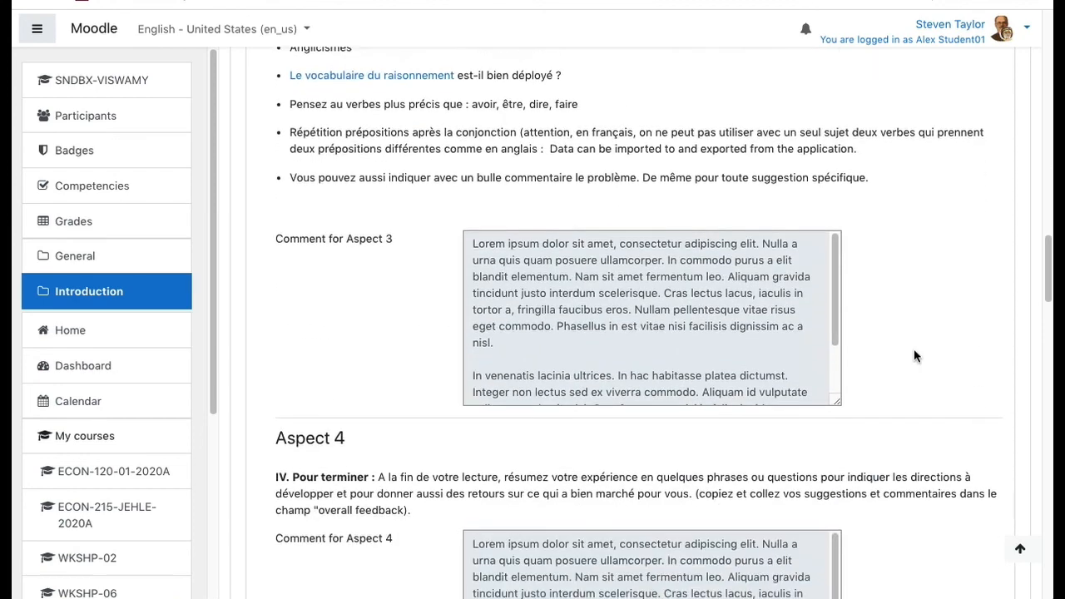
{"action": "scroll", "scroll_direction": "down", "scroll_amount": 3}
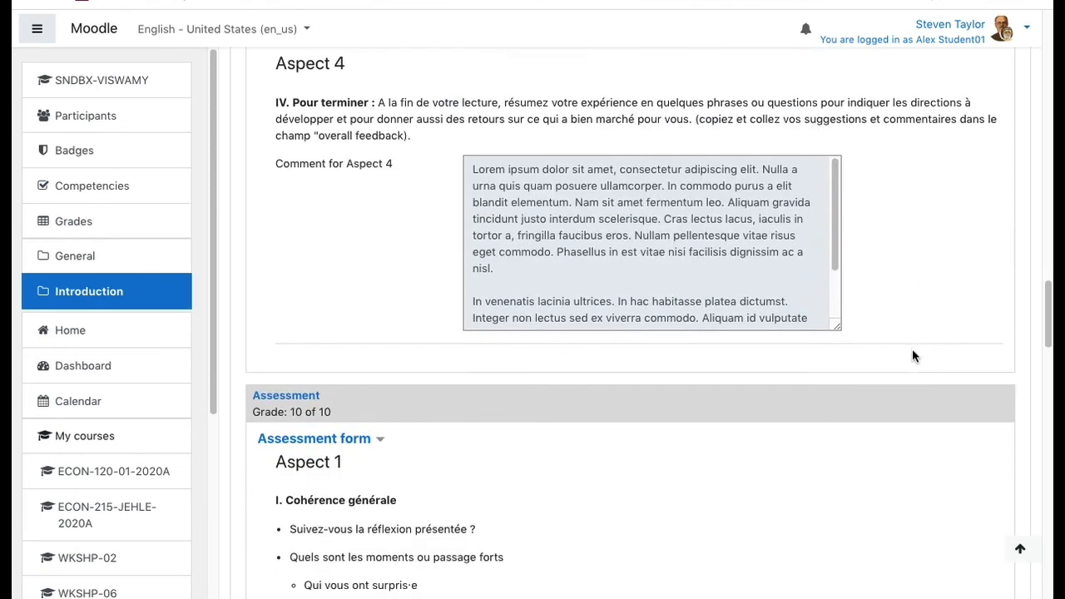
{"action": "scroll", "scroll_direction": "down", "scroll_amount": 3}
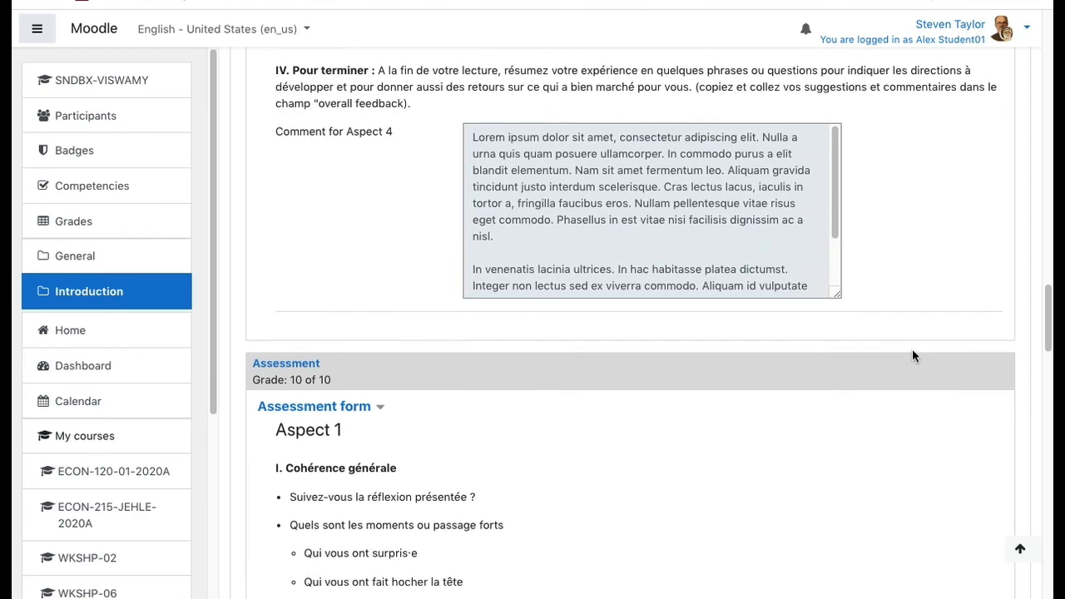
{"action": "scroll", "scroll_direction": "down", "scroll_amount": 3}
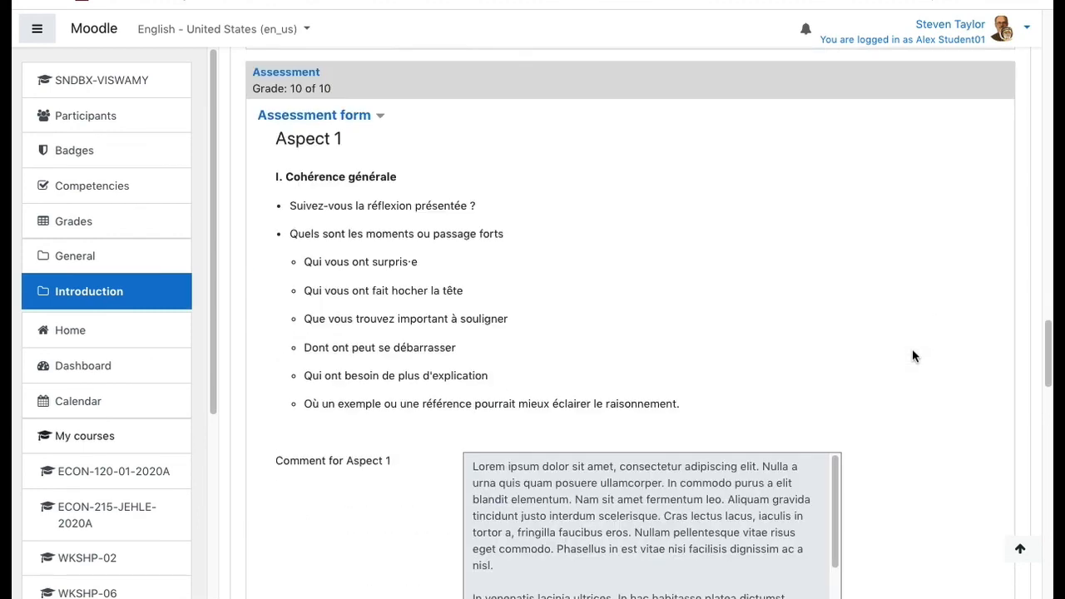
{"action": "scroll", "scroll_direction": "down", "scroll_amount": 3}
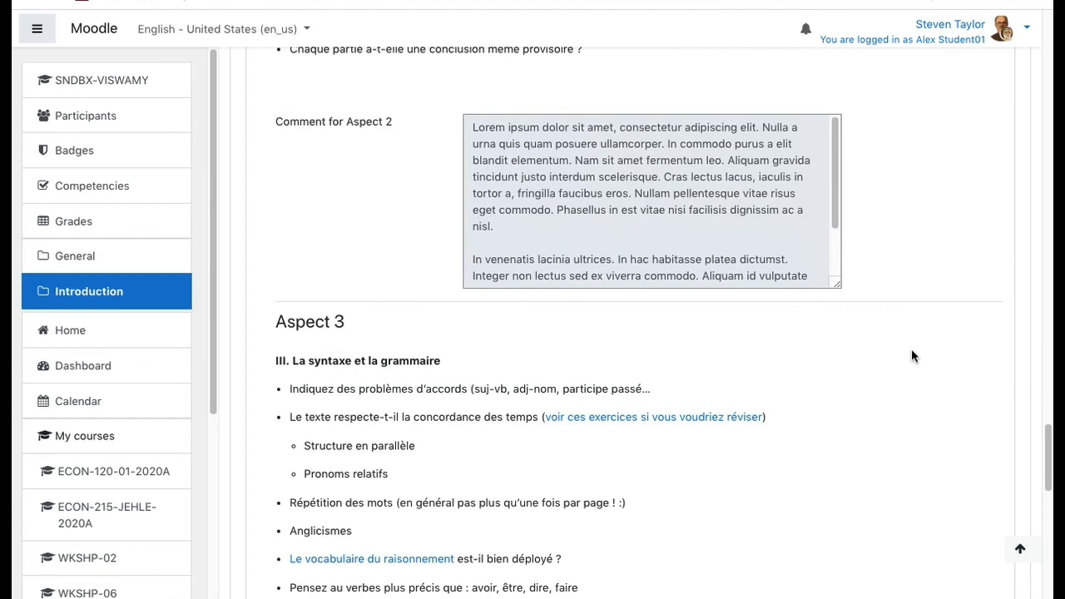
{"action": "scroll", "scroll_direction": "down", "scroll_amount": 3}
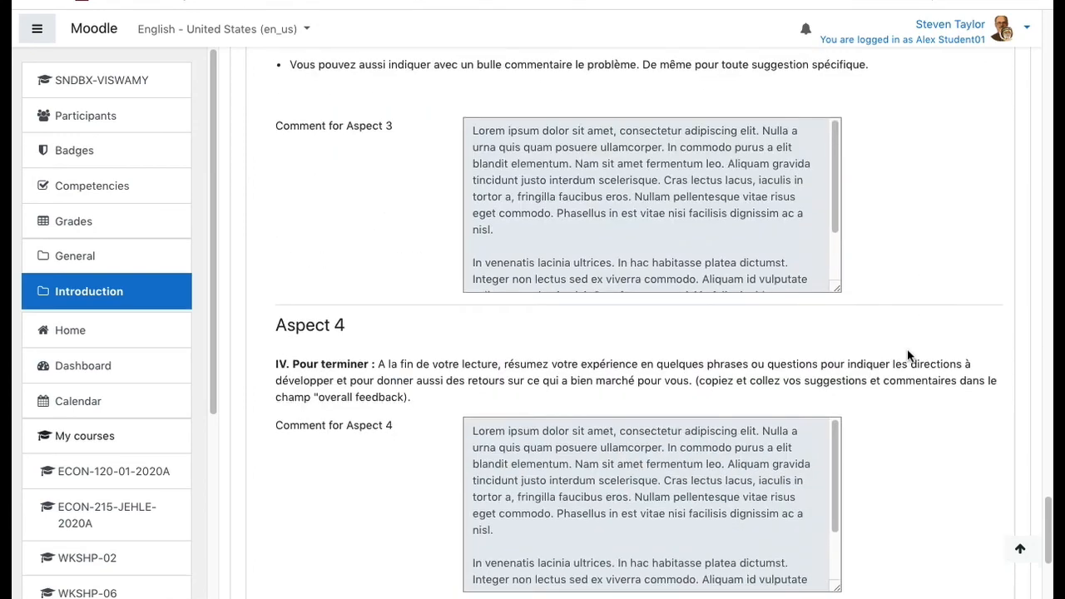
{"action": "scroll", "scroll_direction": "down", "scroll_amount": 3}
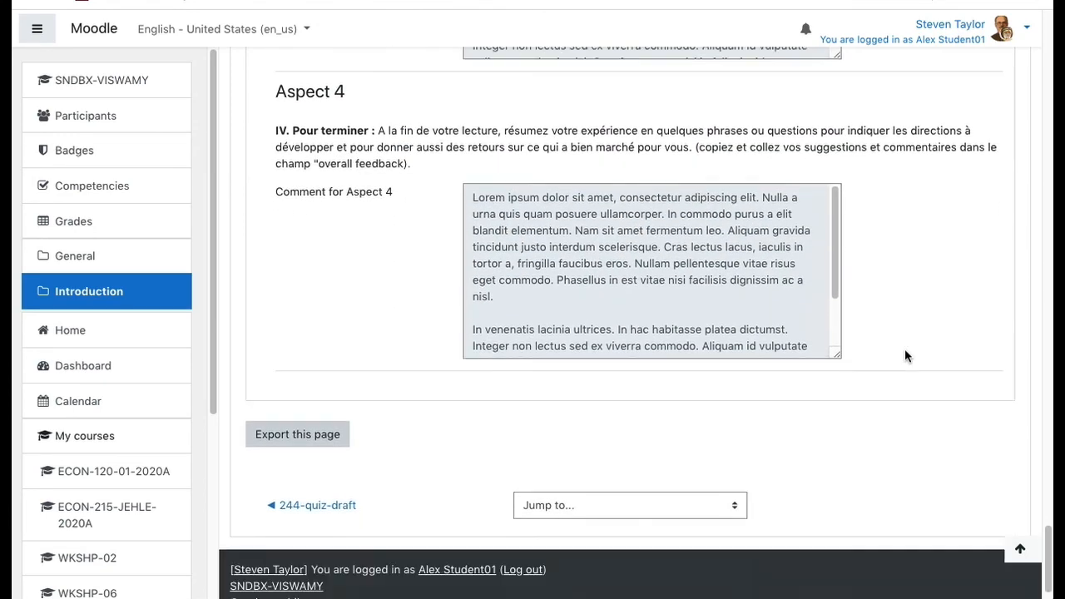
{"action": "scroll", "scroll_direction": "down", "scroll_amount": 3}
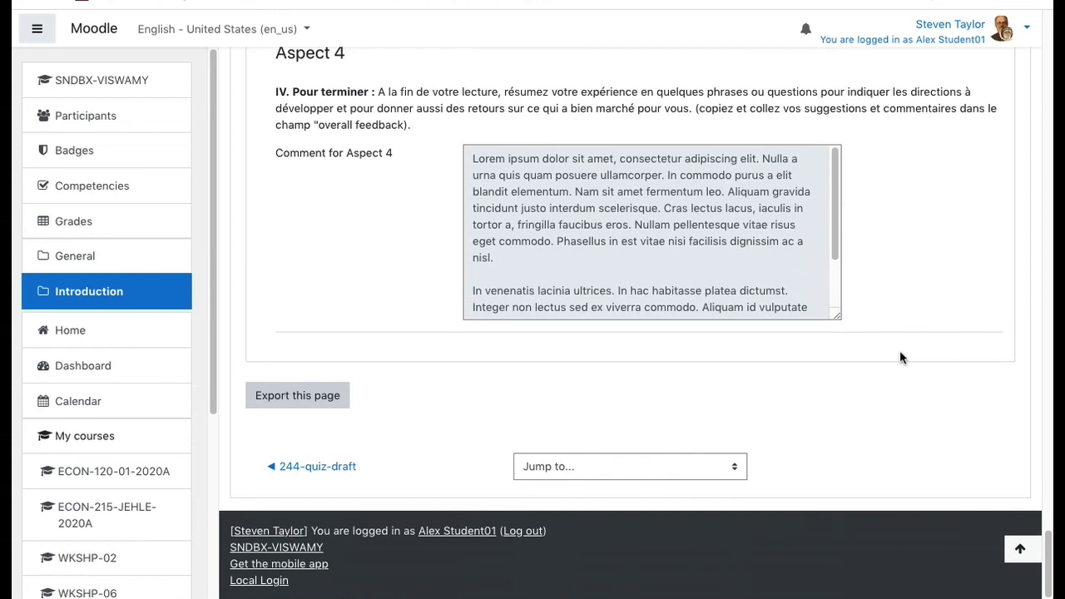
{"action": "mouse_move", "coordinate": [898, 363]}
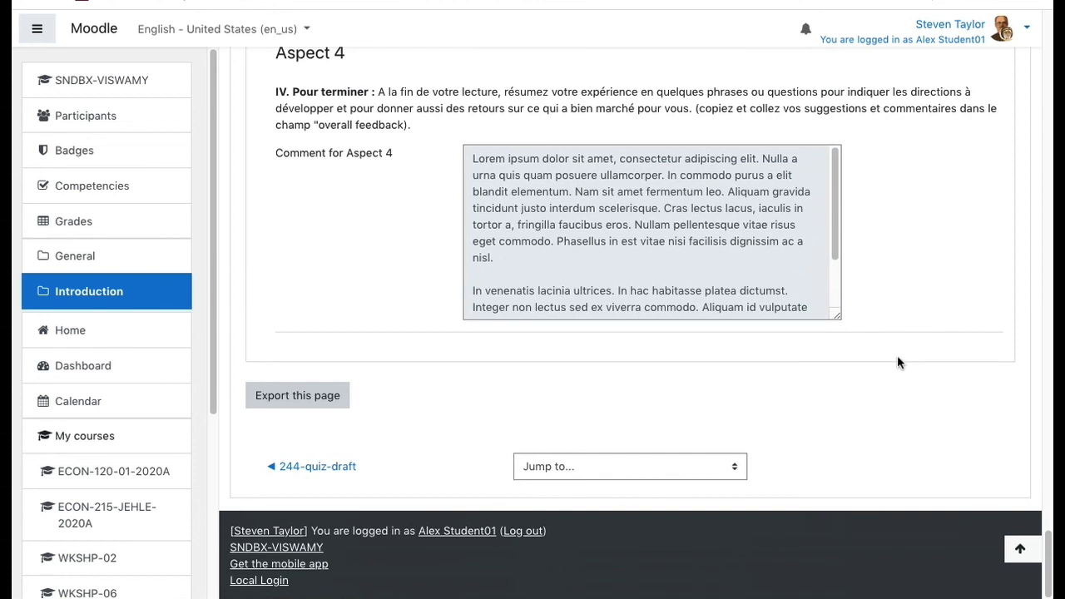